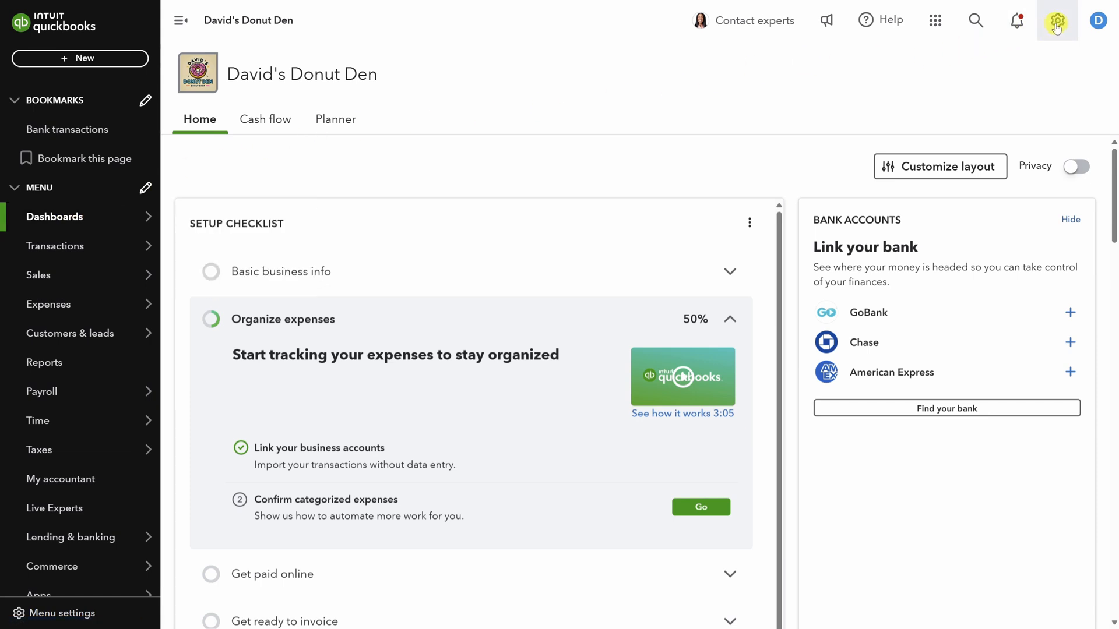
Go to the Bank transactions page for David's Donut Den from the left navigation
{"action": "left_click", "coordinate": [1056, 19]}
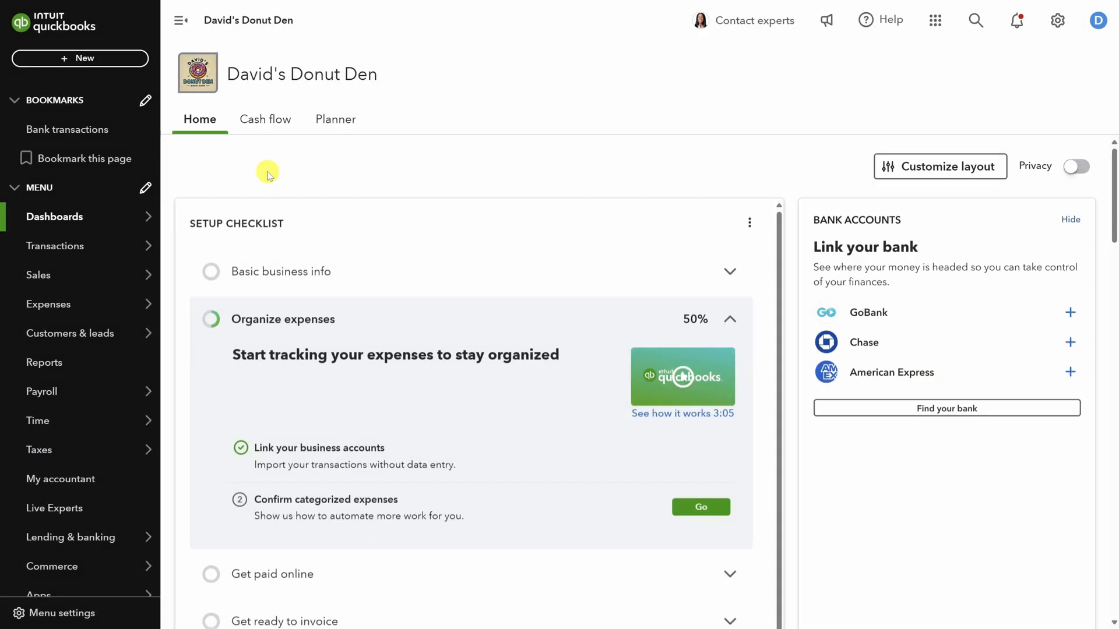
{"action": "left_click", "coordinate": [56, 246]}
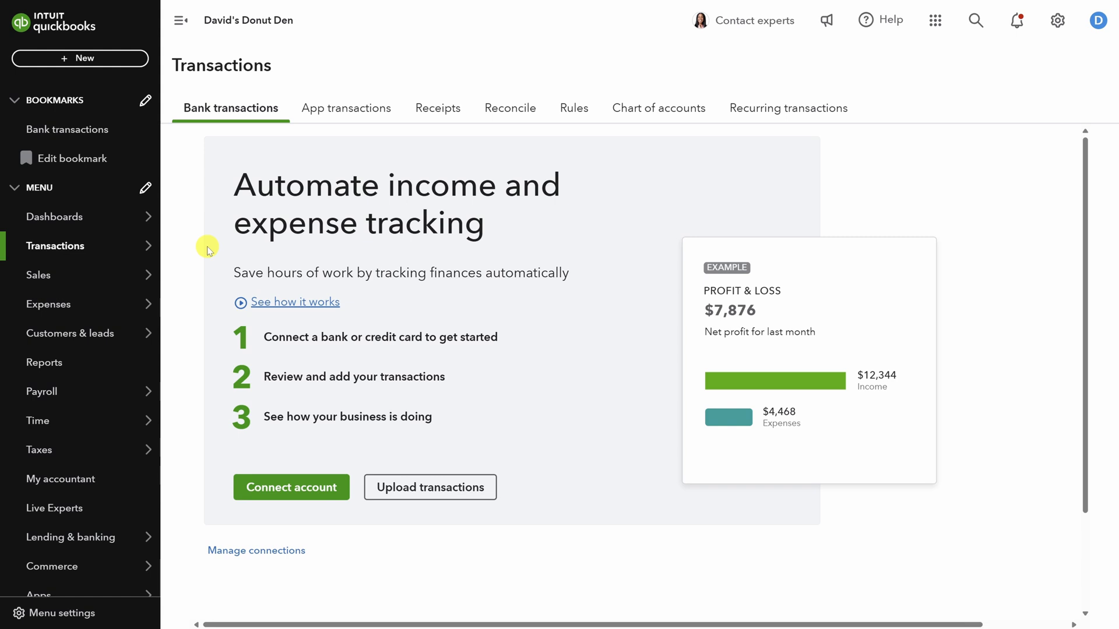
{"action": "left_click", "coordinate": [291, 487]}
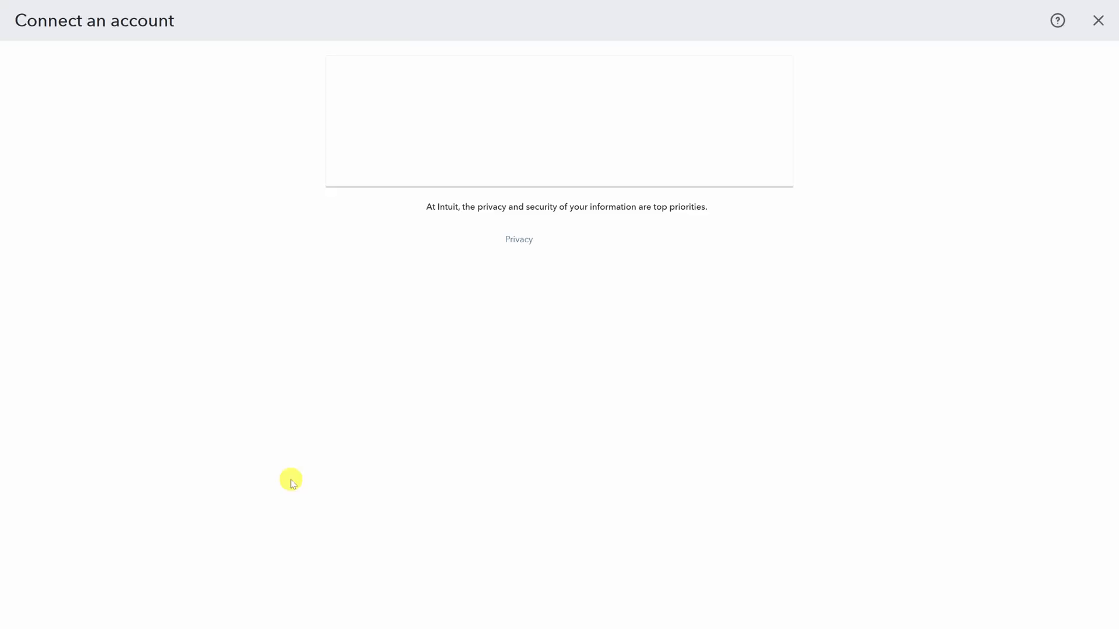
{"action": "type", "text": "schwab"}
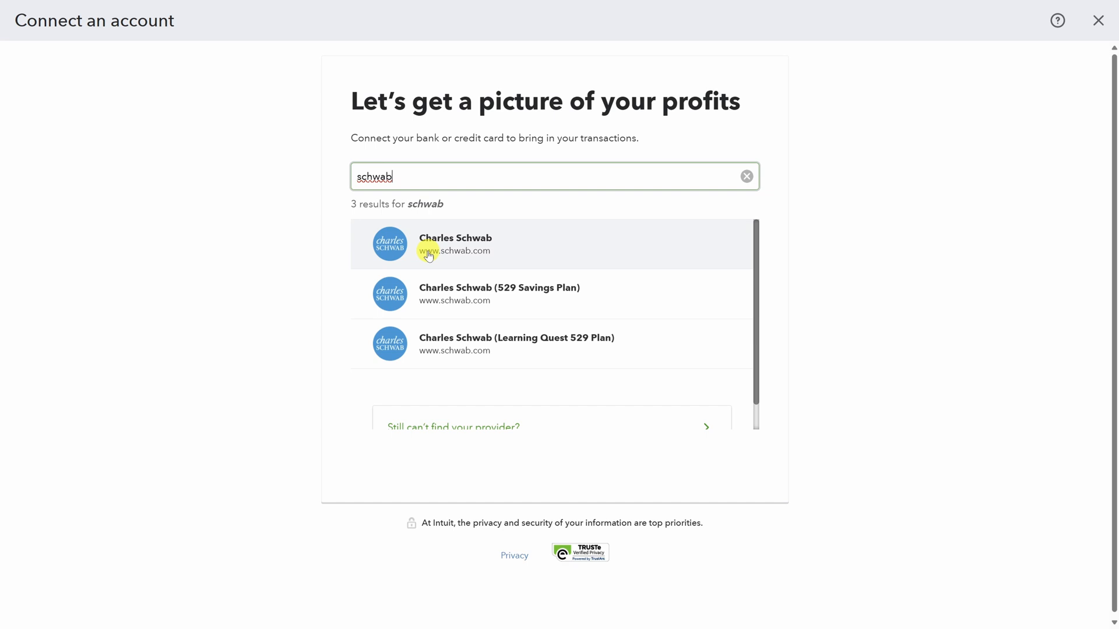
{"action": "left_click", "coordinate": [455, 244]}
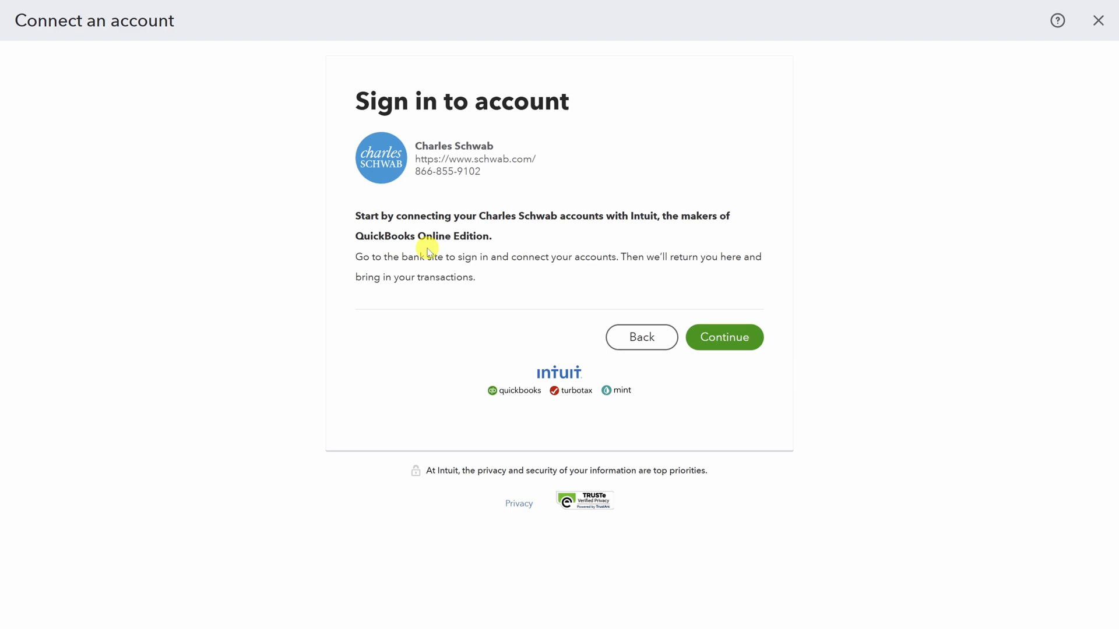
{"action": "left_click", "coordinate": [725, 337]}
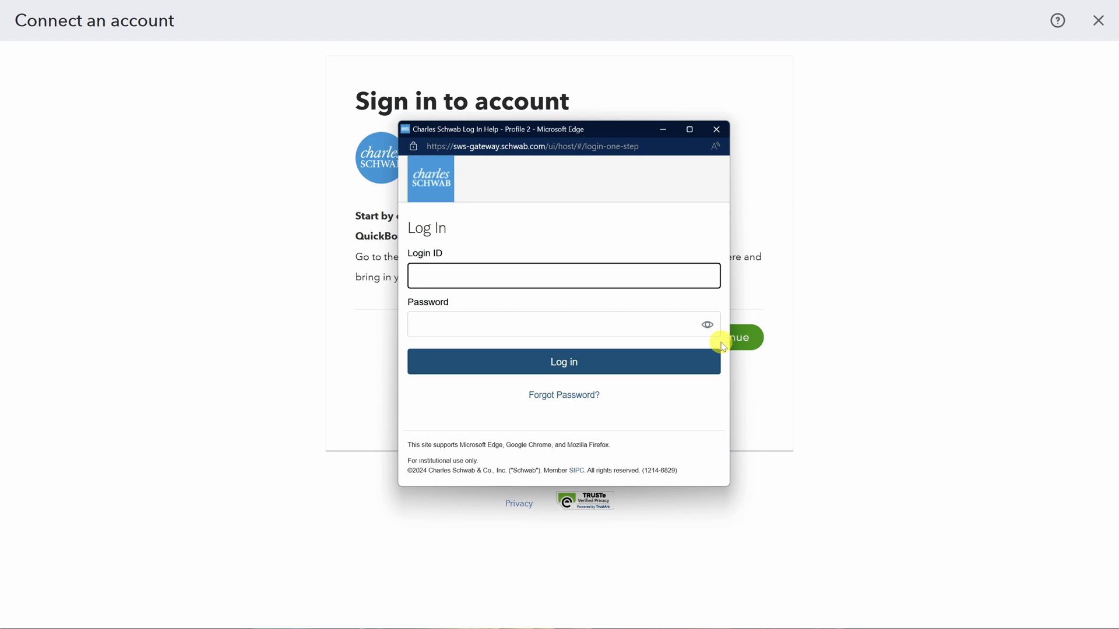
{"action": "left_click", "coordinate": [564, 275]}
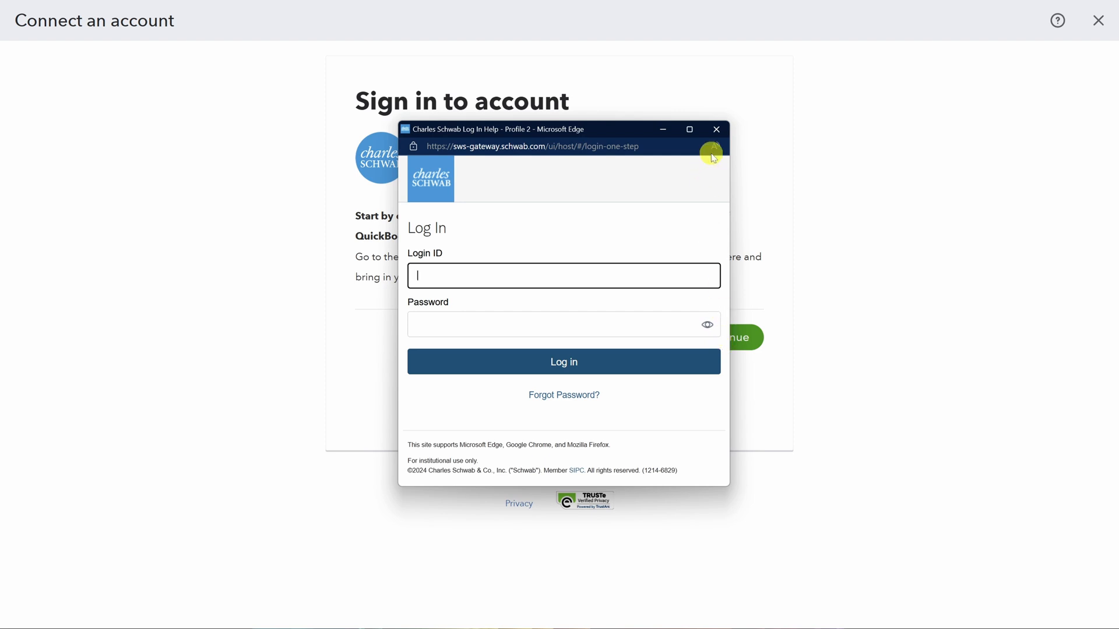
{"action": "left_click", "coordinate": [716, 129]}
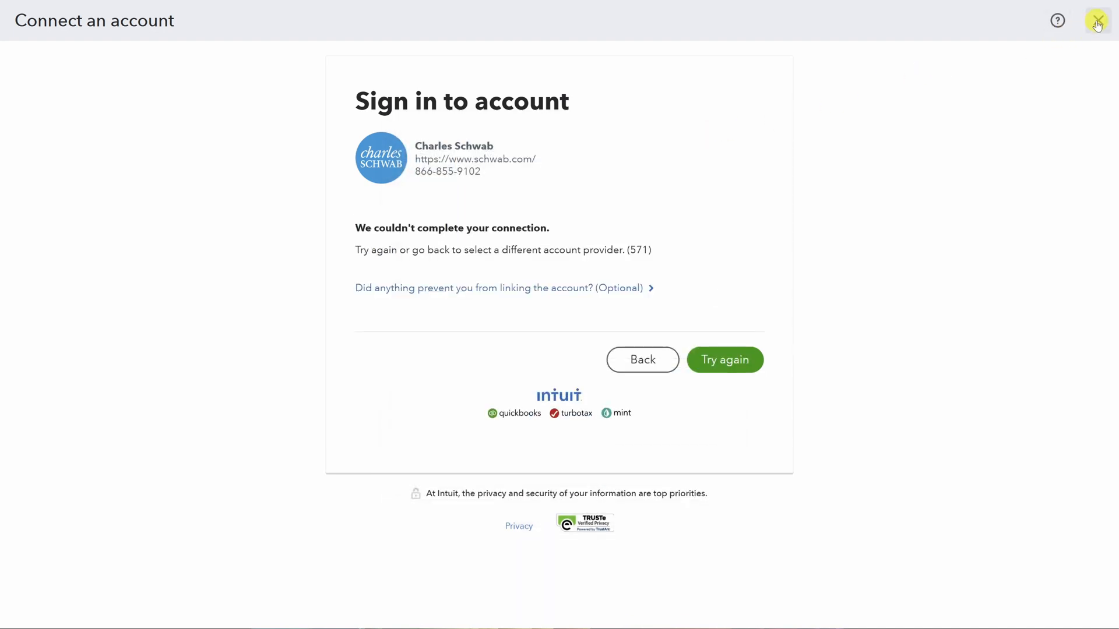
{"action": "left_click", "coordinate": [1096, 21]}
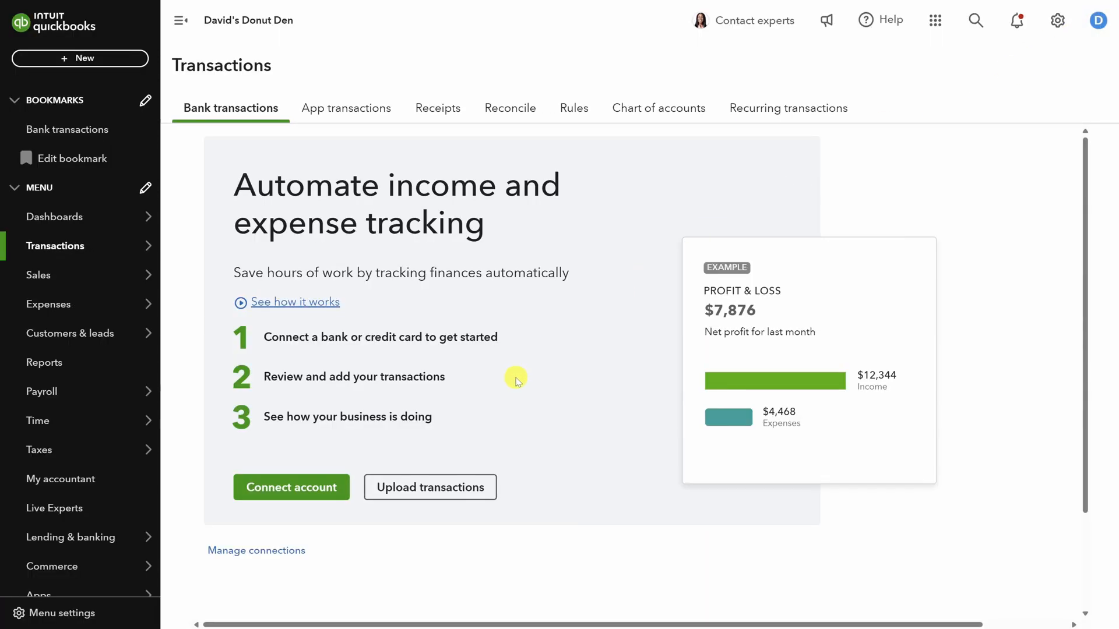
Start the Import bank transactions wizard via Upload transactions
{"action": "left_click", "coordinate": [429, 488]}
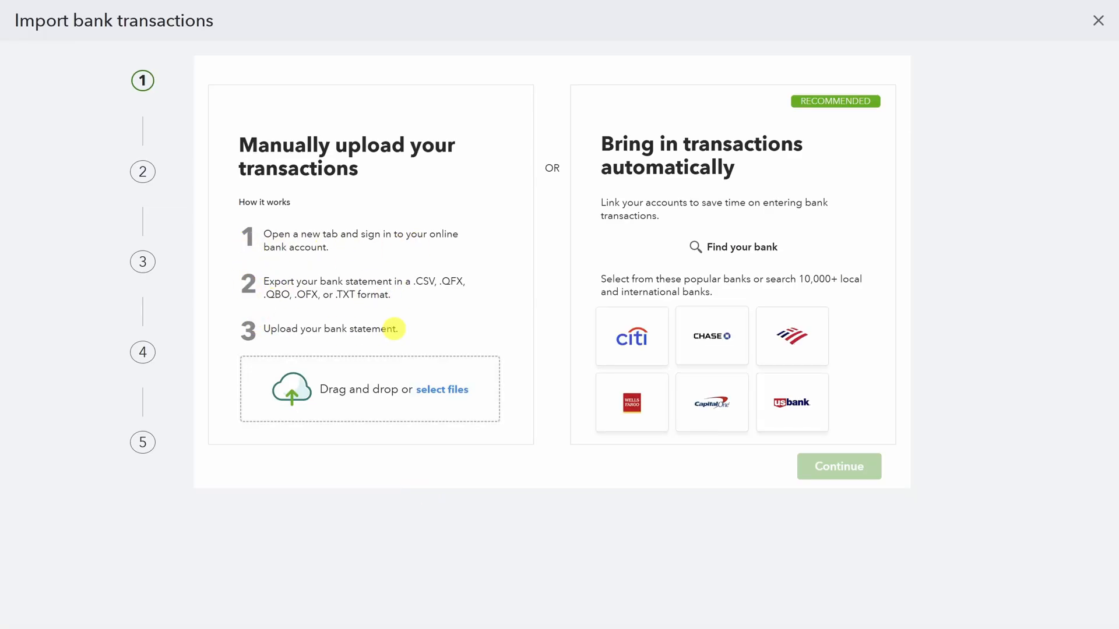
{"action": "mouse_move", "coordinate": [412, 329]}
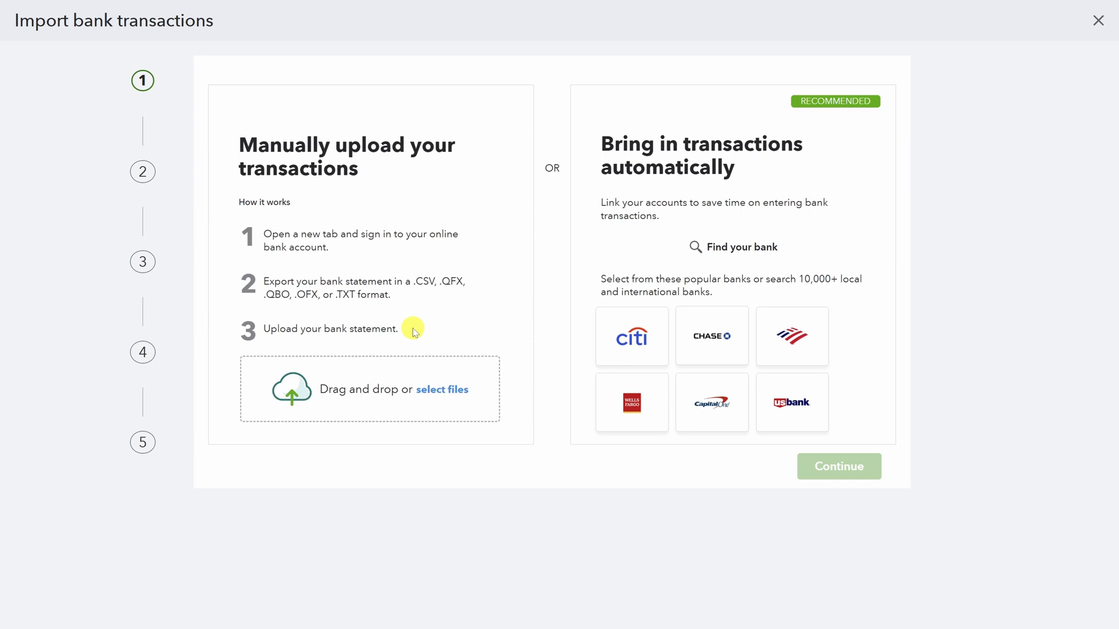
{"action": "mouse_move", "coordinate": [417, 334]}
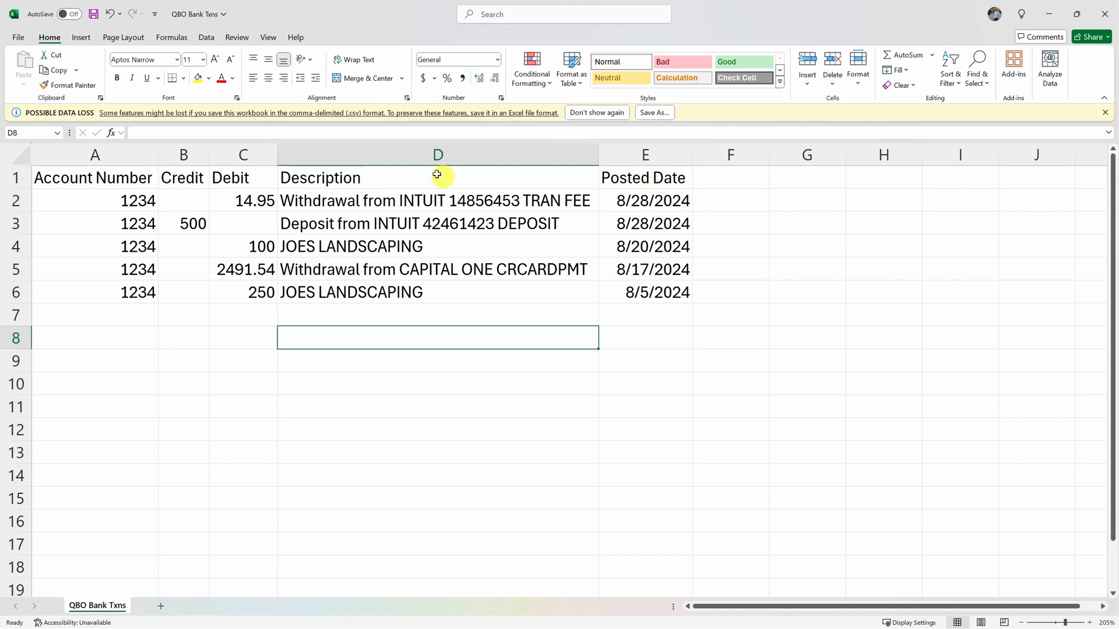
{"action": "mouse_move", "coordinate": [255, 183]}
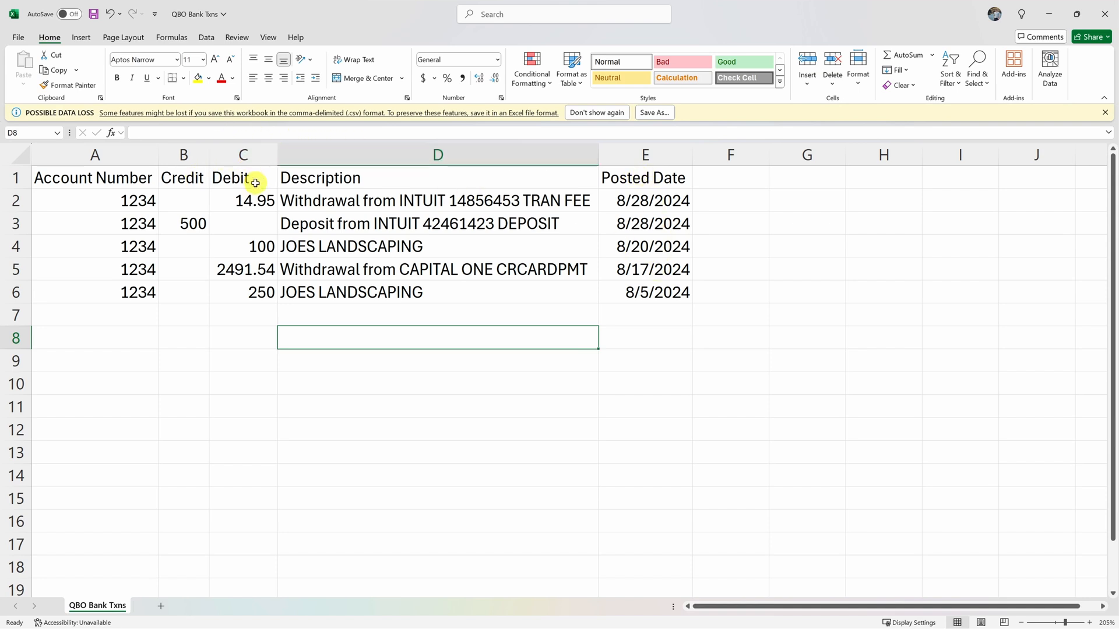
{"action": "mouse_move", "coordinate": [200, 179]}
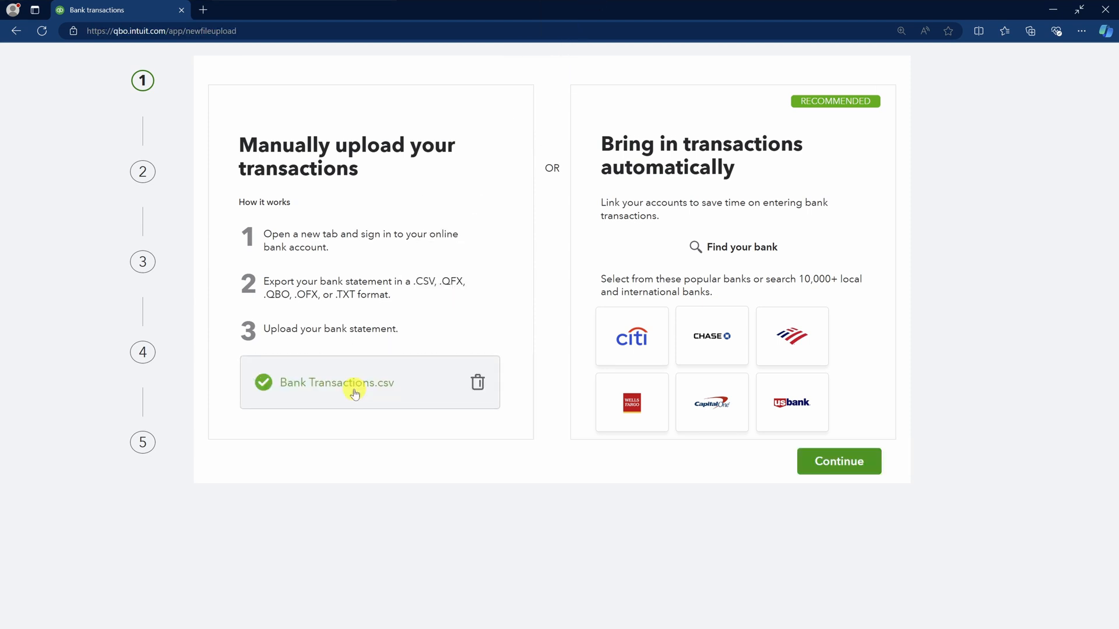
Create a new Checking account named SCHWAB *1234 as the source for the uploaded CSV and save it
{"action": "left_click", "coordinate": [839, 461]}
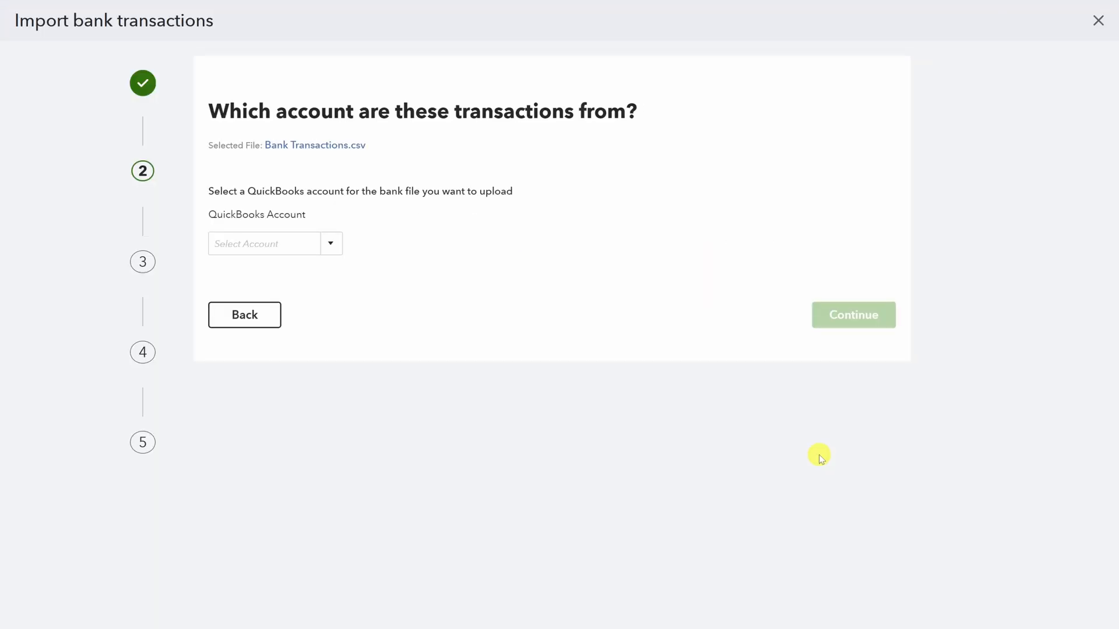
{"action": "left_click", "coordinate": [331, 244]}
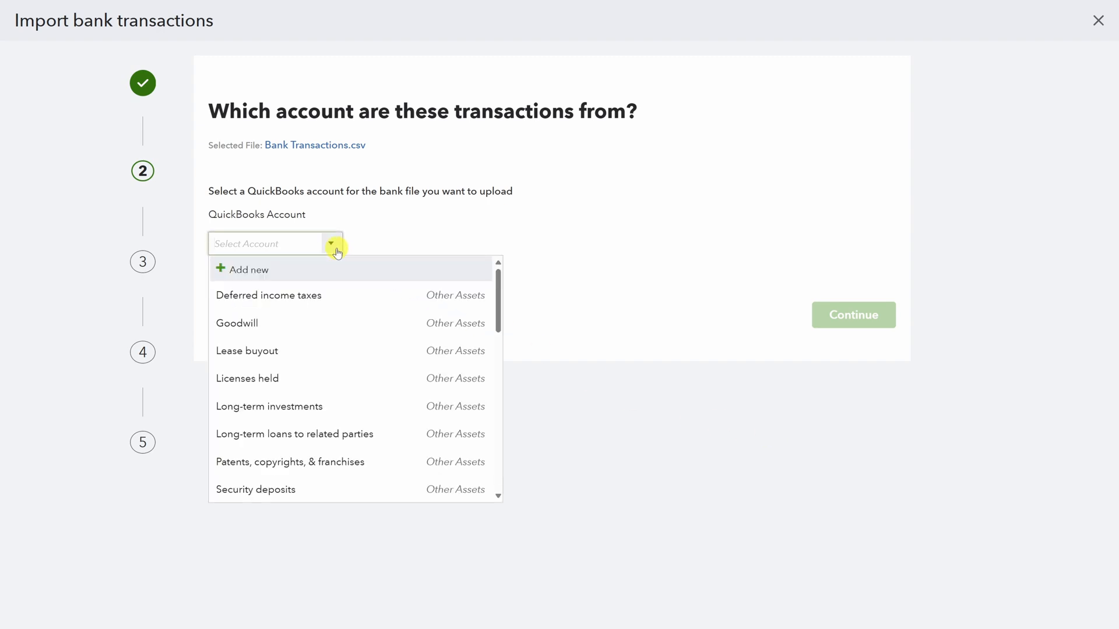
{"action": "scroll", "scroll_direction": "down", "scroll_amount": 3}
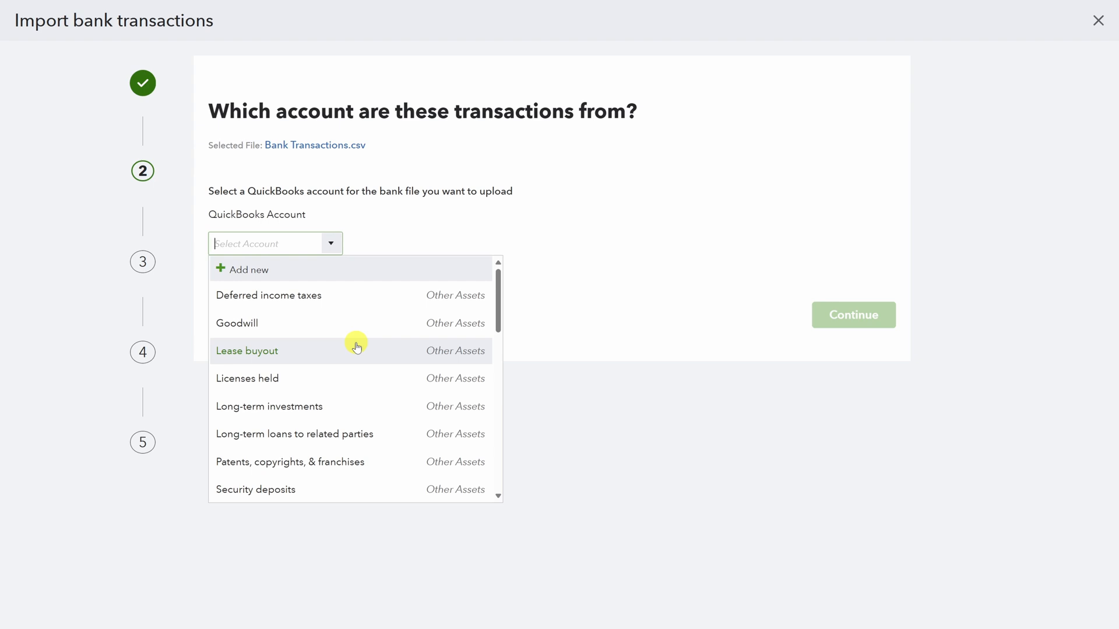
{"action": "type", "text": "SCHWAB *1234"}
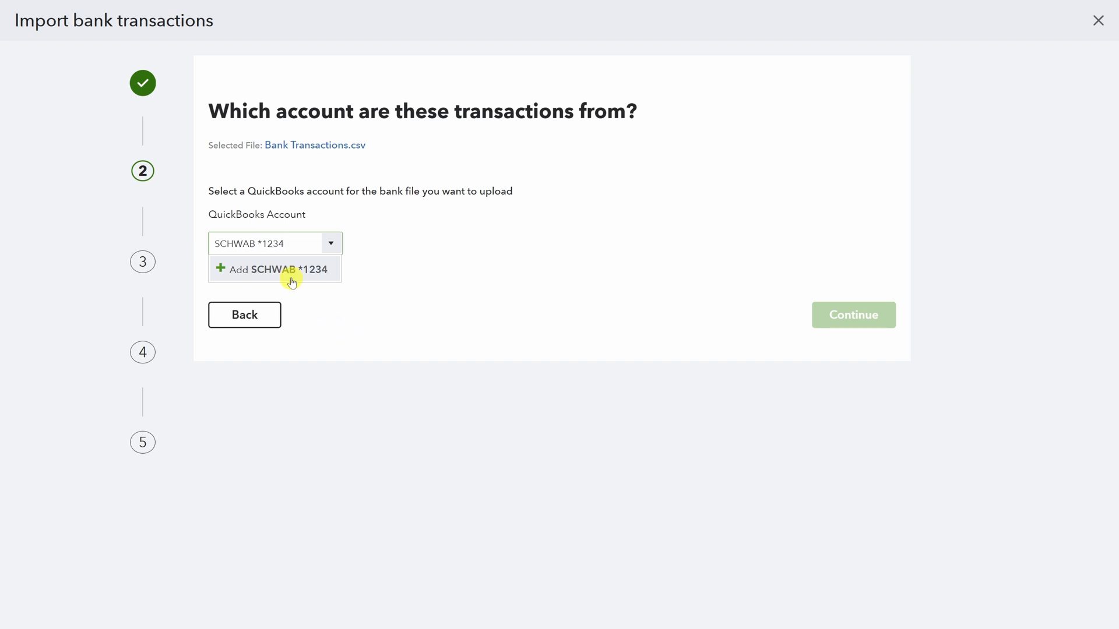
{"action": "left_click", "coordinate": [275, 269]}
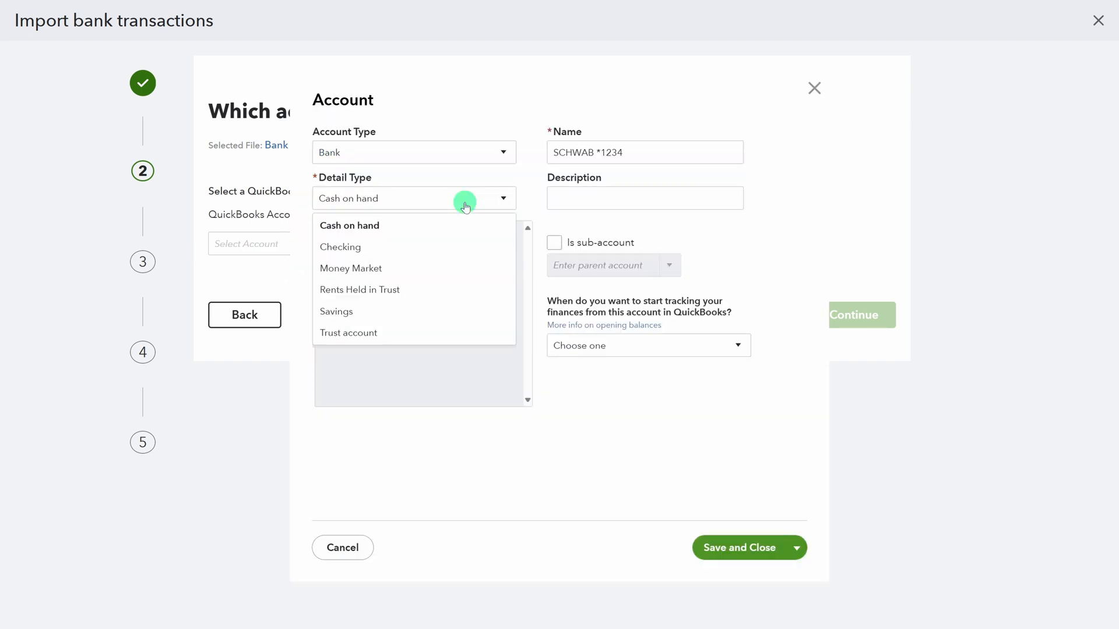
{"action": "left_click", "coordinate": [340, 247]}
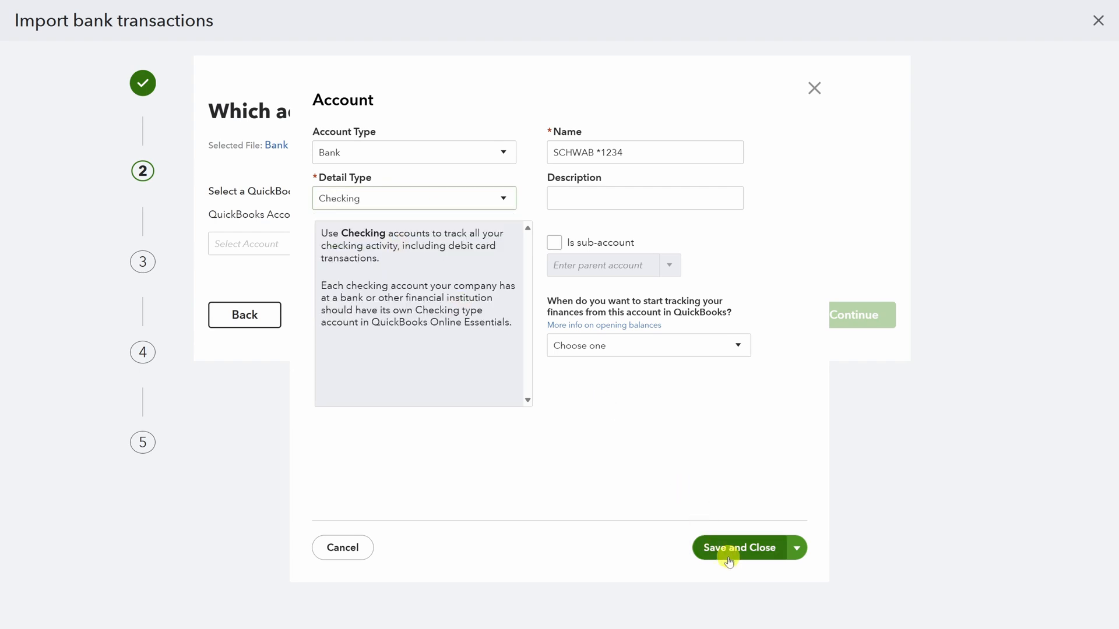
{"action": "left_click", "coordinate": [740, 547]}
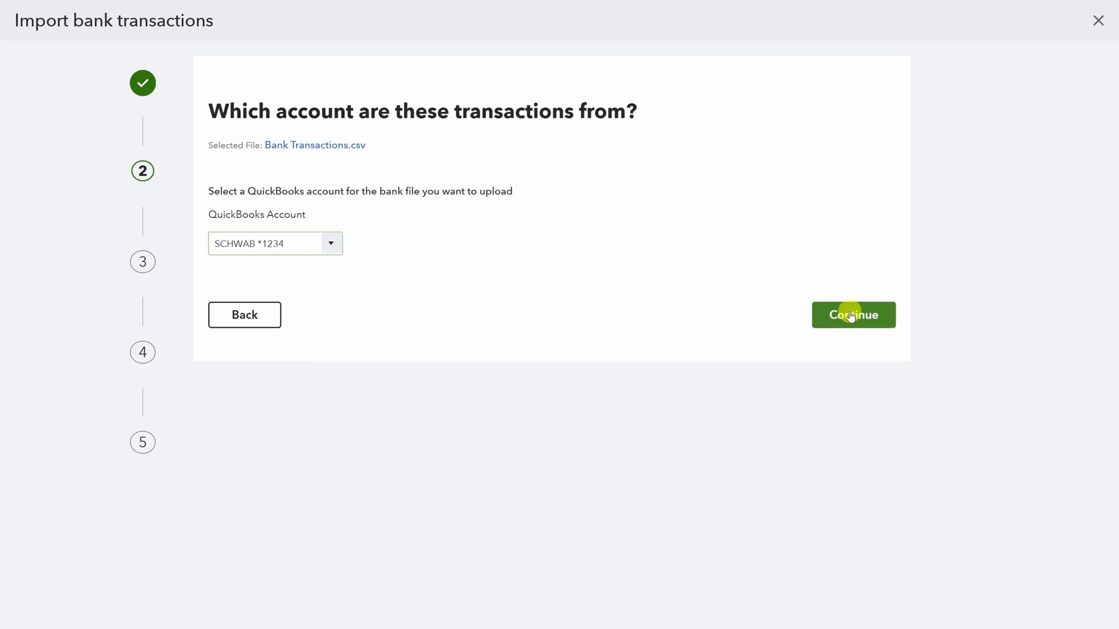
Set the file's date format to MM/dd/yyyy and review the date, description, credit and debit column mappings
{"action": "left_click", "coordinate": [853, 315]}
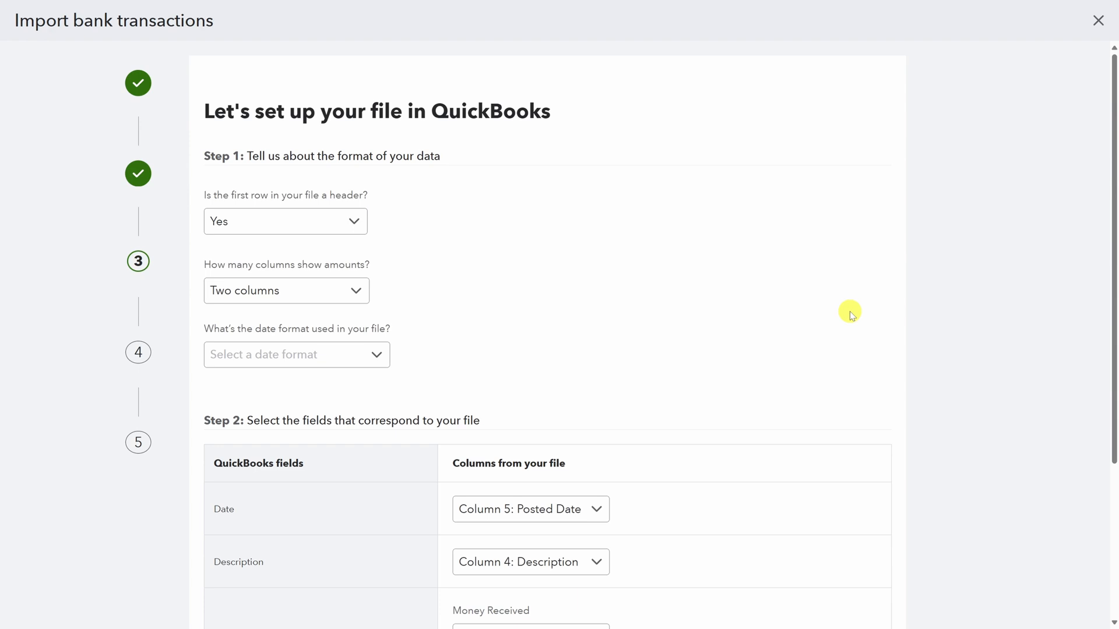
{"action": "mouse_move", "coordinate": [342, 194]}
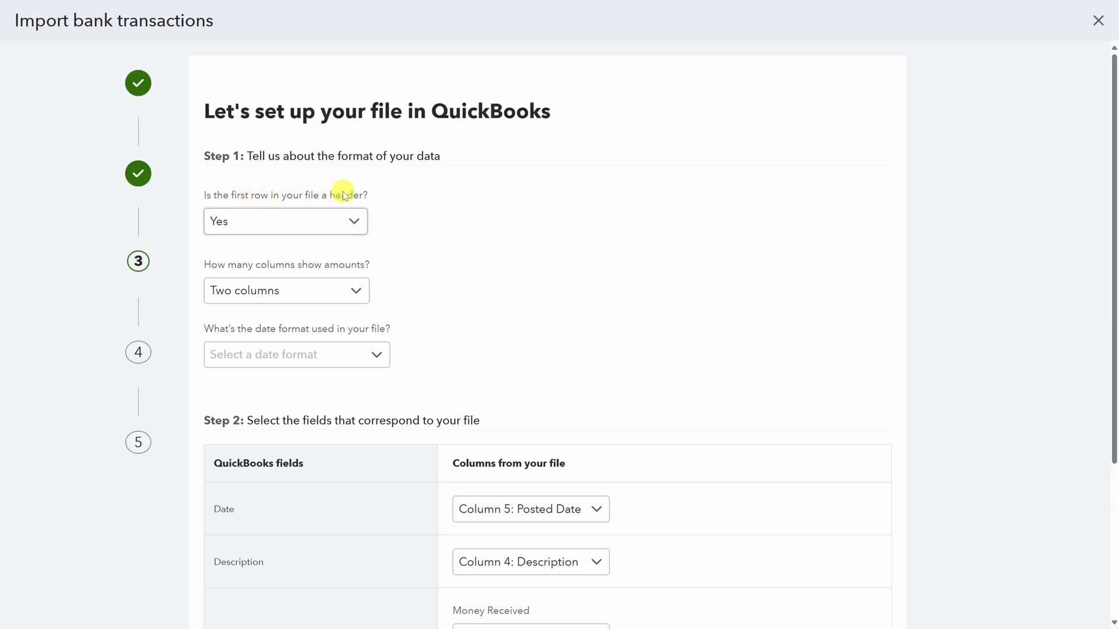
{"action": "mouse_move", "coordinate": [256, 265]}
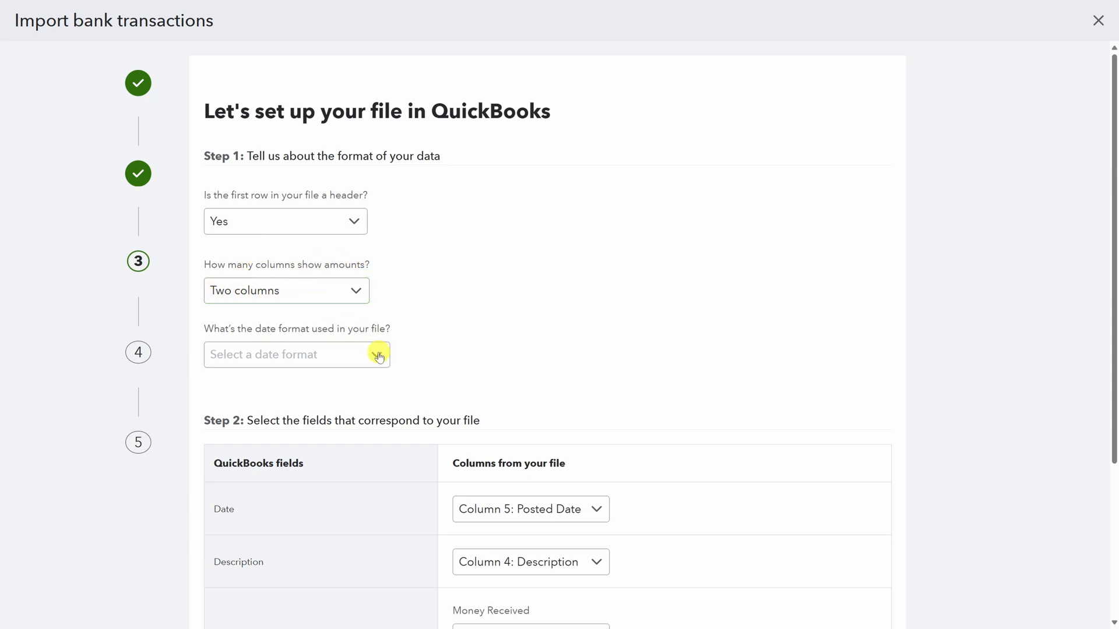
{"action": "left_click", "coordinate": [296, 354]}
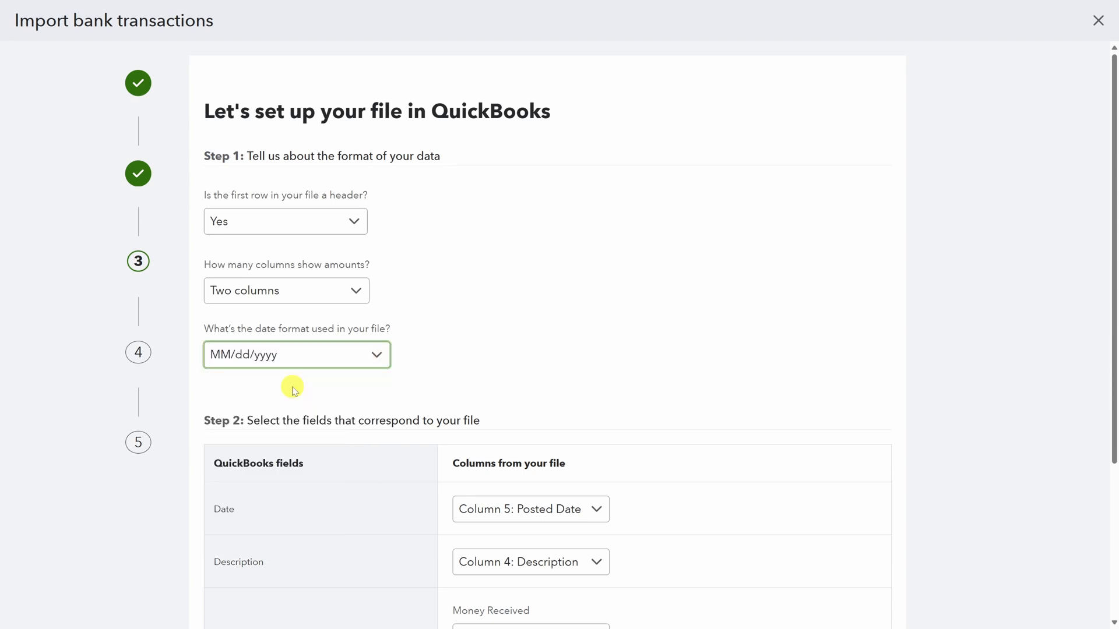
{"action": "scroll", "scroll_direction": "down", "scroll_amount": 3}
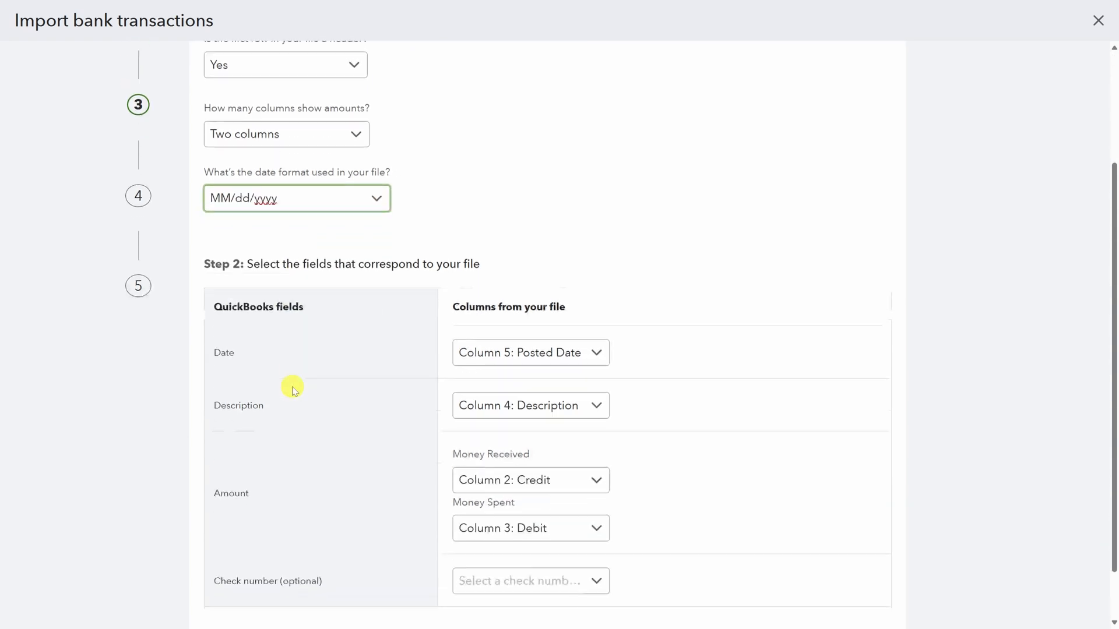
{"action": "scroll", "scroll_direction": "down", "scroll_amount": 3}
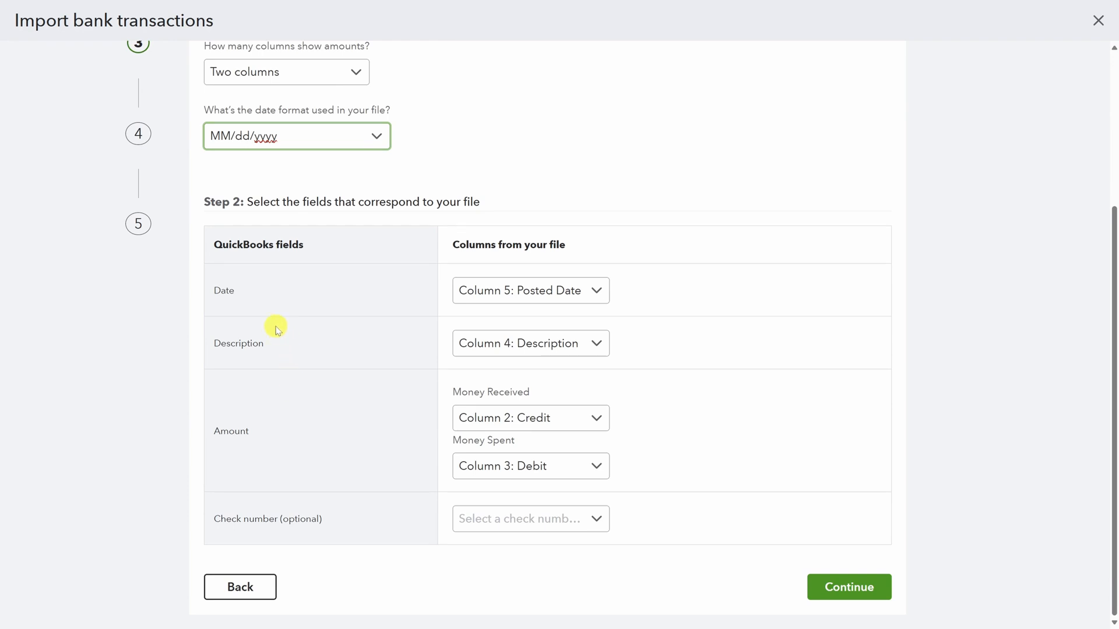
{"action": "mouse_move", "coordinate": [366, 418]}
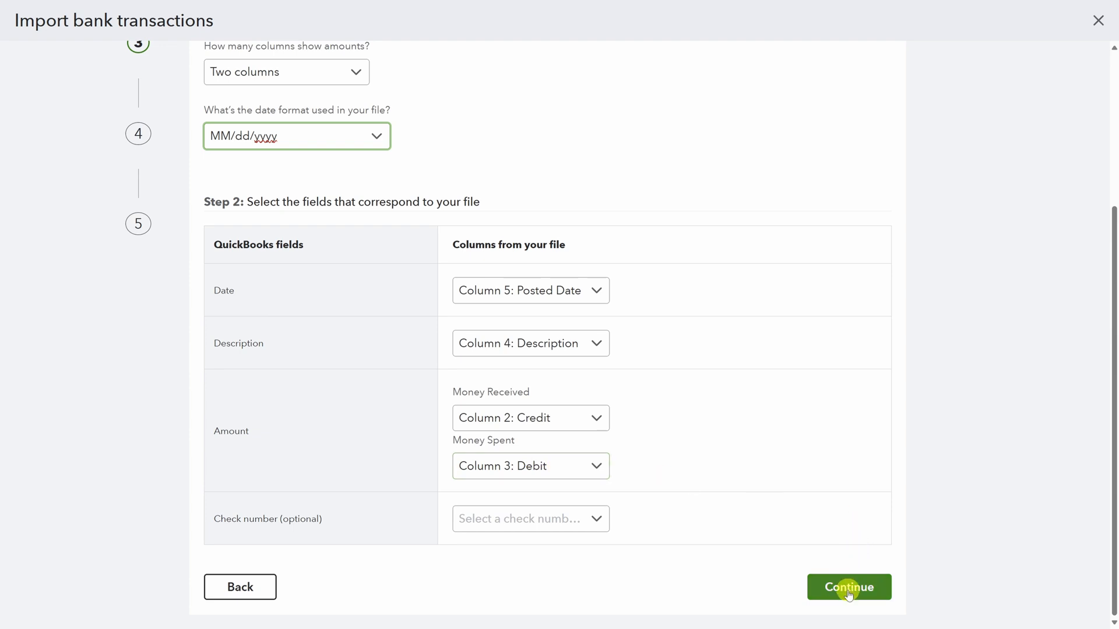
Import the five checked Schwab transactions and finish the import
{"action": "left_click", "coordinate": [848, 587]}
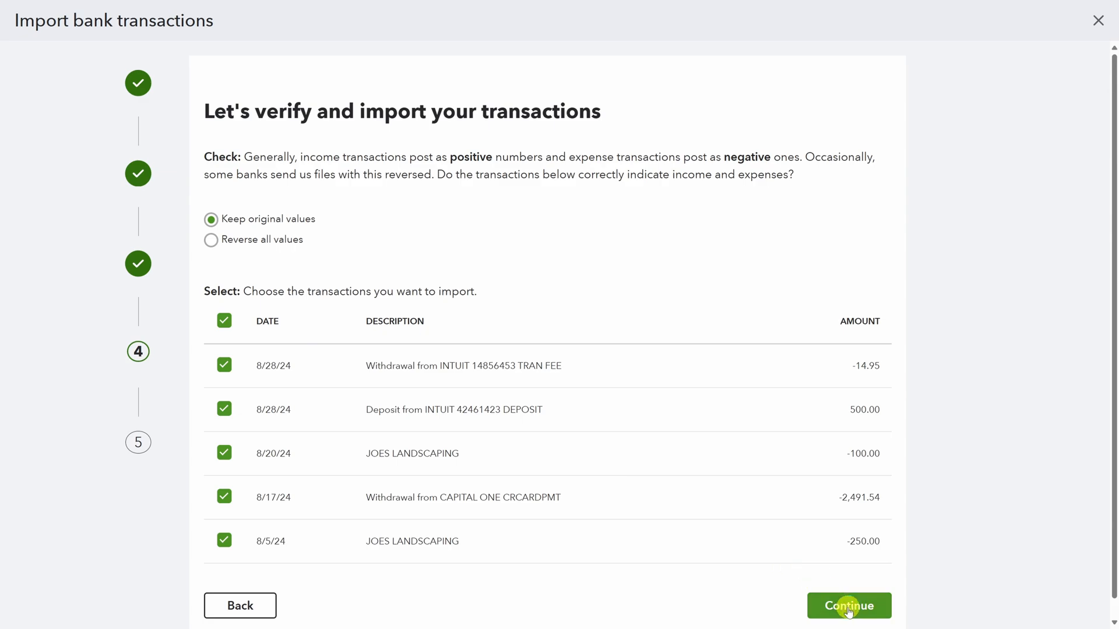
{"action": "left_click", "coordinate": [850, 606]}
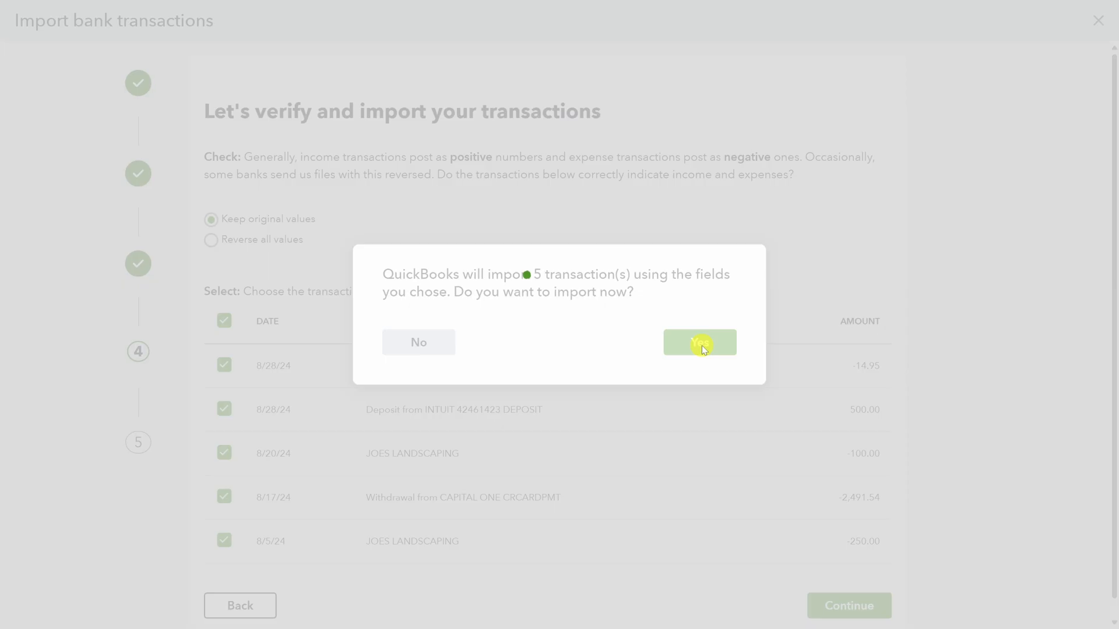
{"action": "left_click", "coordinate": [700, 342]}
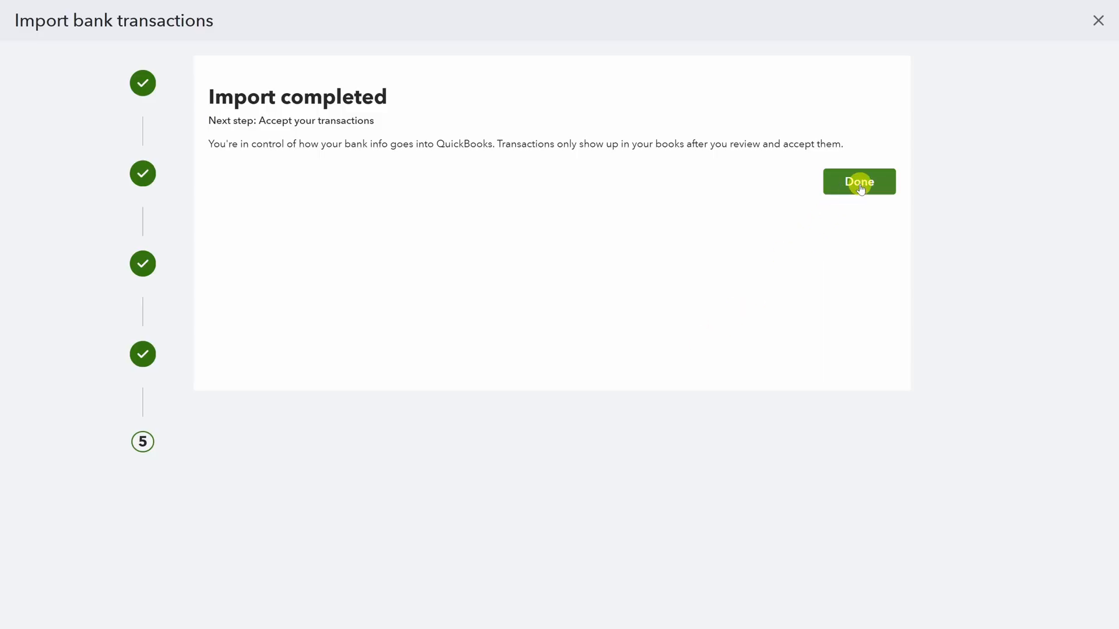
{"action": "left_click", "coordinate": [858, 181]}
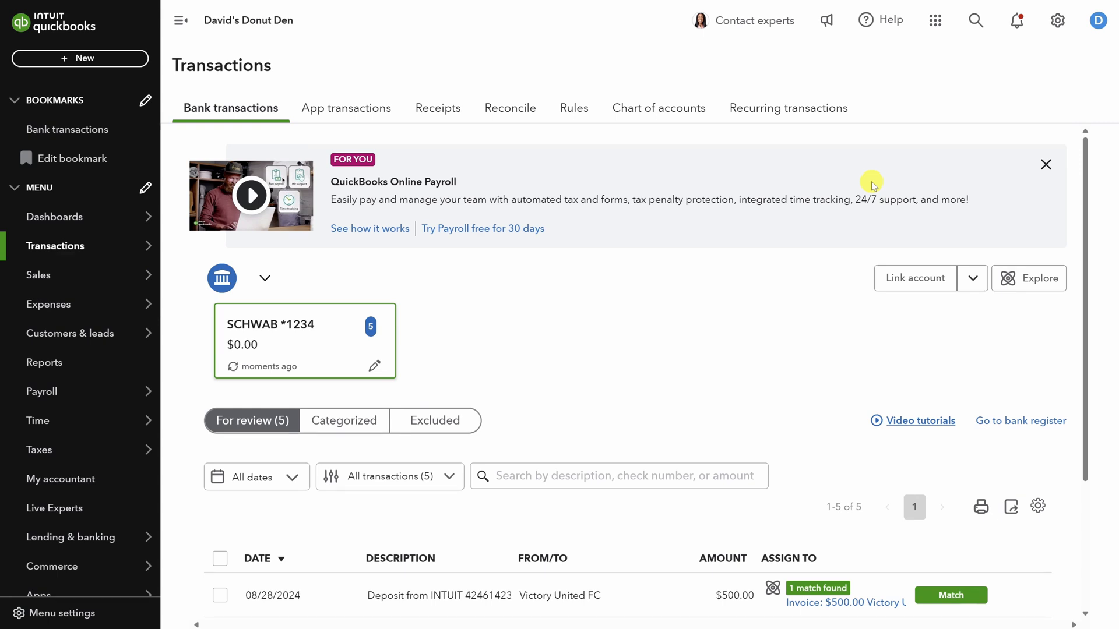
Import a second file into a new CHASE CC *5555 account and save it
{"action": "left_click", "coordinate": [972, 278]}
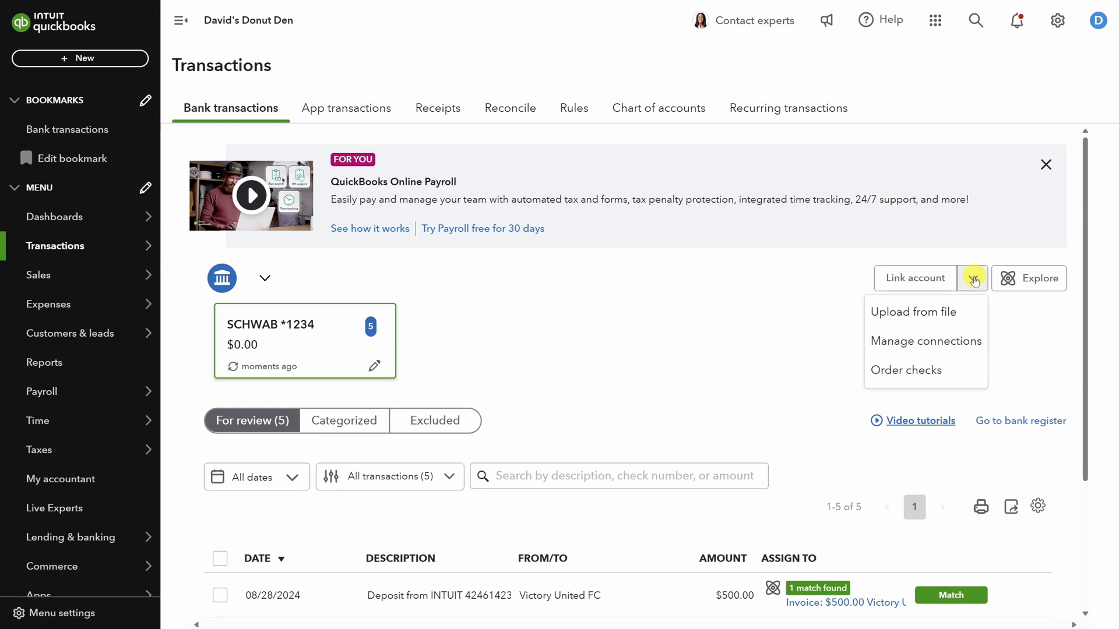
{"action": "left_click", "coordinate": [914, 312]}
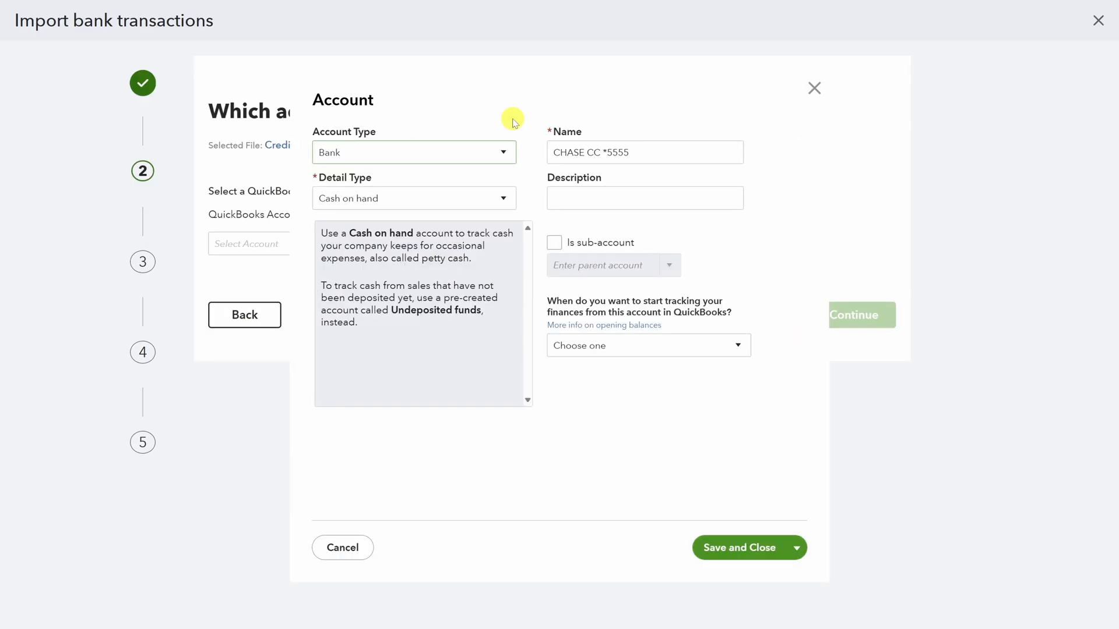
{"action": "left_click", "coordinate": [414, 152]}
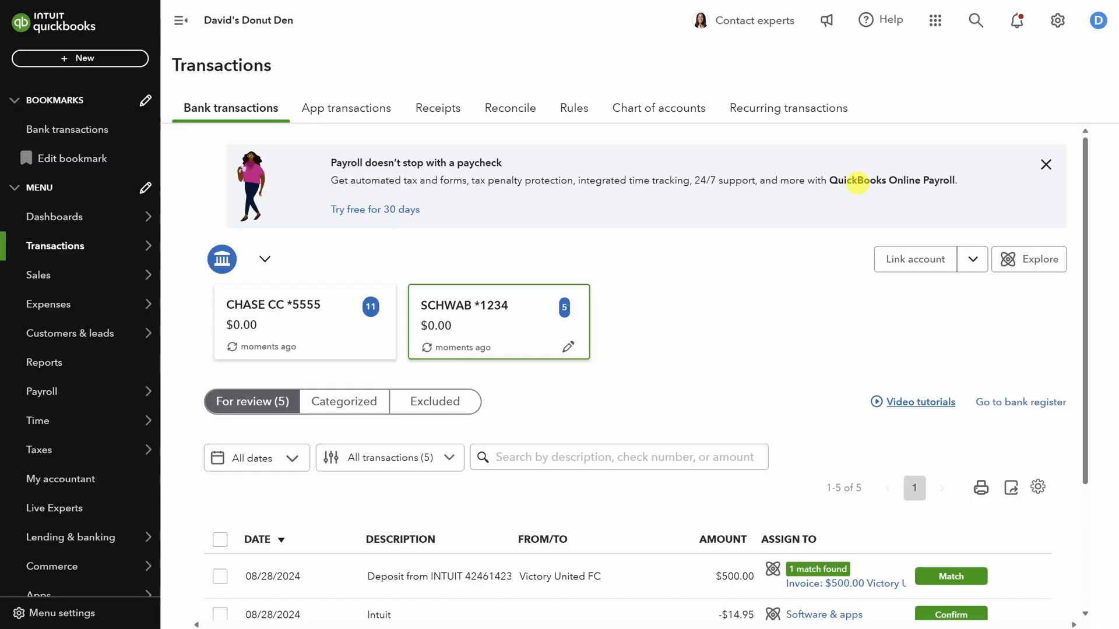
Expand the 08/28/2024 $500.00 deposit to view its suggested match, Invoice 1001 from Victory United FC
{"action": "scroll", "scroll_direction": "down", "scroll_amount": 3}
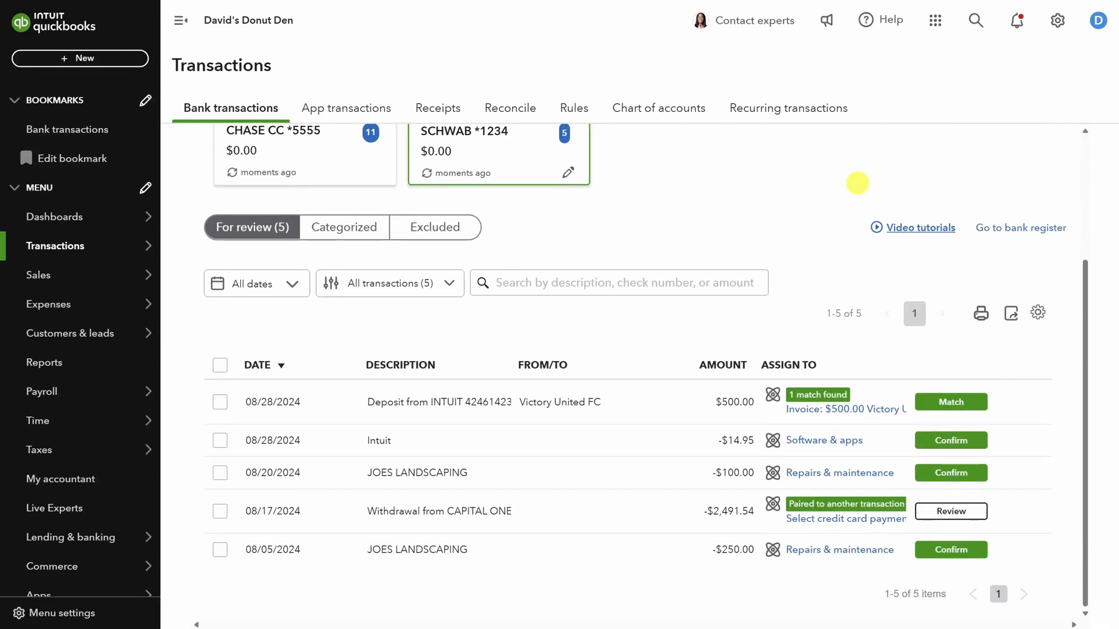
{"action": "mouse_move", "coordinate": [858, 187]}
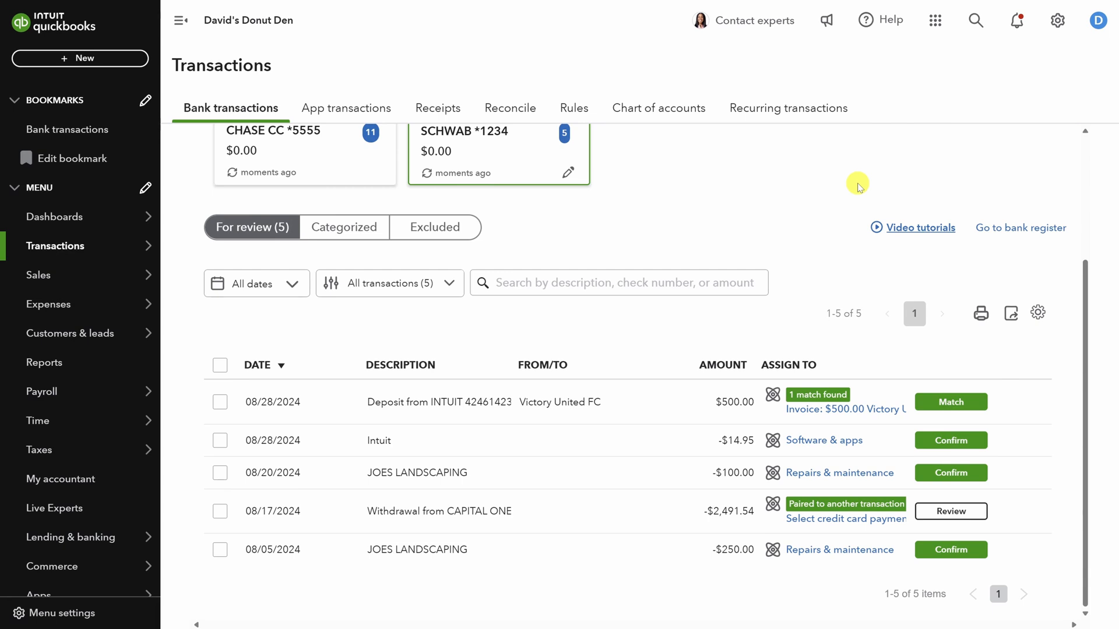
{"action": "mouse_move", "coordinate": [344, 398]}
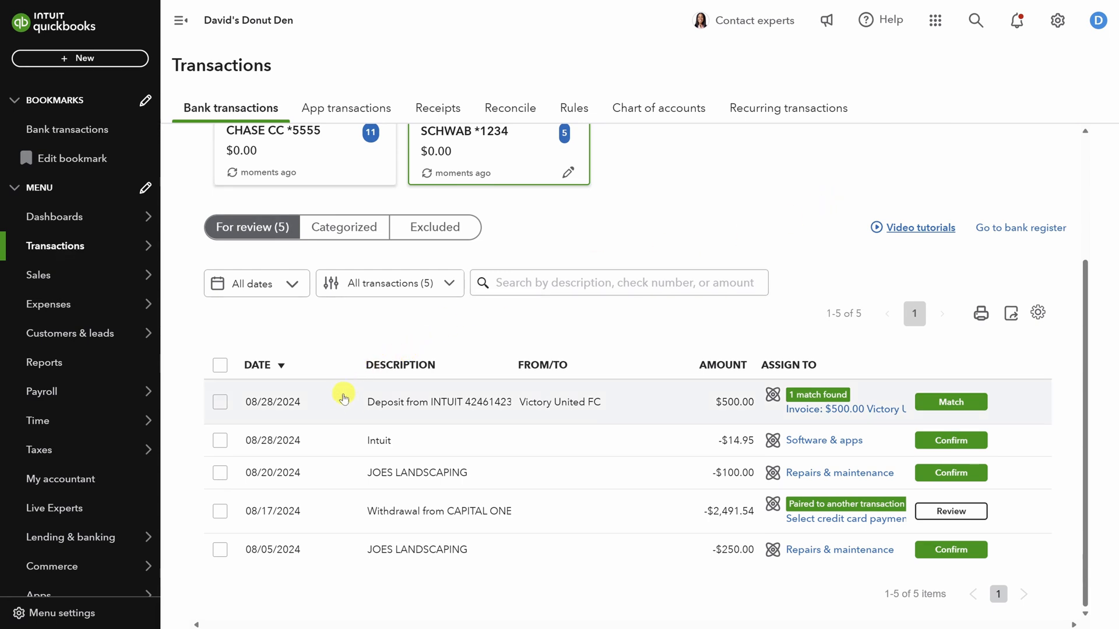
{"action": "left_click", "coordinate": [438, 402]}
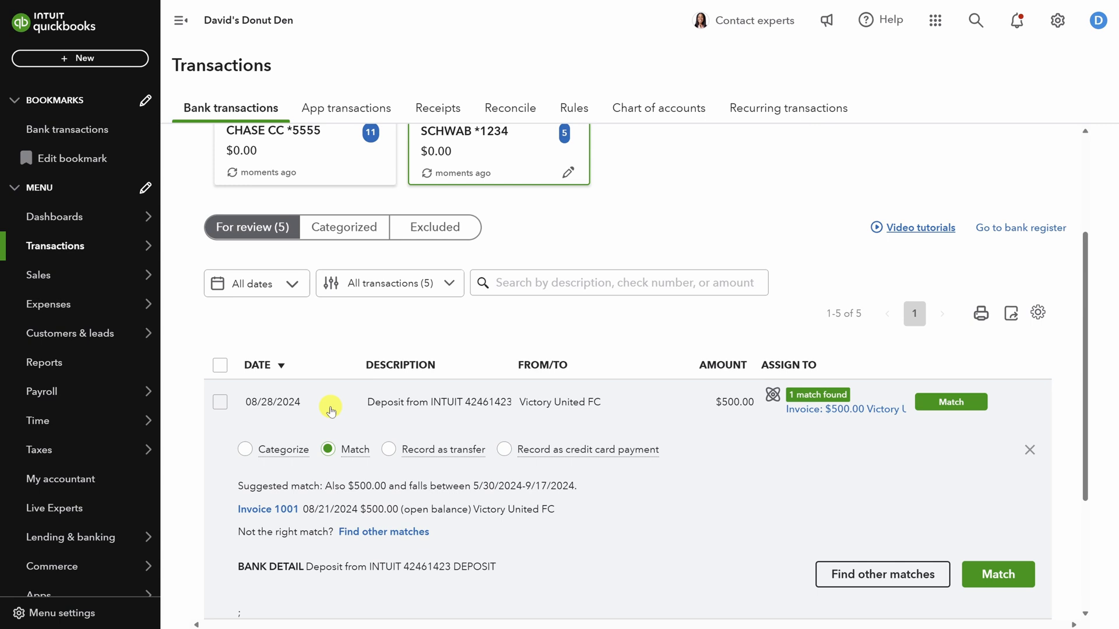
{"action": "scroll", "scroll_direction": "down", "scroll_amount": 3}
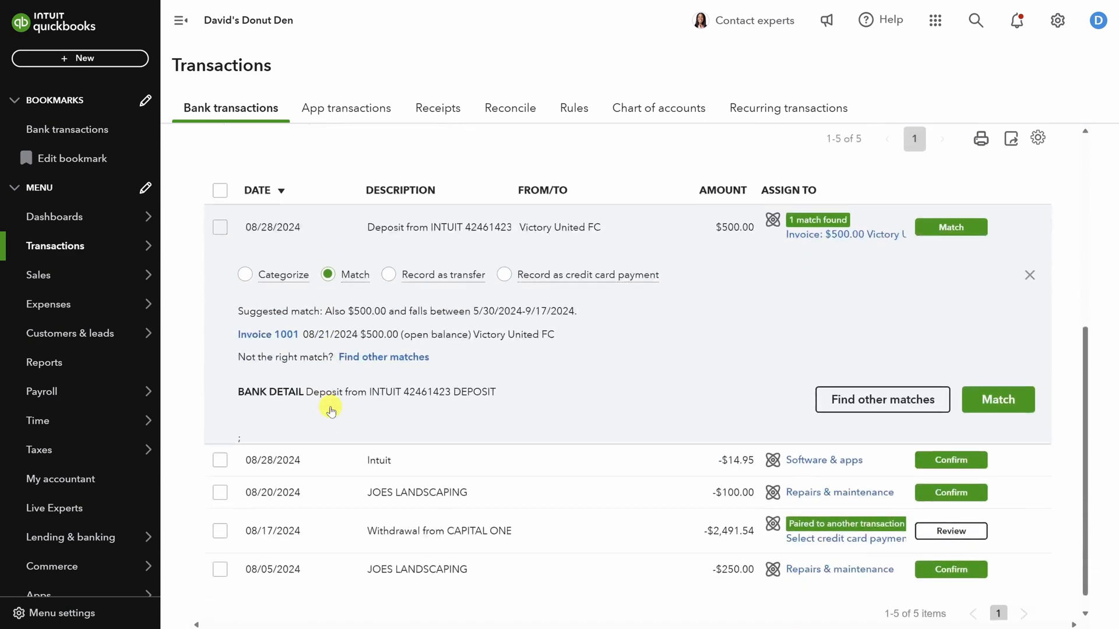
{"action": "scroll", "scroll_direction": "down", "scroll_amount": 3}
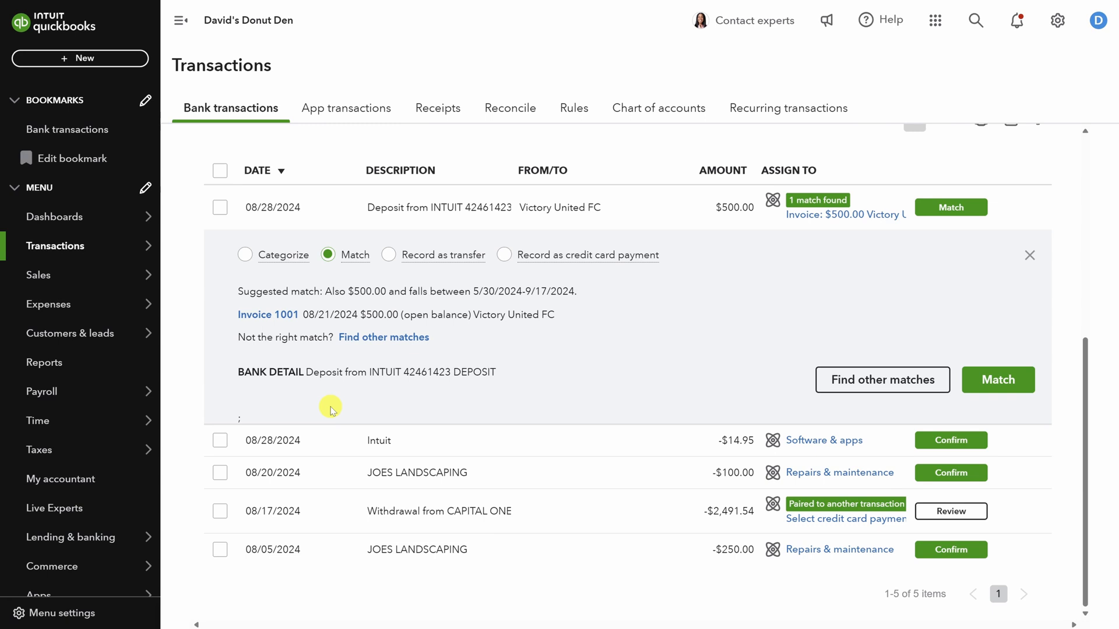
{"action": "mouse_move", "coordinate": [331, 413]}
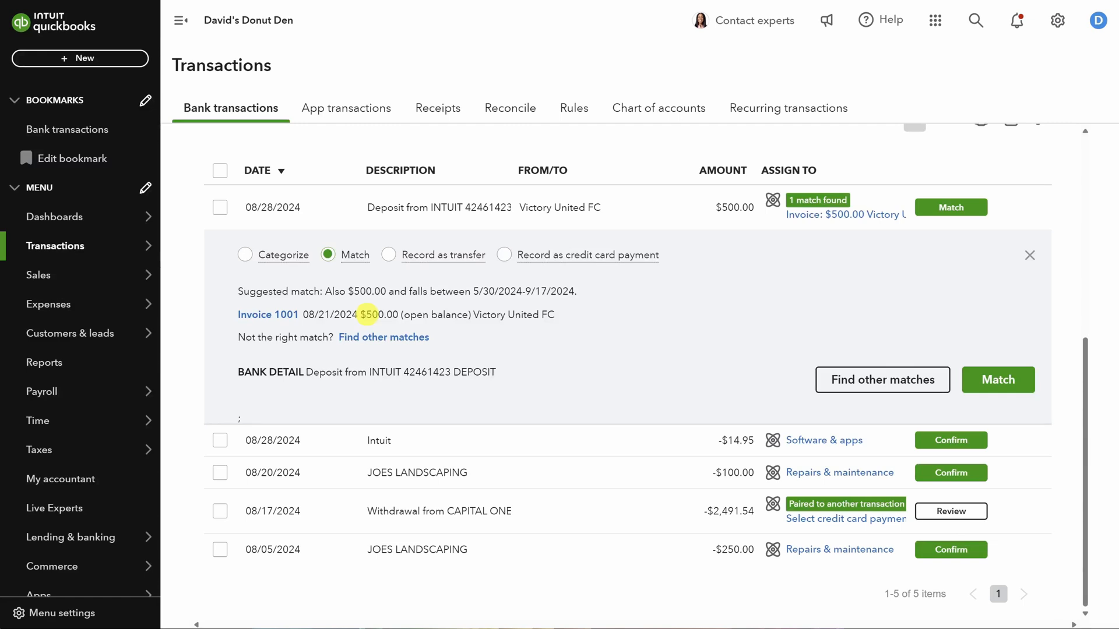
{"action": "mouse_move", "coordinate": [1063, 389]}
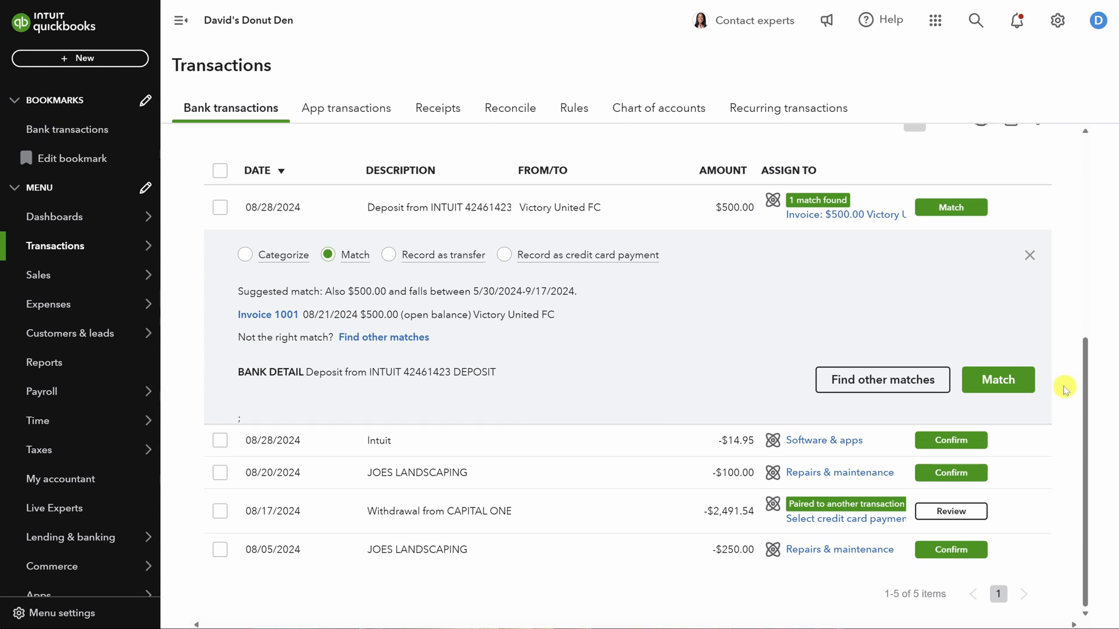
Match the $500 deposit to Invoice 1001 and expand the $14.95 Intuit withdrawal for categorizing
{"action": "left_click", "coordinate": [998, 380]}
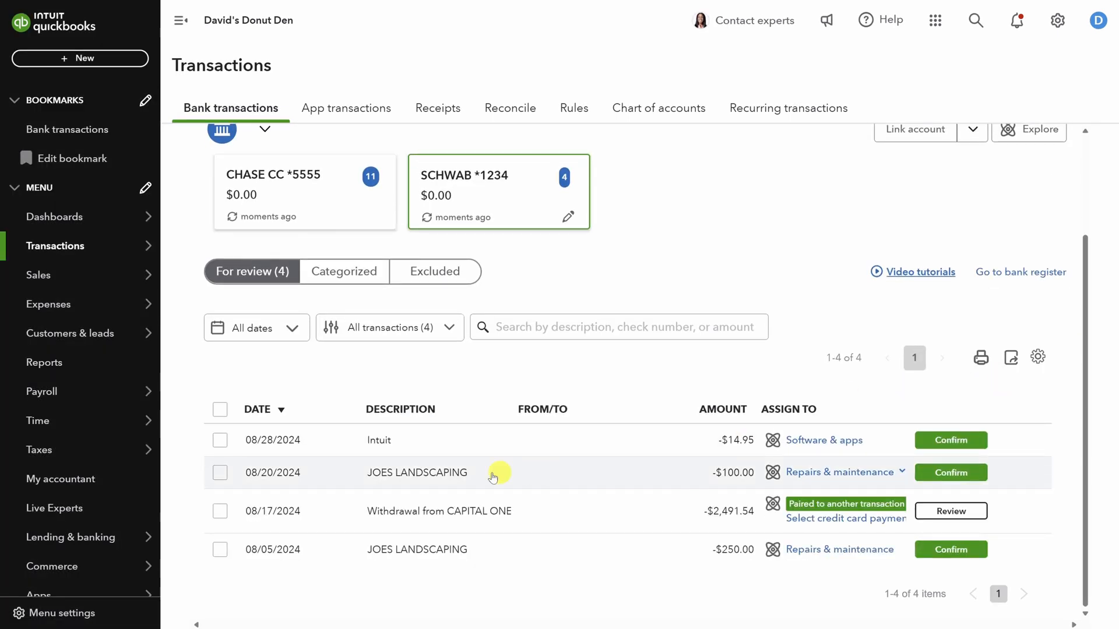
{"action": "left_click", "coordinate": [379, 440]}
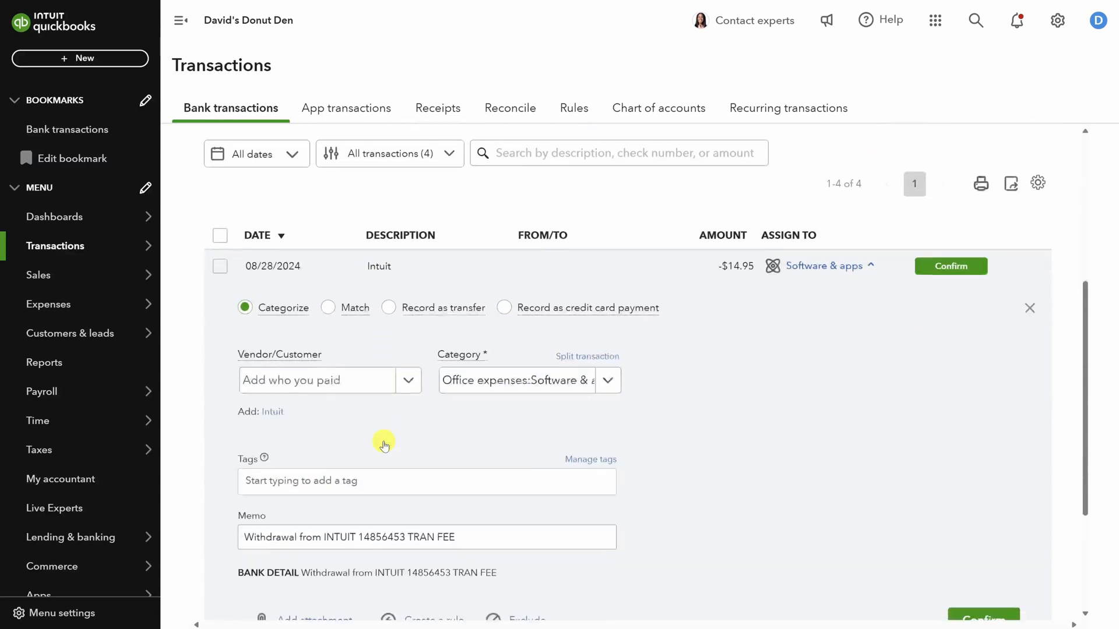
{"action": "scroll", "scroll_direction": "down", "scroll_amount": 3}
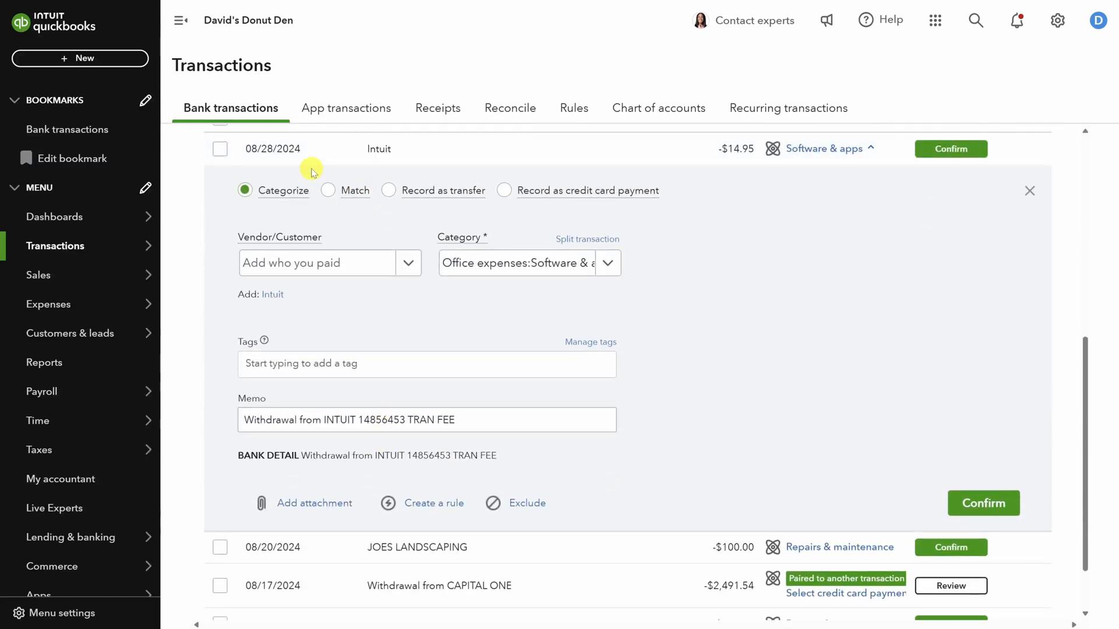
{"action": "mouse_move", "coordinate": [273, 198]}
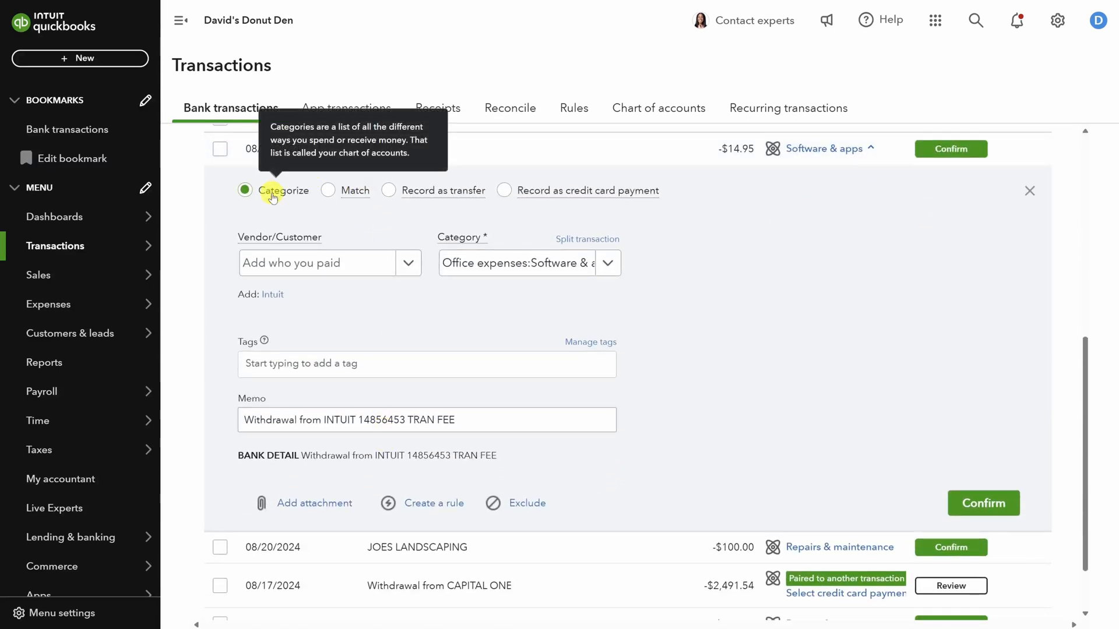
{"action": "mouse_move", "coordinate": [277, 195]}
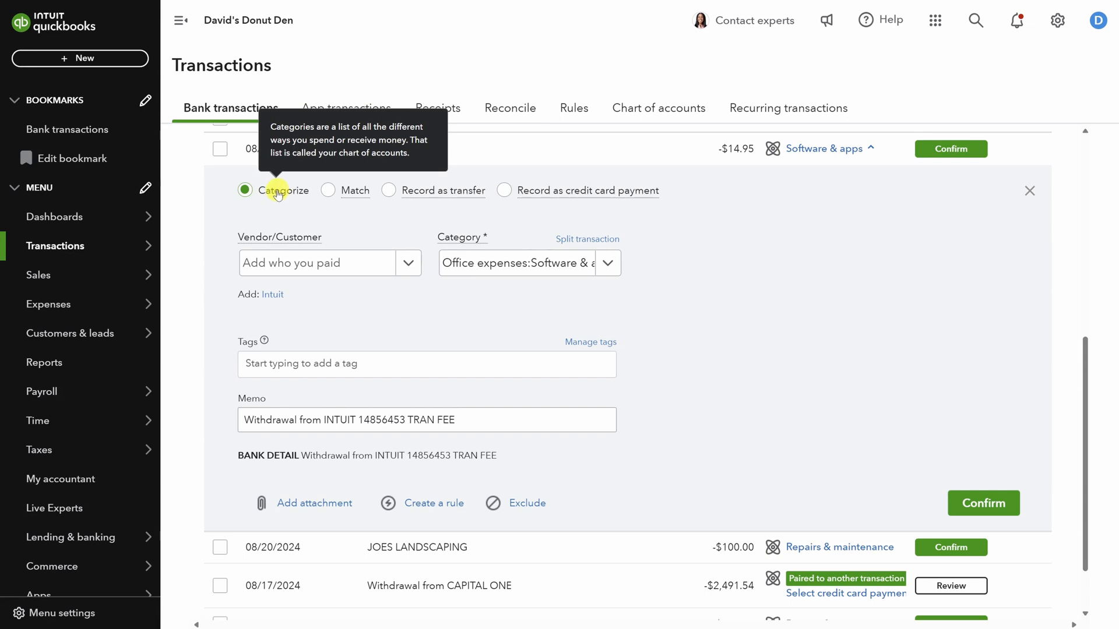
{"action": "mouse_move", "coordinate": [454, 238]}
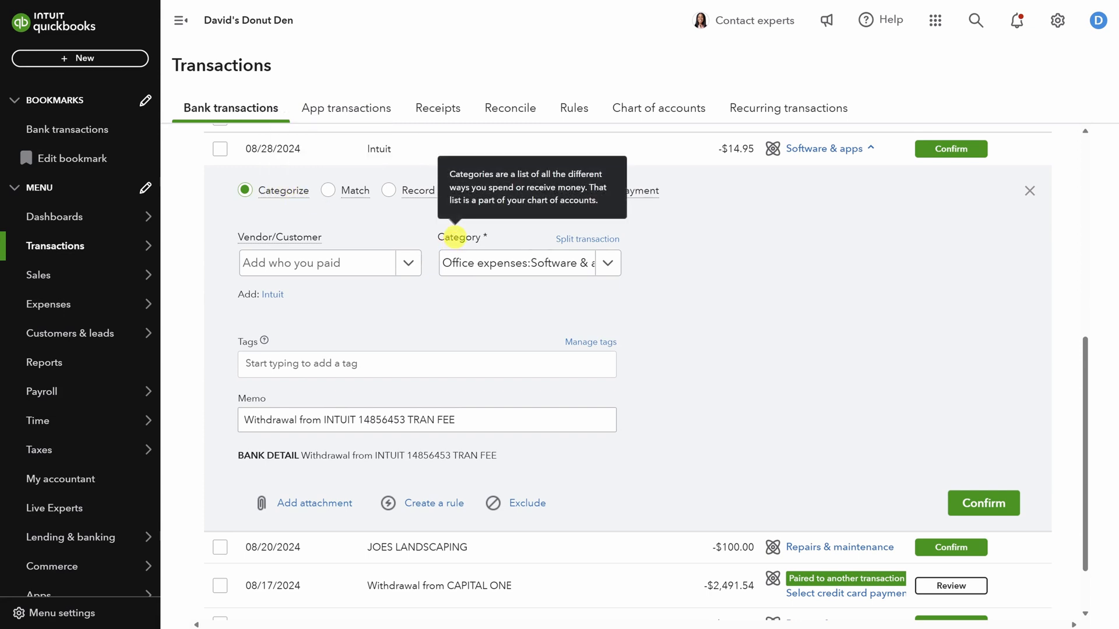
{"action": "mouse_move", "coordinate": [307, 238]}
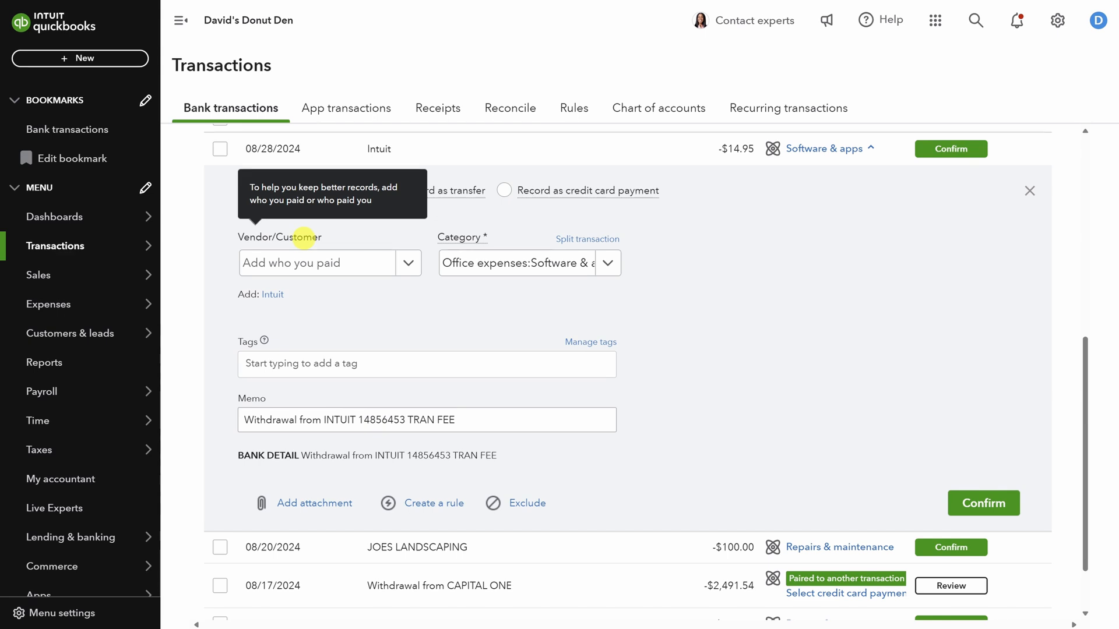
Add Intuit as a new vendor and save it as payee on the $14.95 withdrawal
{"action": "left_click", "coordinate": [272, 293]}
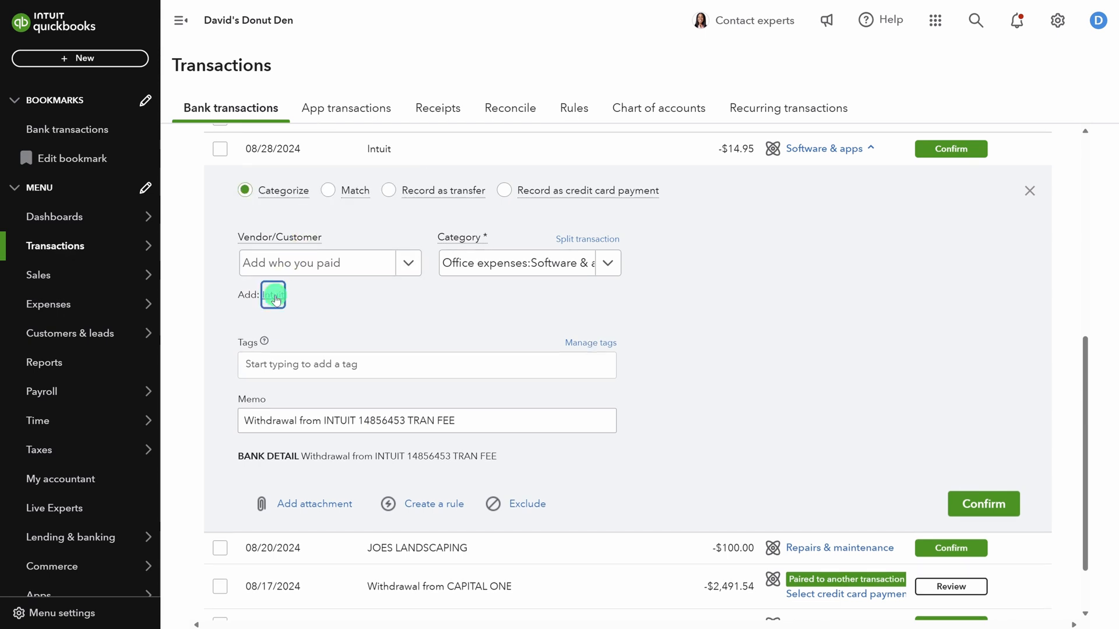
{"action": "left_click", "coordinate": [273, 293]}
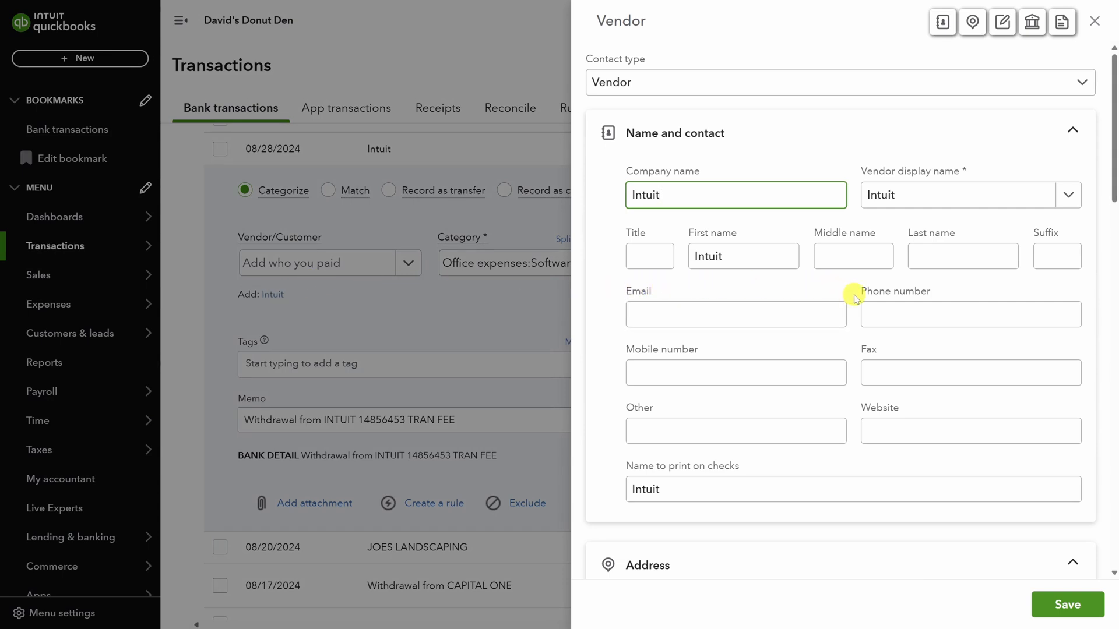
{"action": "scroll", "scroll_direction": "down", "scroll_amount": 3}
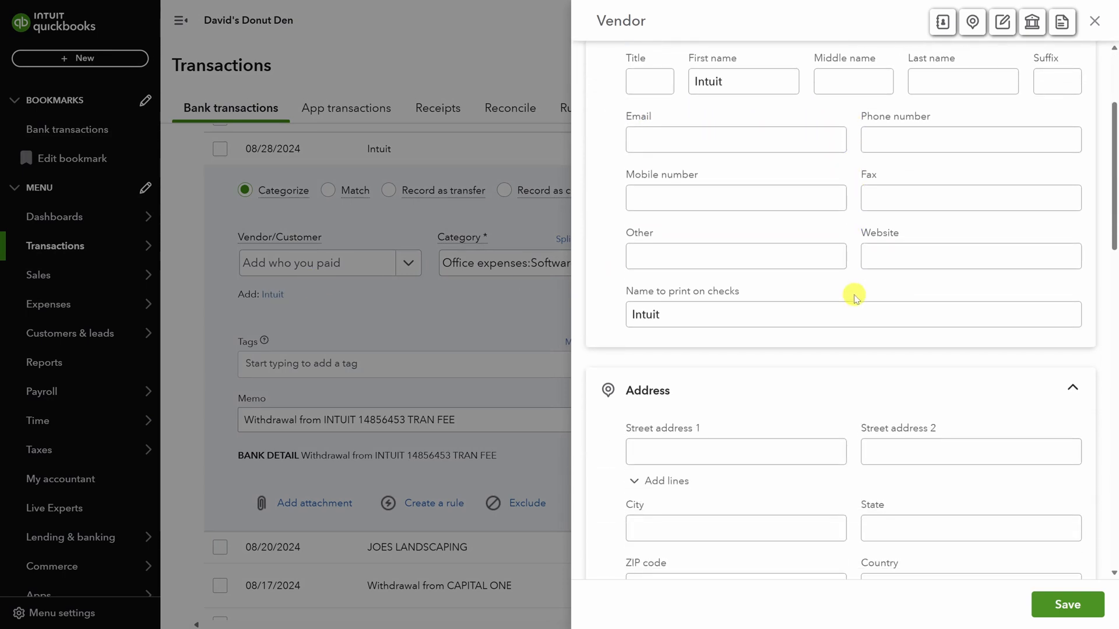
{"action": "scroll", "scroll_direction": "down", "scroll_amount": 3}
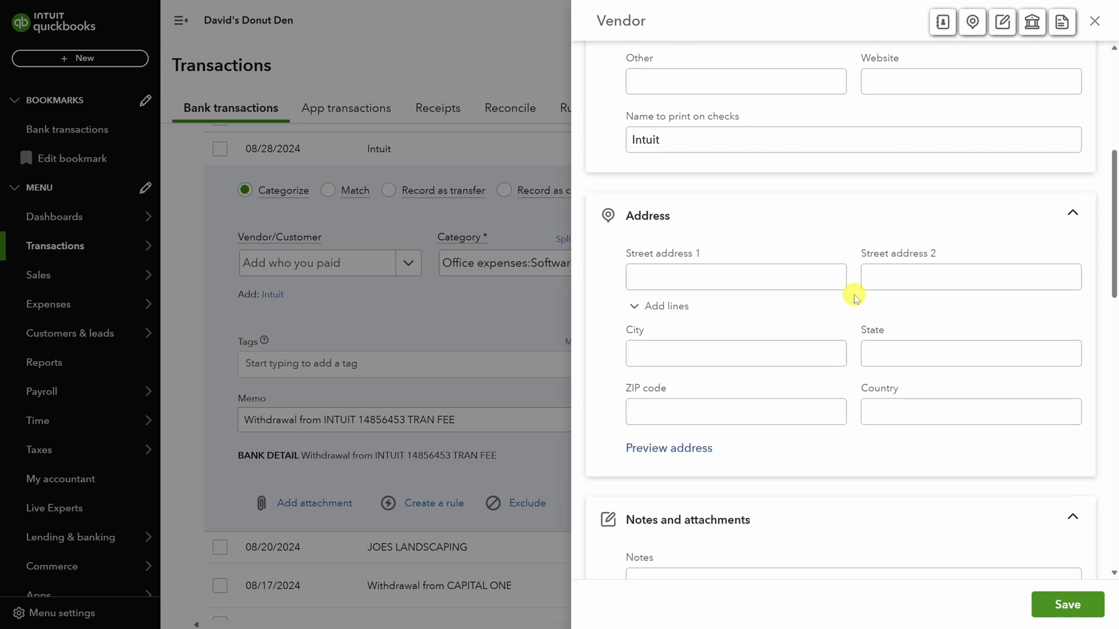
{"action": "left_click", "coordinate": [1068, 604]}
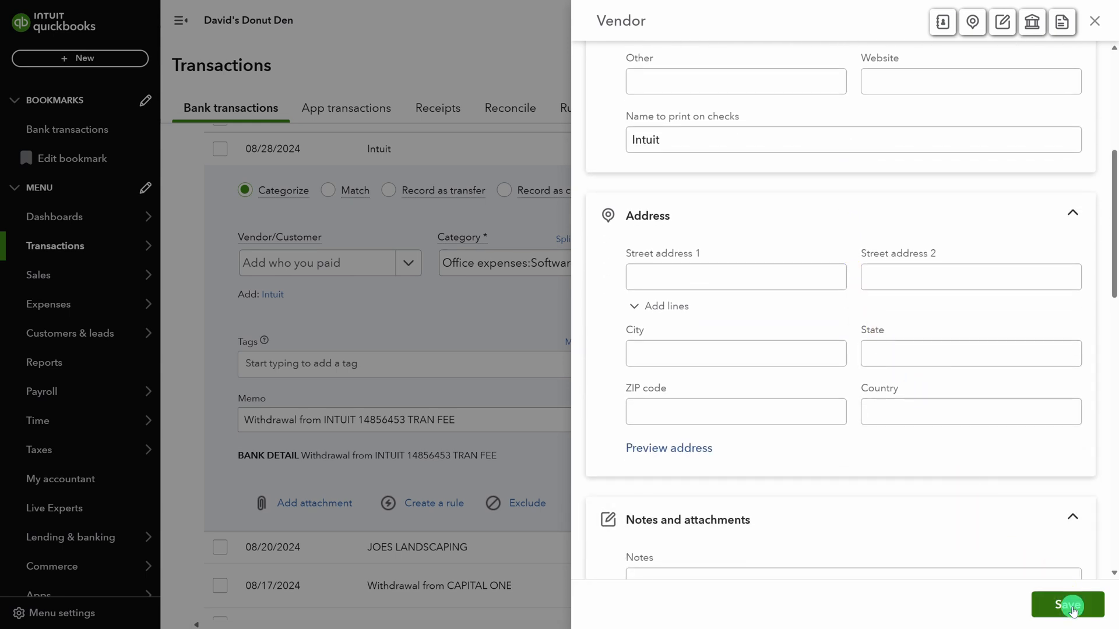
{"action": "left_click", "coordinate": [1069, 604]}
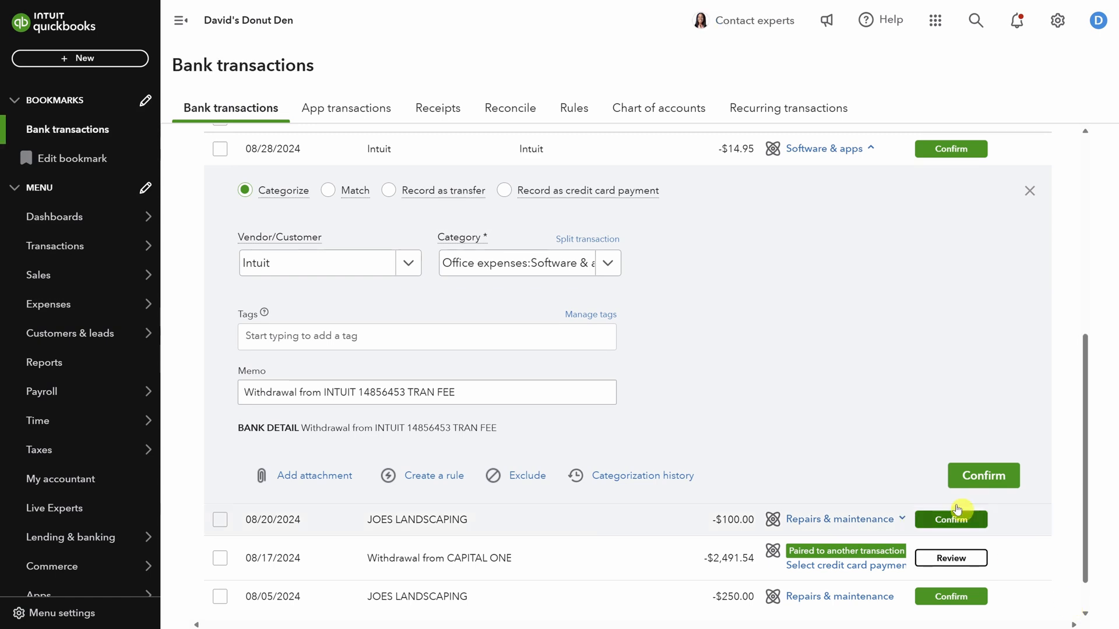
Browse the category list for the Intuit fee and filter it by 'payment'
{"action": "left_click", "coordinate": [608, 264]}
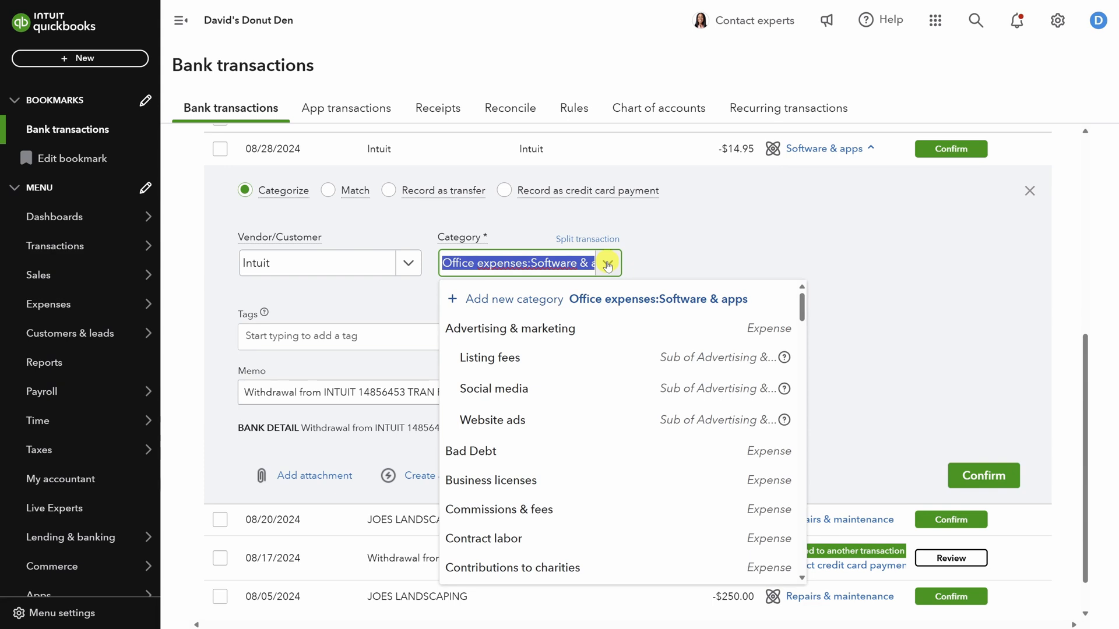
{"action": "mouse_move", "coordinate": [599, 403]}
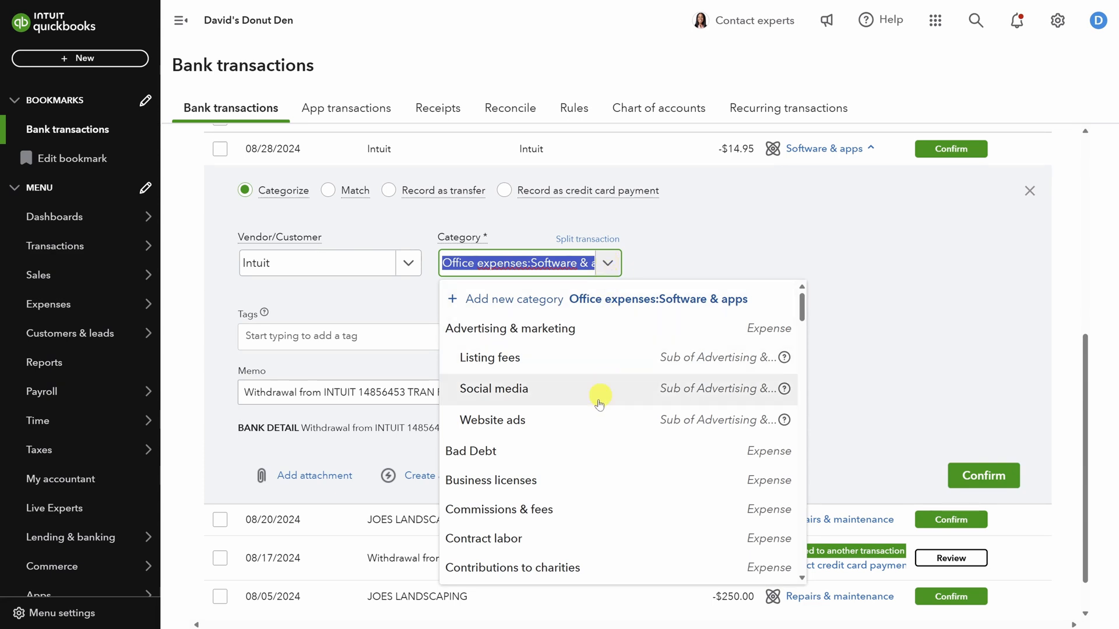
{"action": "scroll", "scroll_direction": "down", "scroll_amount": 3}
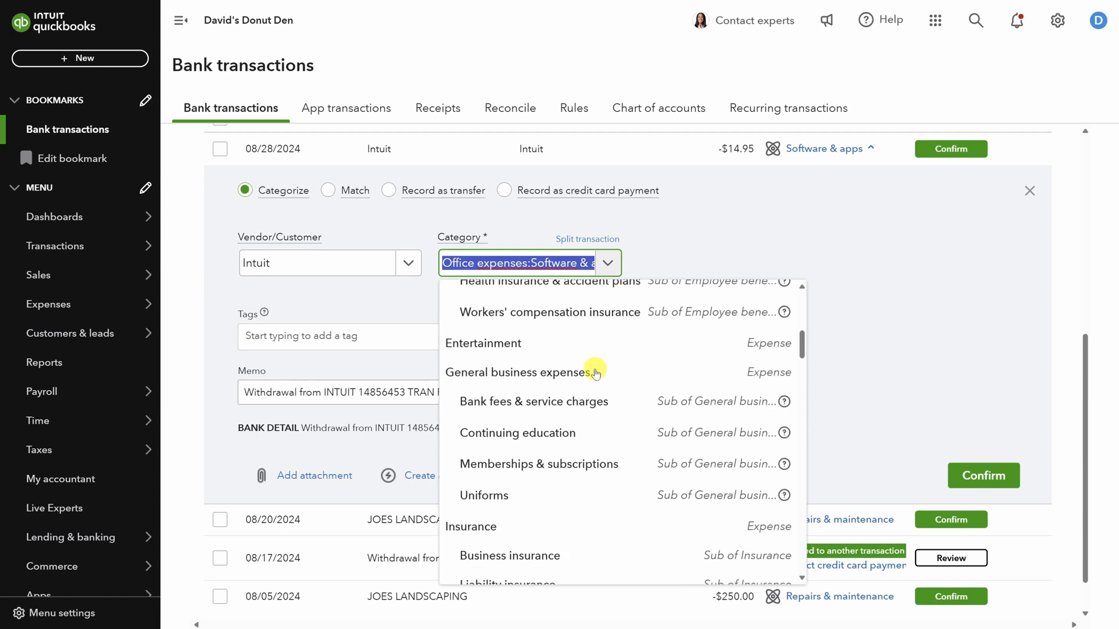
{"action": "scroll", "scroll_direction": "down", "scroll_amount": 3}
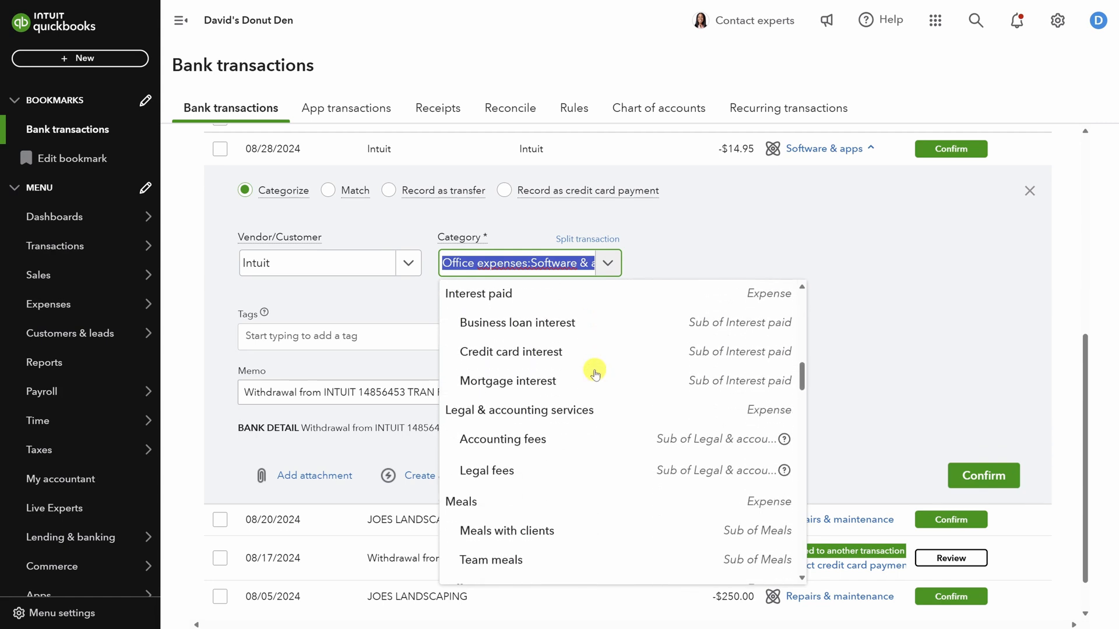
{"action": "scroll", "scroll_direction": "down", "scroll_amount": 3}
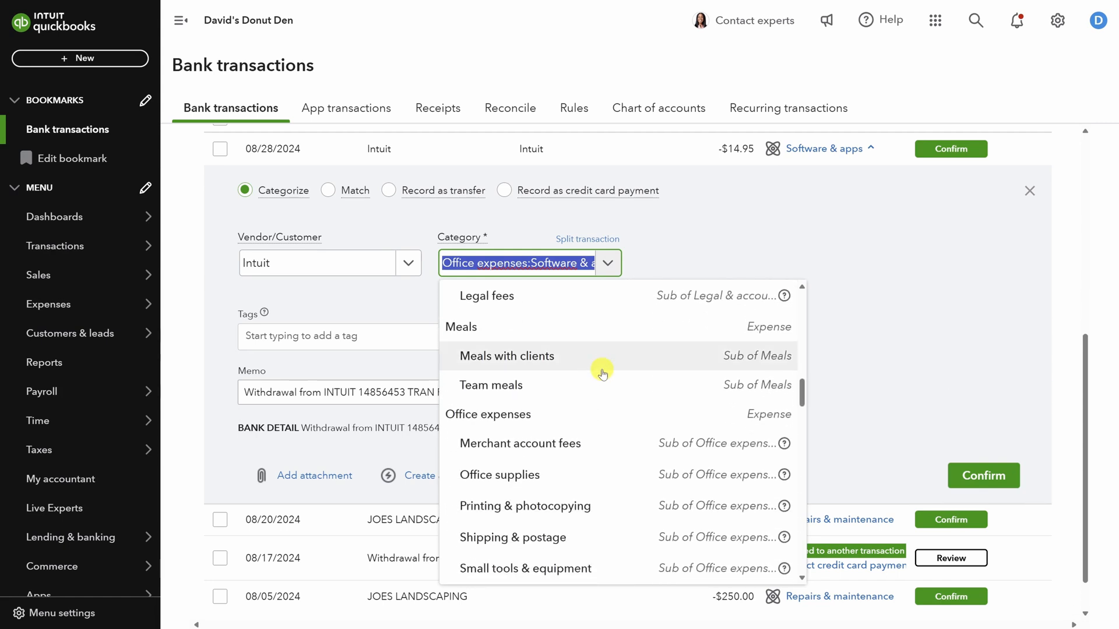
{"action": "type", "text": "payment"}
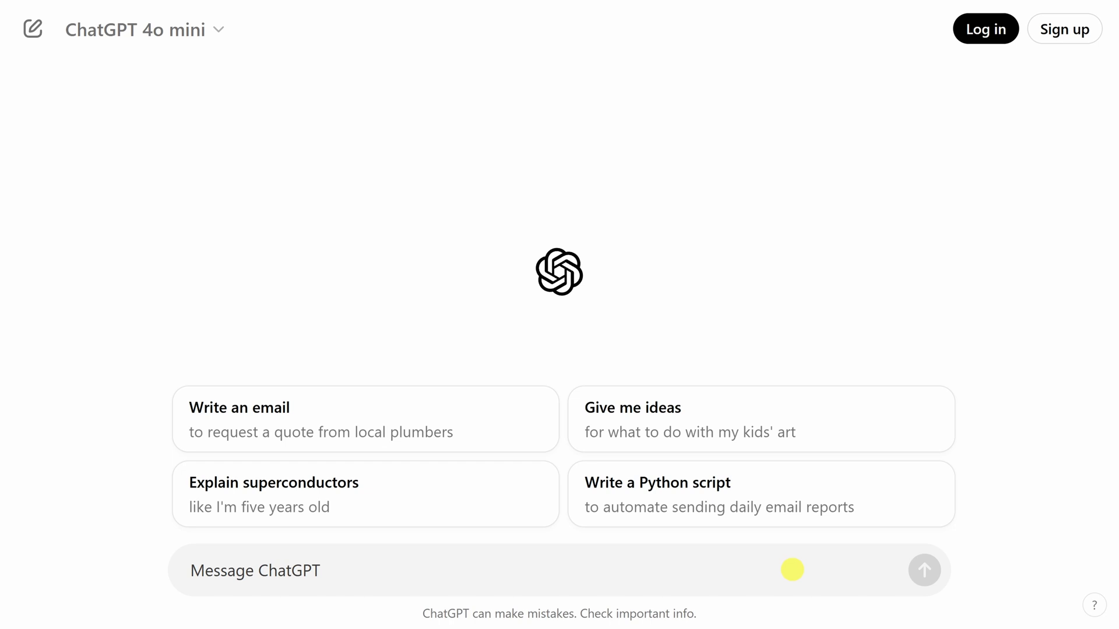
Ask ChatGPT for the three best categories for Intuit invoice-payment fees, pasting in the account list
{"action": "left_click", "coordinate": [249, 571]}
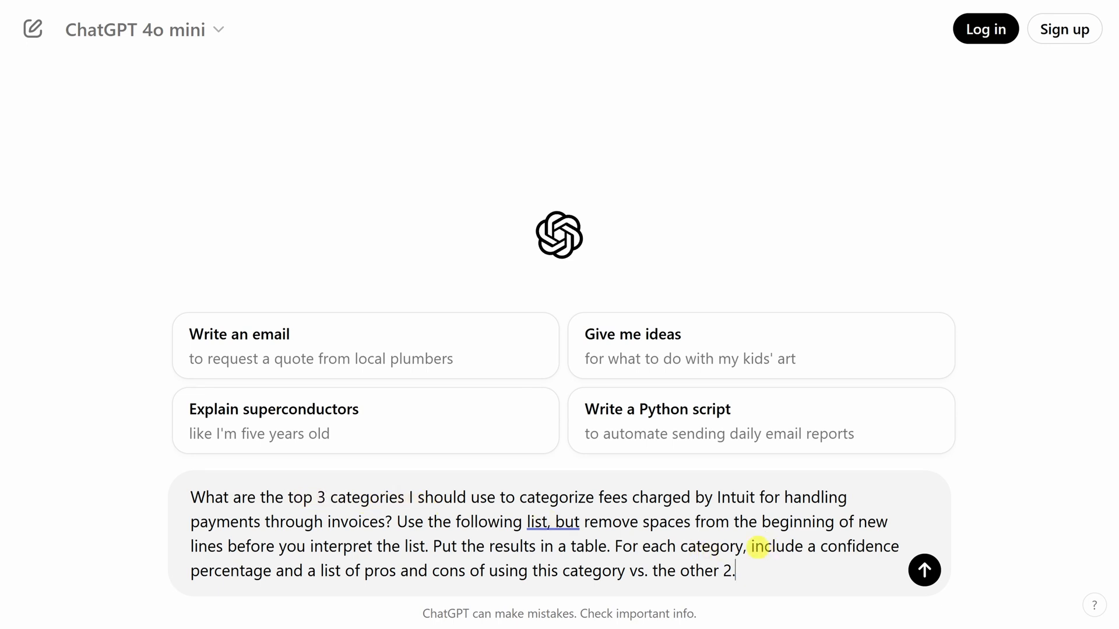
{"action": "left_click_drag", "start_coordinate": [757, 545], "coordinate": [720, 570]}
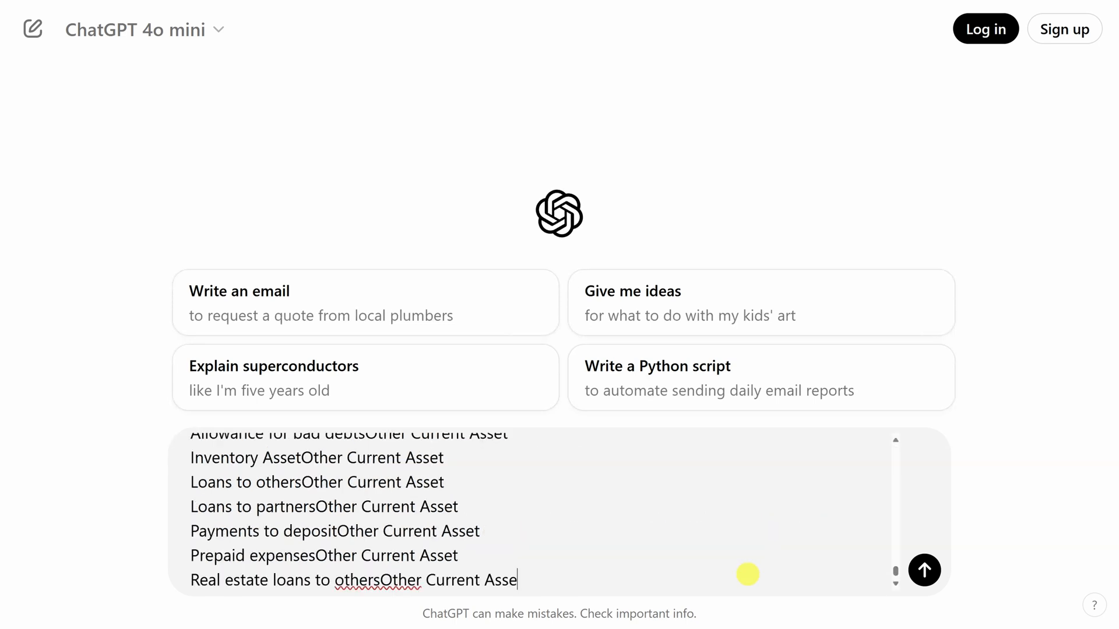
{"action": "left_click", "coordinate": [924, 571]}
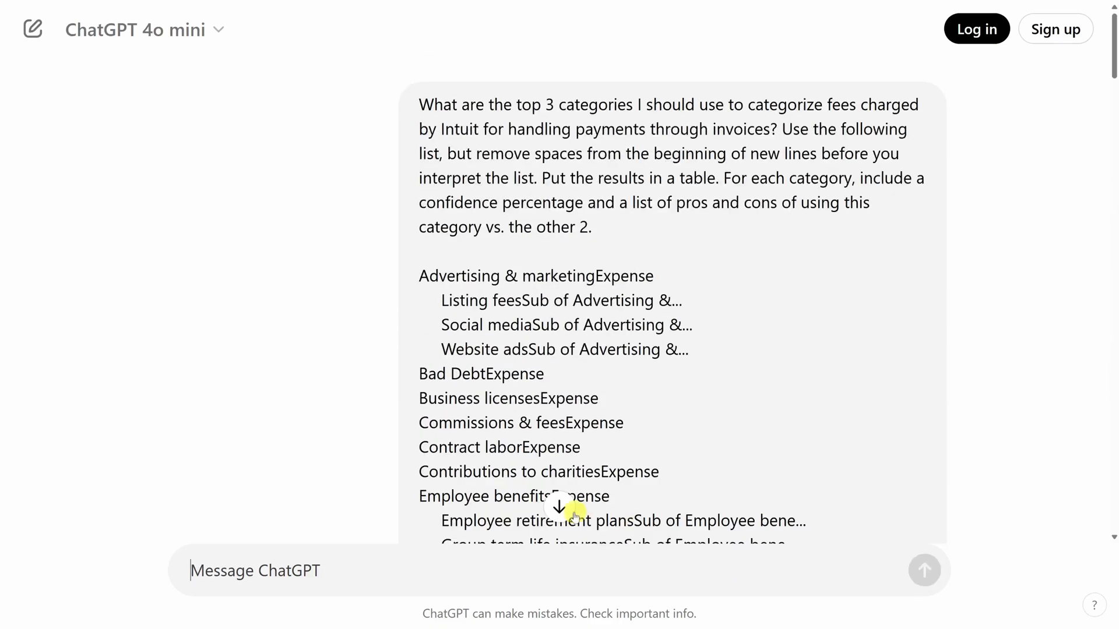
Read the answer table ranking Commissions & Fees 90%, Merchant Account Fees 85%, Bank Fees 80%, highlighting cons
{"action": "scroll", "scroll_direction": "down", "scroll_amount": 3}
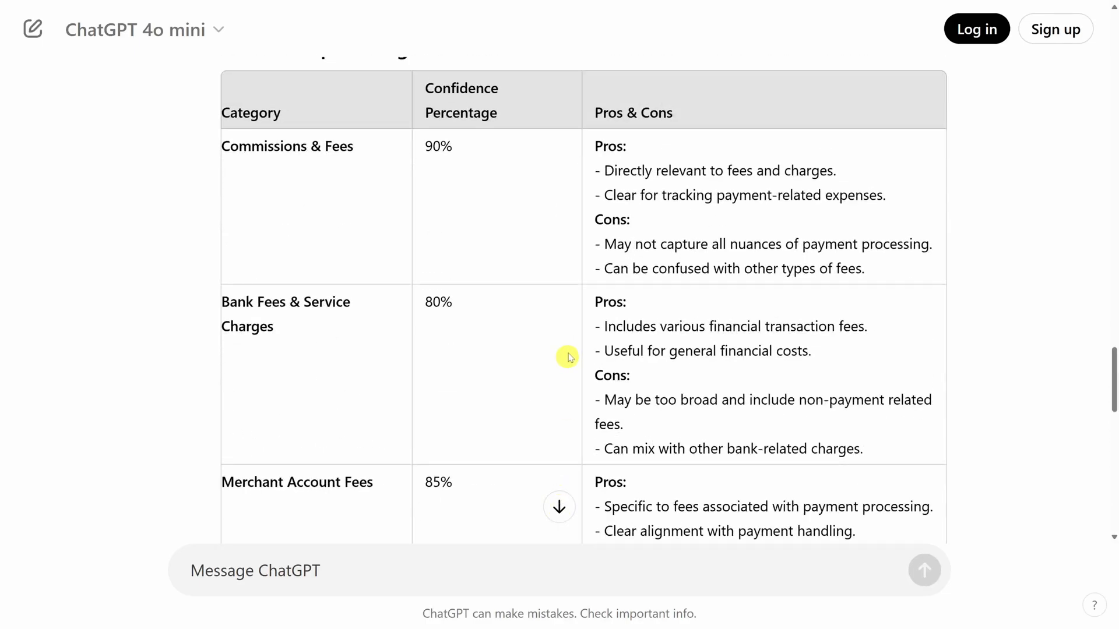
{"action": "mouse_move", "coordinate": [403, 153]}
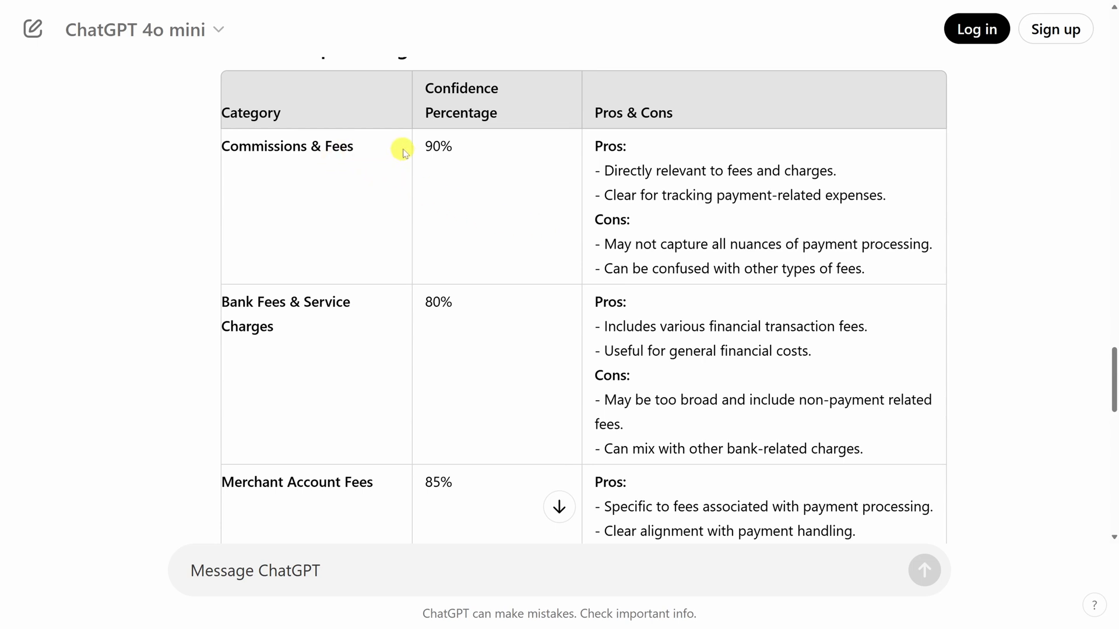
{"action": "mouse_move", "coordinate": [602, 245]}
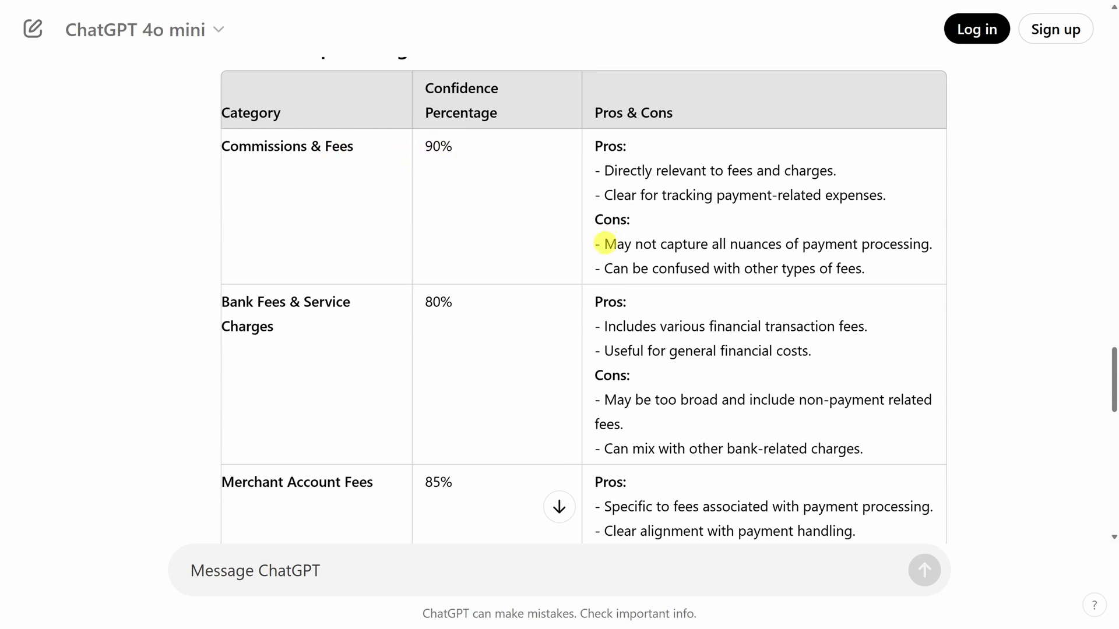
{"action": "left_click_drag", "start_coordinate": [602, 243], "coordinate": [931, 243]}
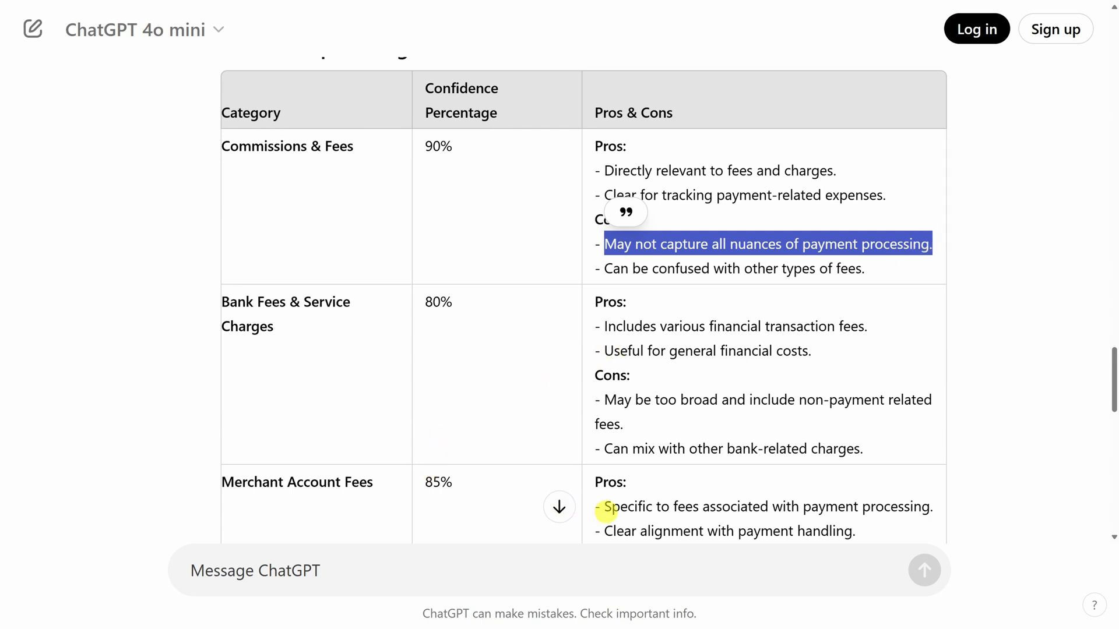
{"action": "left_click_drag", "start_coordinate": [603, 506], "coordinate": [932, 507]}
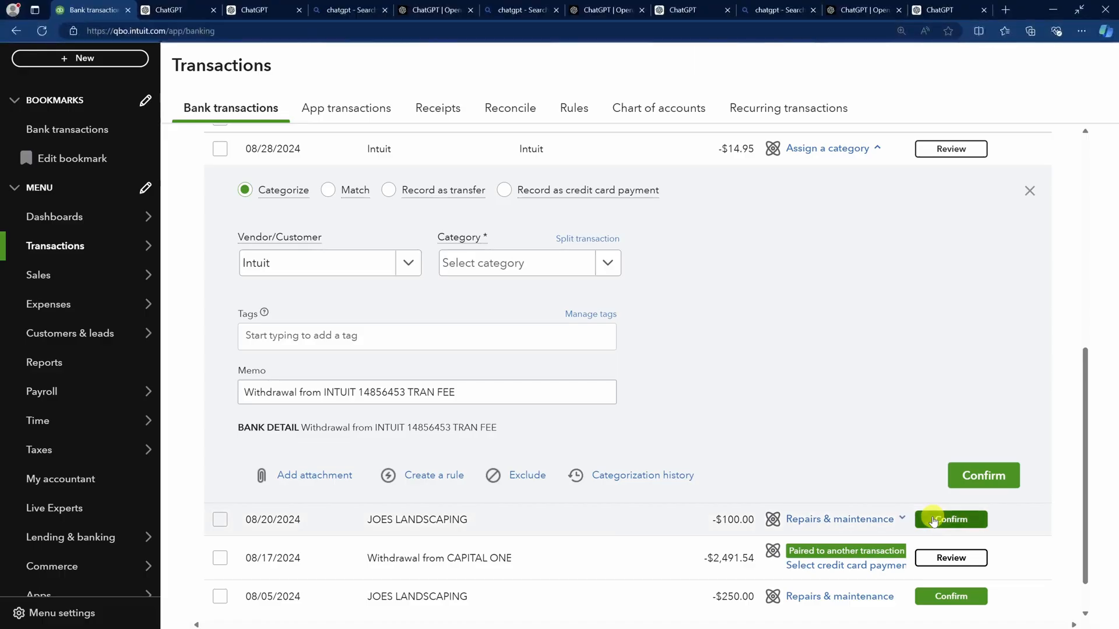
Categorize the $14.95 Intuit fee as Merchant account fees
{"action": "type", "text": "merc"}
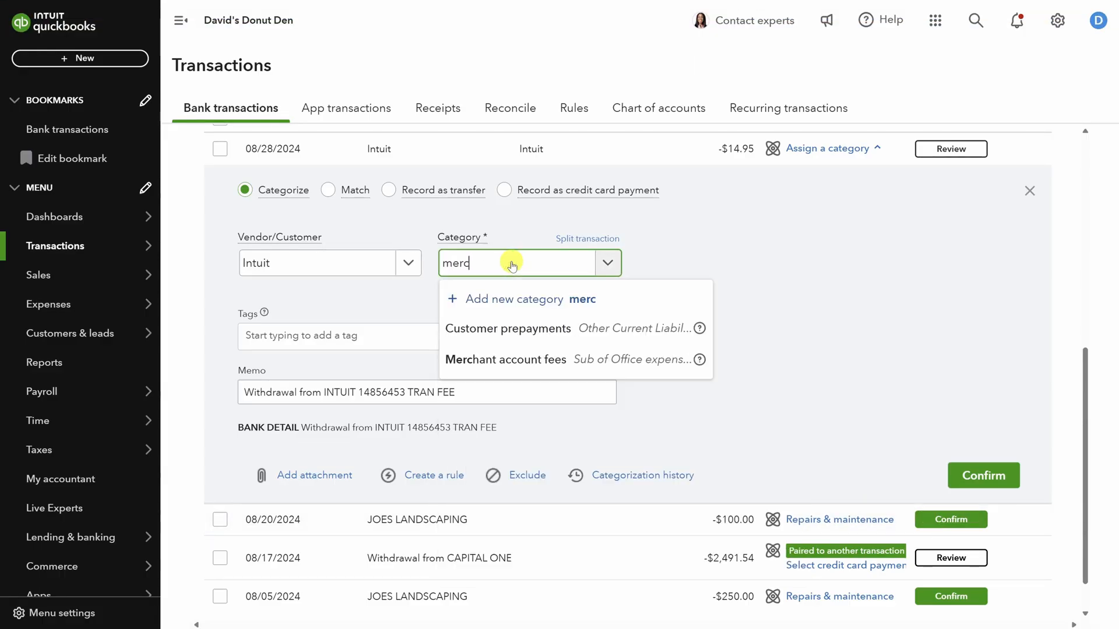
{"action": "left_click", "coordinate": [505, 359]}
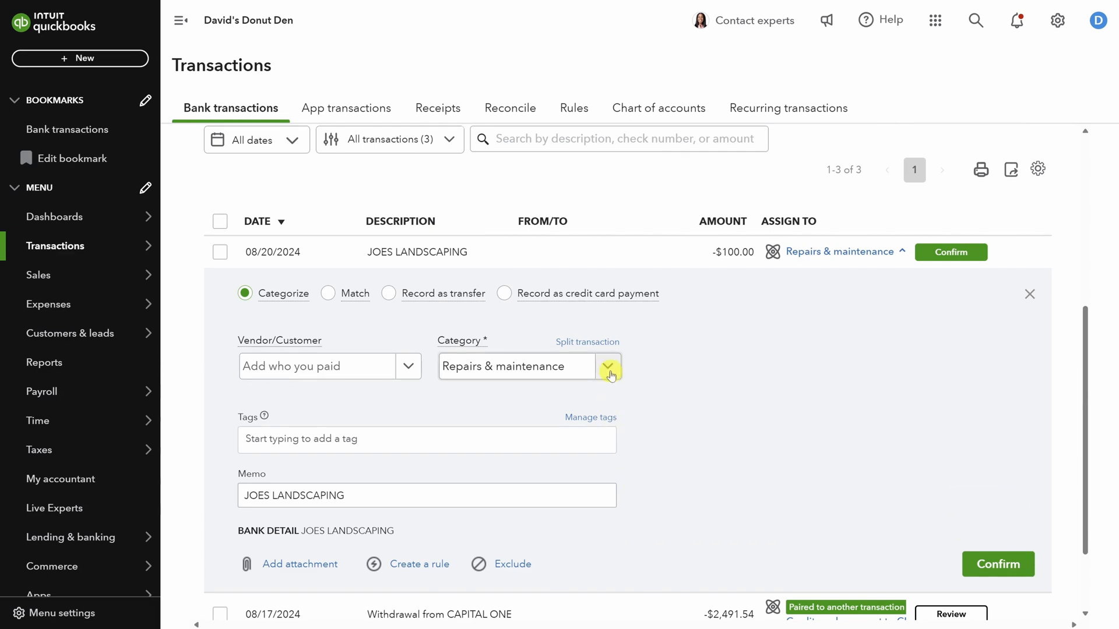
Start adding a new vendor for the $100 JOES LANDSCAPING payment
{"action": "left_click", "coordinate": [608, 366]}
{"action": "type", "text": "Joe's"}
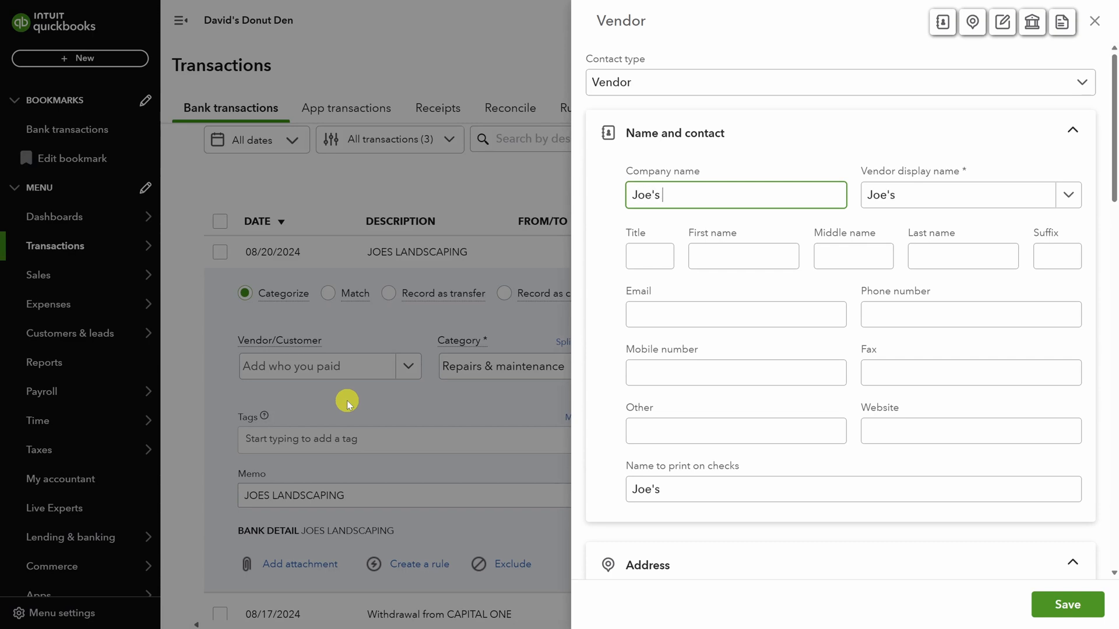
Name the vendor Joe's Landscaping and turn on Track payments for 1099
{"action": "type", "text": "Landscaping"}
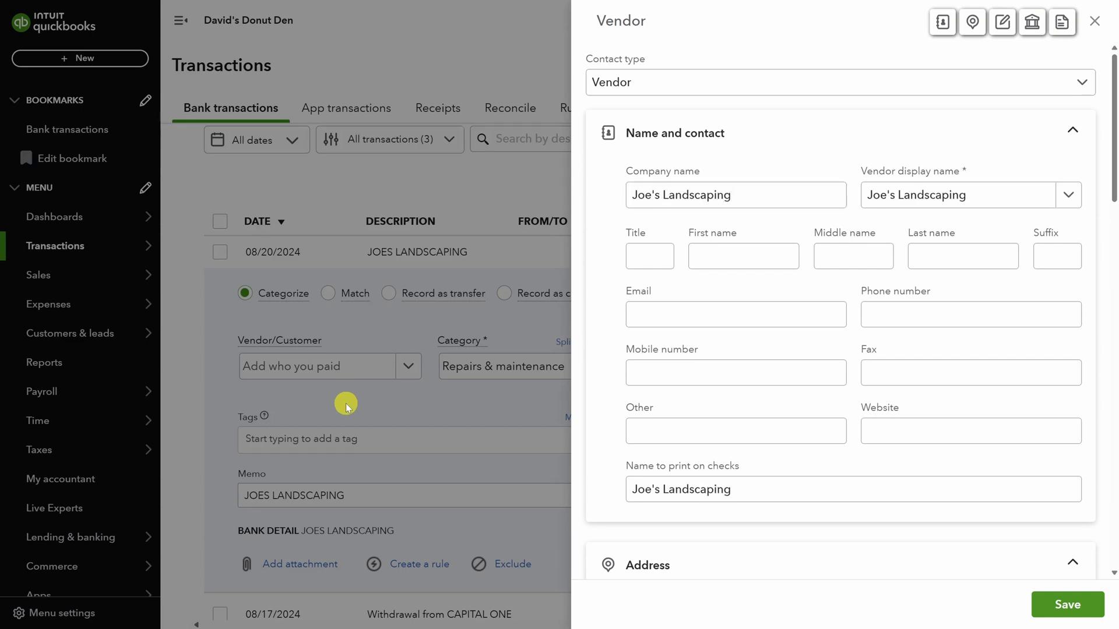
{"action": "scroll", "scroll_direction": "down", "scroll_amount": 3}
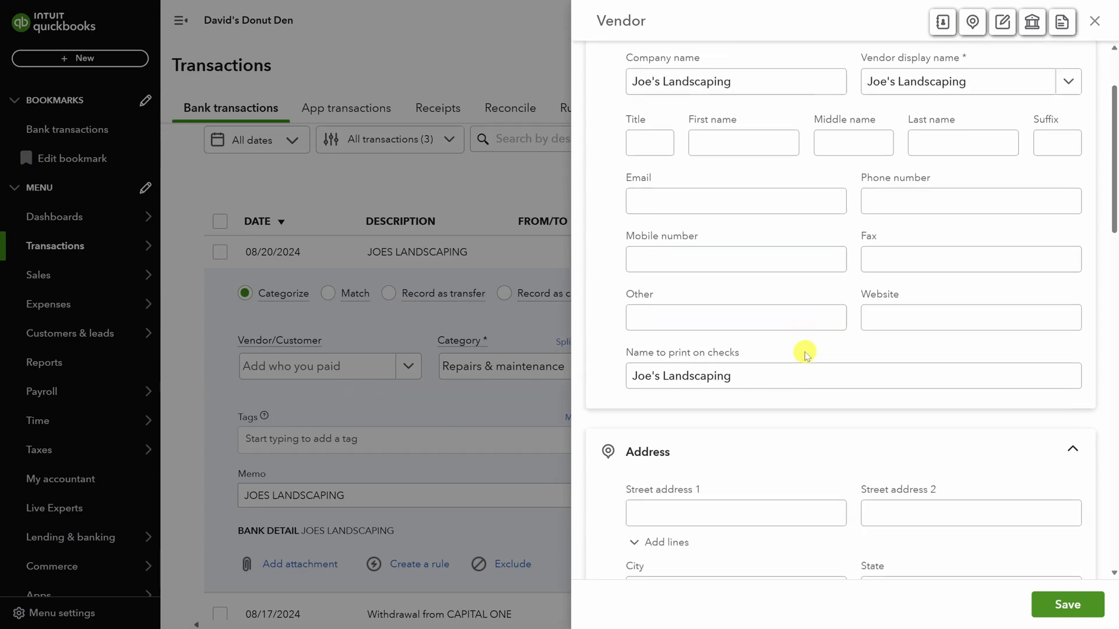
{"action": "scroll", "scroll_direction": "down", "scroll_amount": 3}
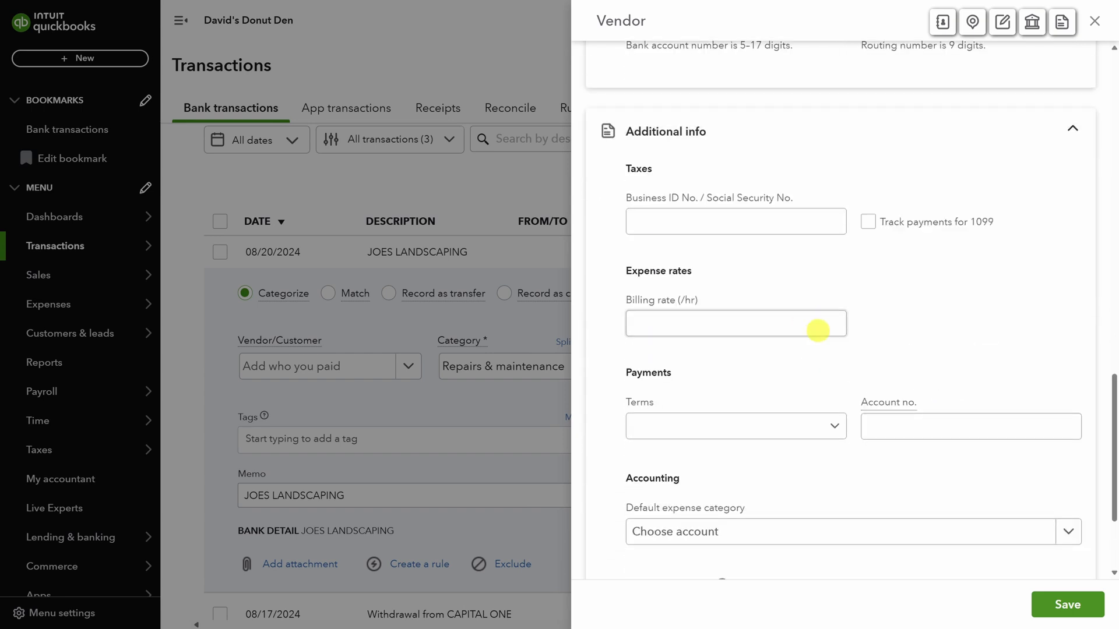
{"action": "scroll", "scroll_direction": "down", "scroll_amount": 3}
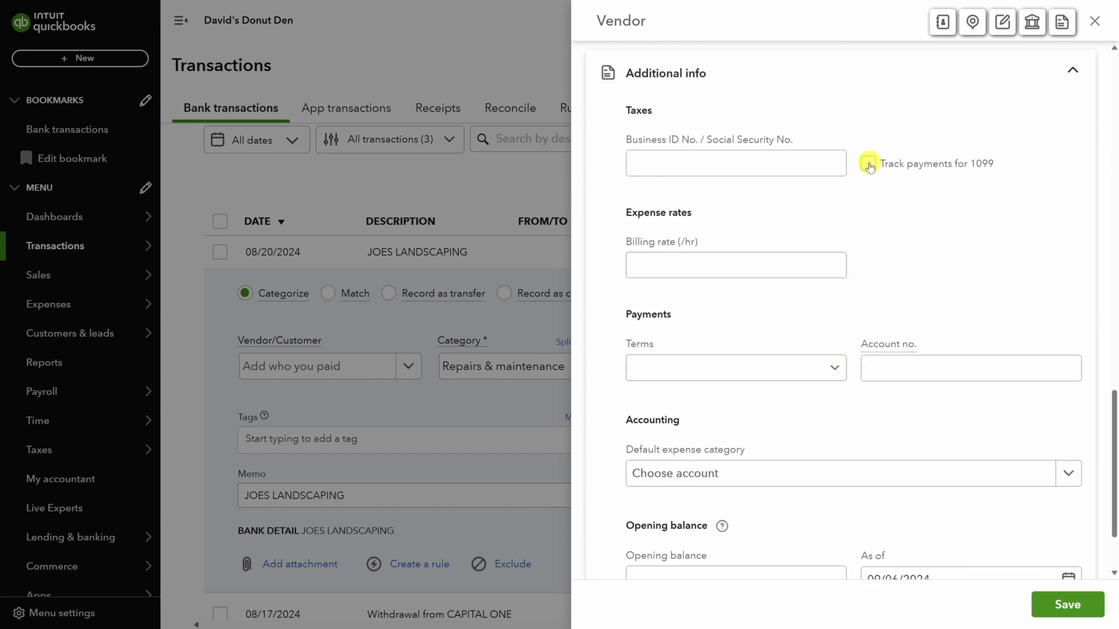
{"action": "left_click", "coordinate": [868, 164]}
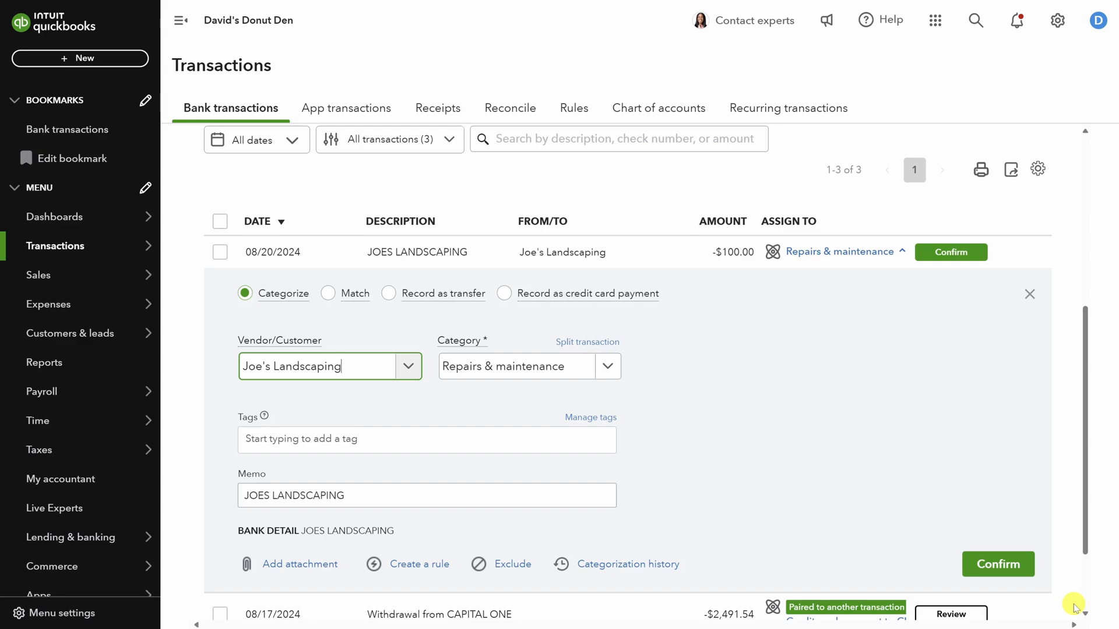
Start a rule for JOES LANDSCAPING withdrawals limited to the SCHWAB *1234 account
{"action": "left_click", "coordinate": [407, 564]}
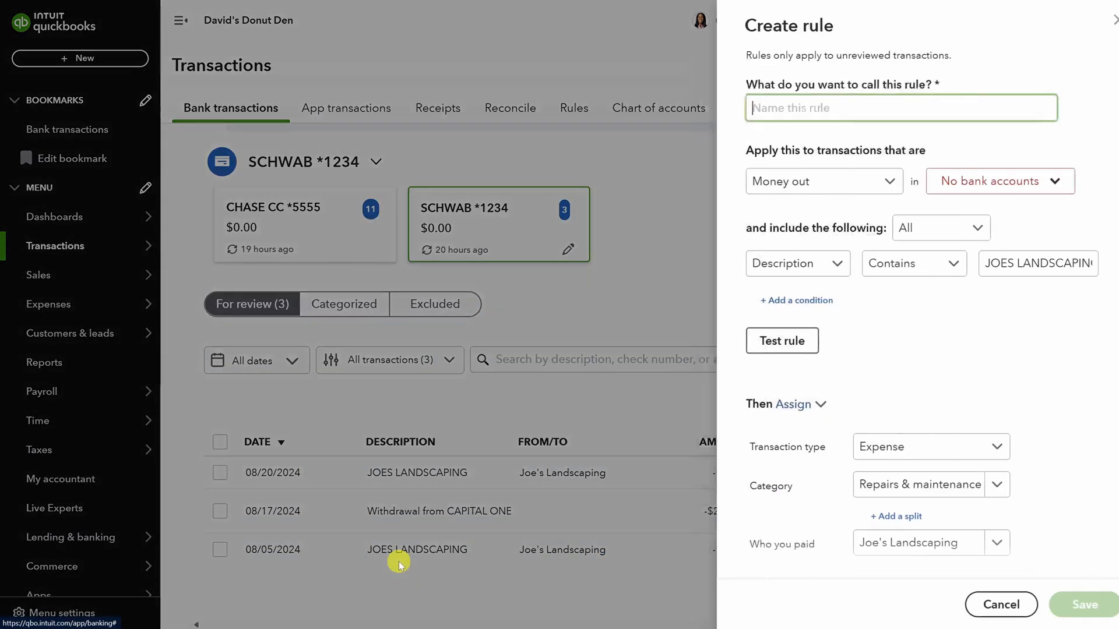
{"action": "left_click", "coordinate": [1000, 181]}
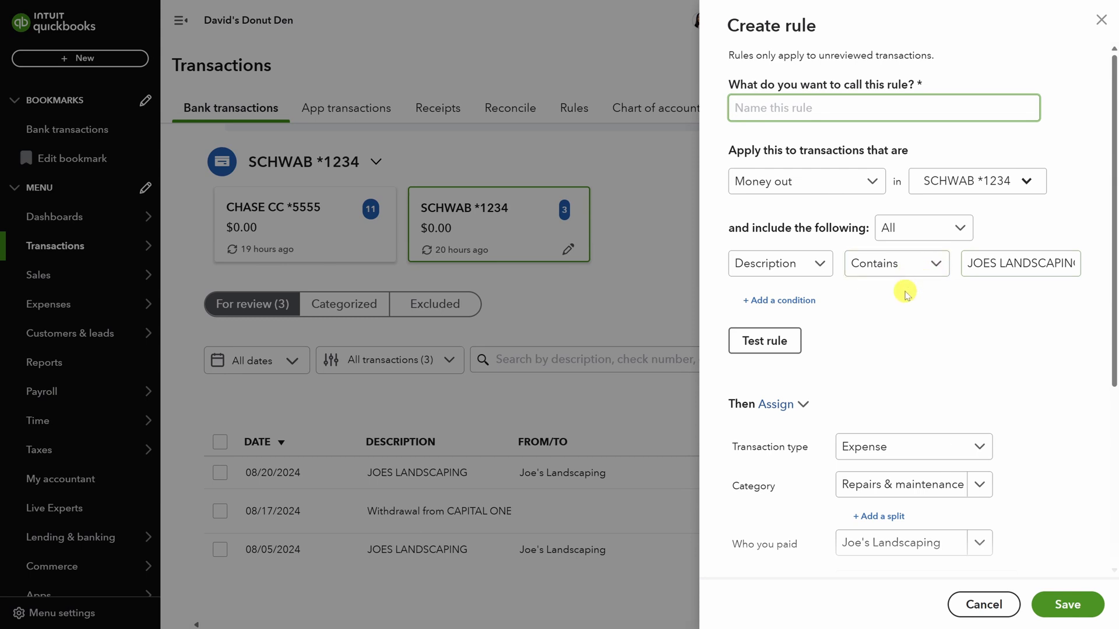
{"action": "mouse_move", "coordinate": [890, 289]}
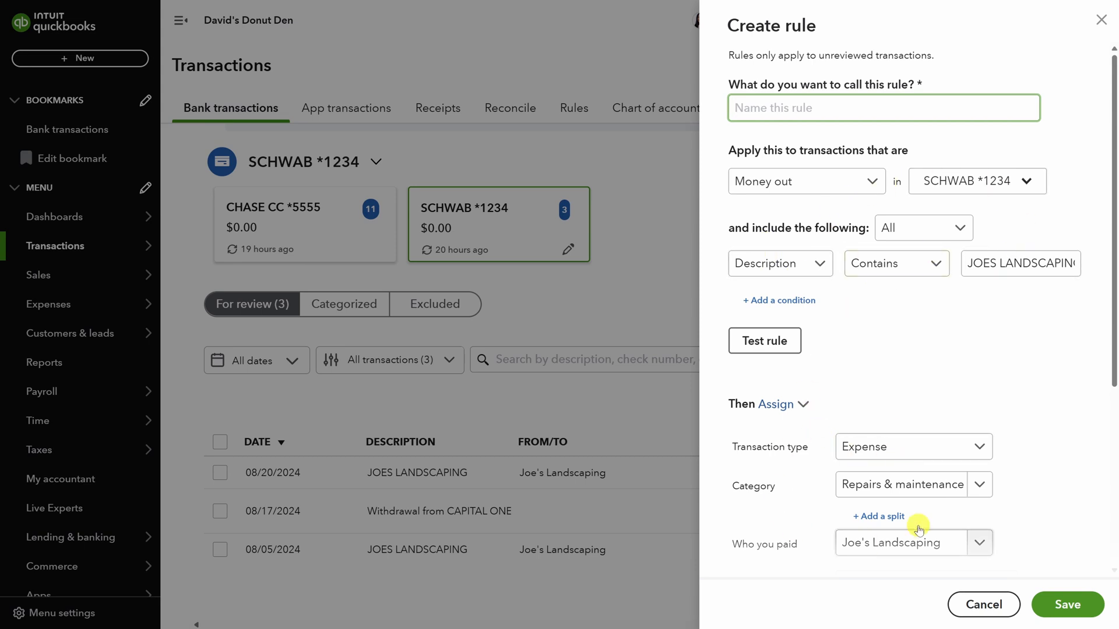
{"action": "mouse_move", "coordinate": [794, 397]}
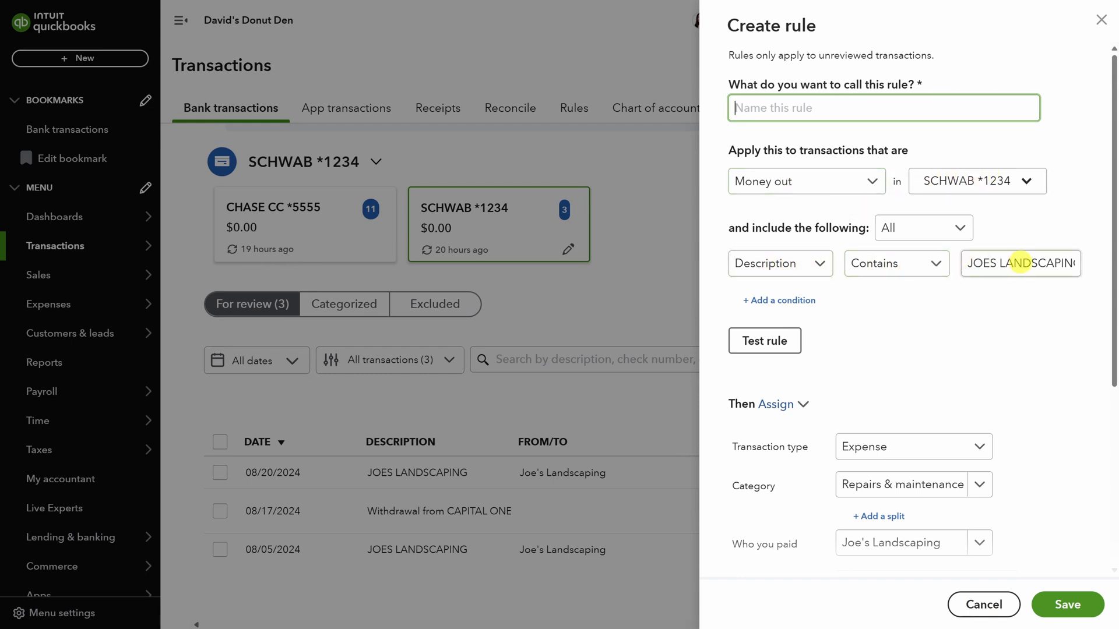
{"action": "scroll", "scroll_direction": "down", "scroll_amount": 3}
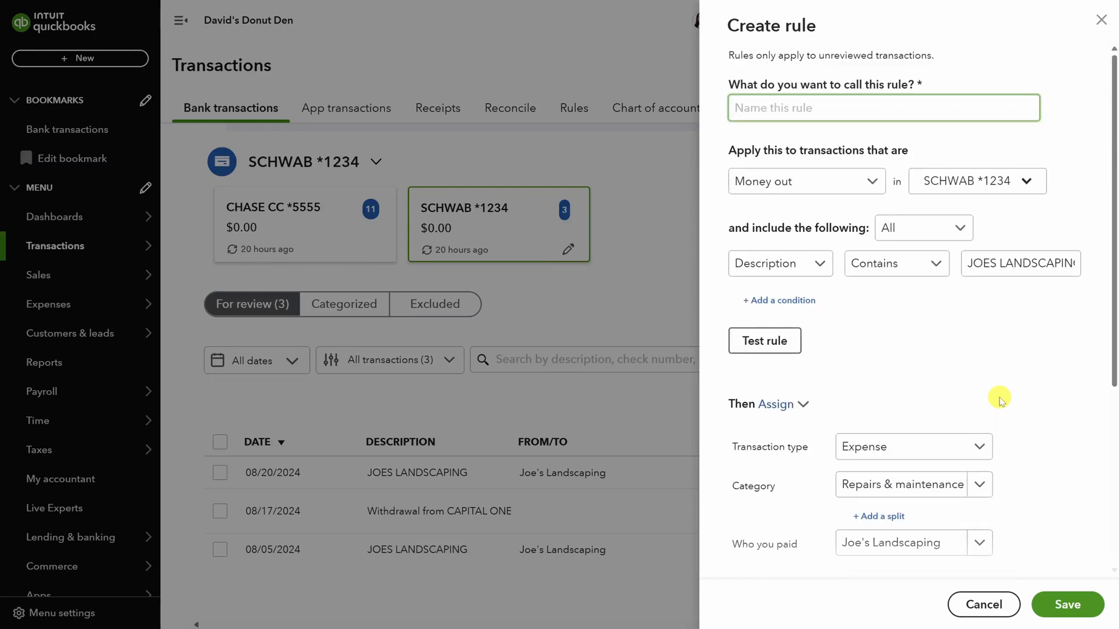
Name the rule 'D-JOES LANDSCAPING -> VC-Repairs & maintenance'
{"action": "type", "text": "D"}
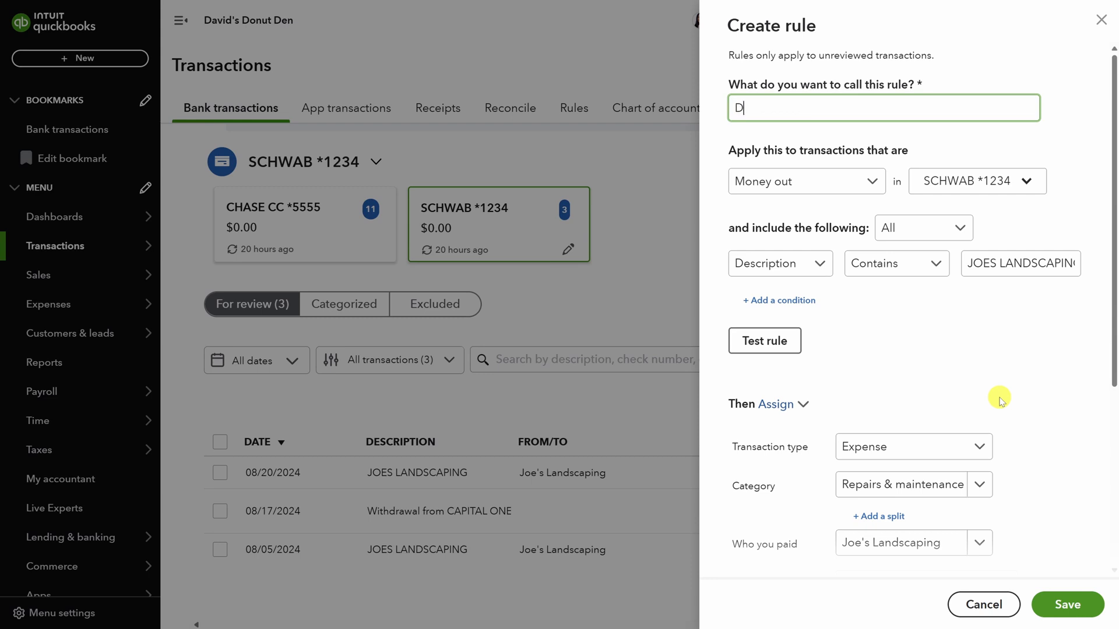
{"action": "type", "text": "-JOES LANDSCAPING ->"}
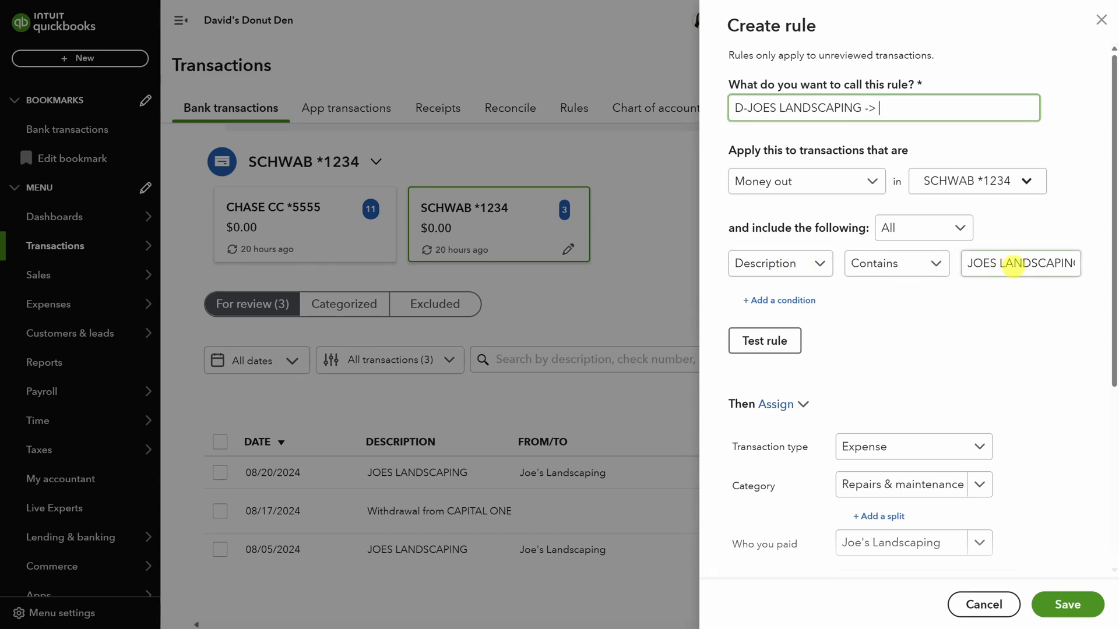
{"action": "type", "text": "V"}
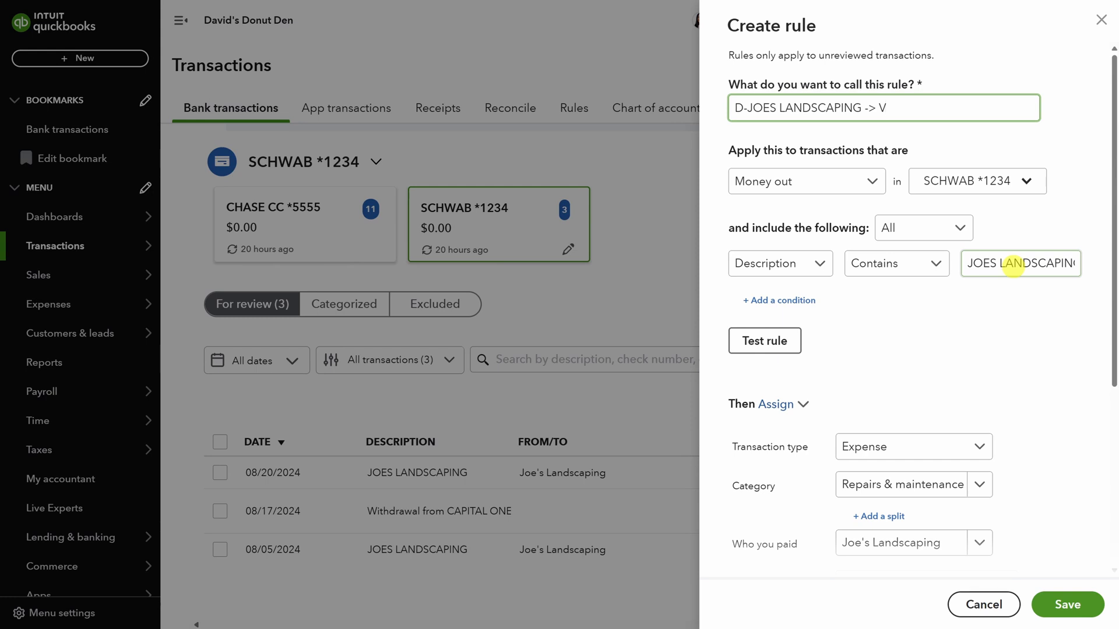
{"action": "type", "text": "C-Repairs"}
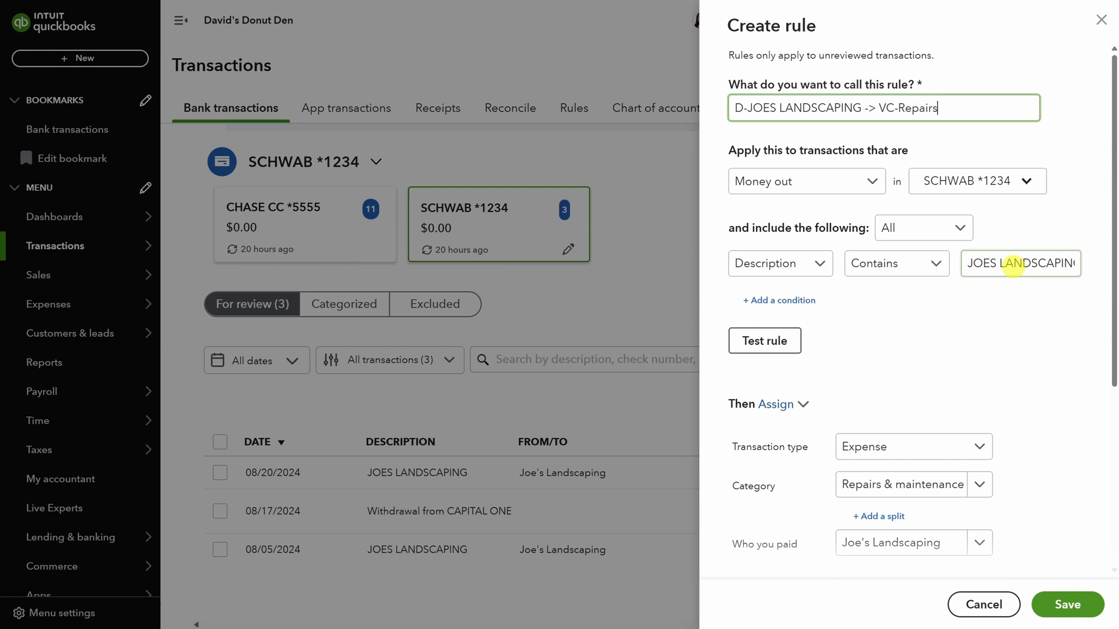
{"action": "type", "text": "& maintenance"}
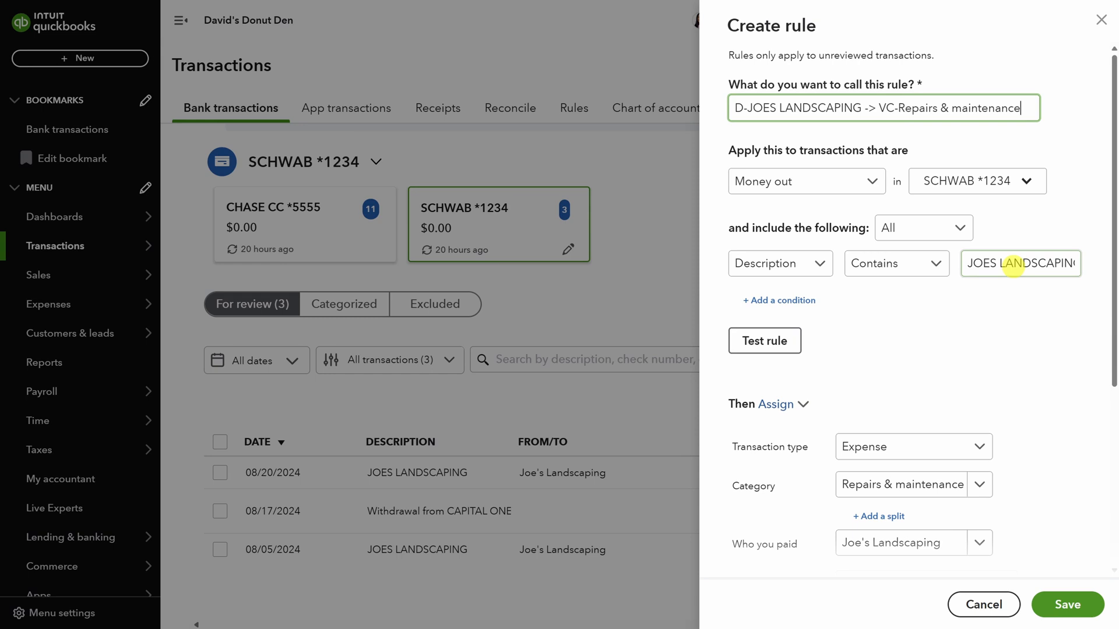
{"action": "scroll", "scroll_direction": "down", "scroll_amount": 3}
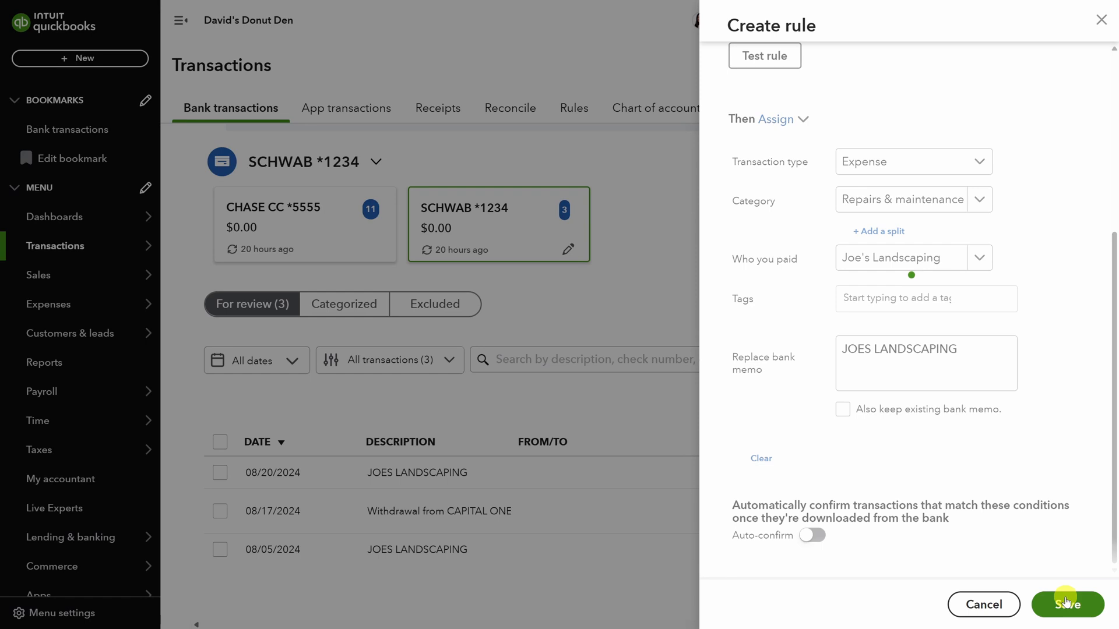
Save the rule and confirm the $100 and $250 JOES LANDSCAPING payments
{"action": "left_click", "coordinate": [1065, 622]}
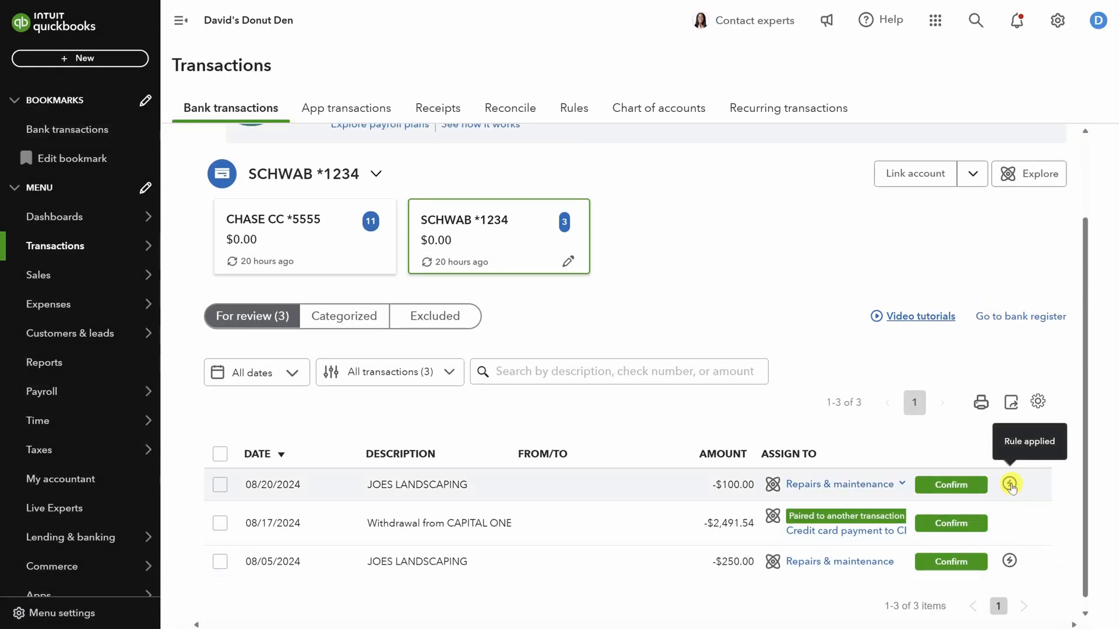
{"action": "mouse_move", "coordinate": [1008, 566]}
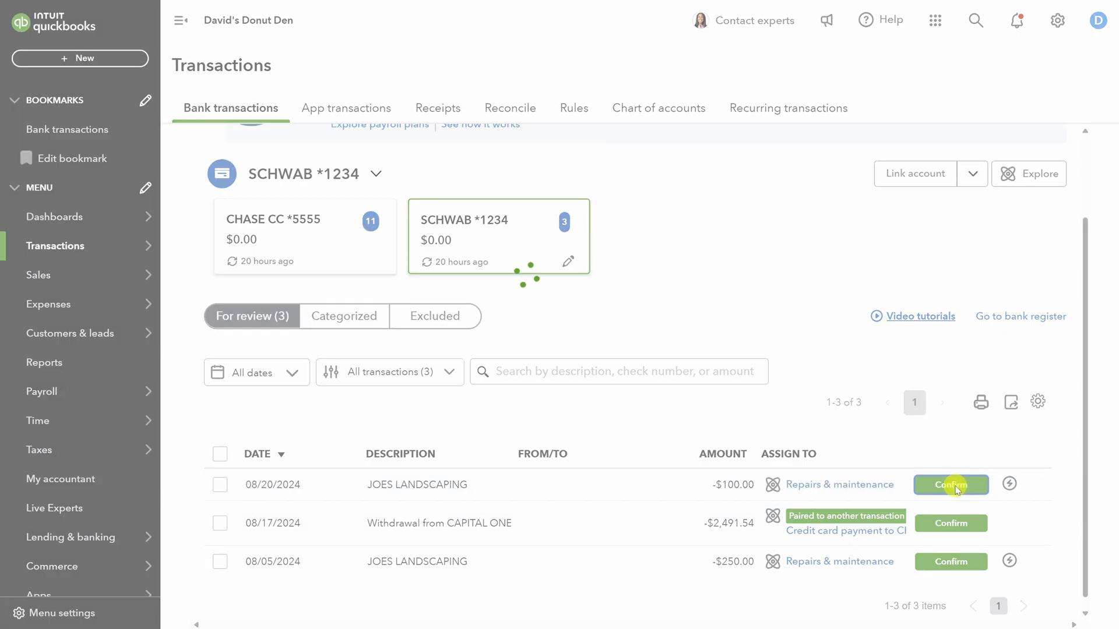
{"action": "left_click", "coordinate": [951, 485]}
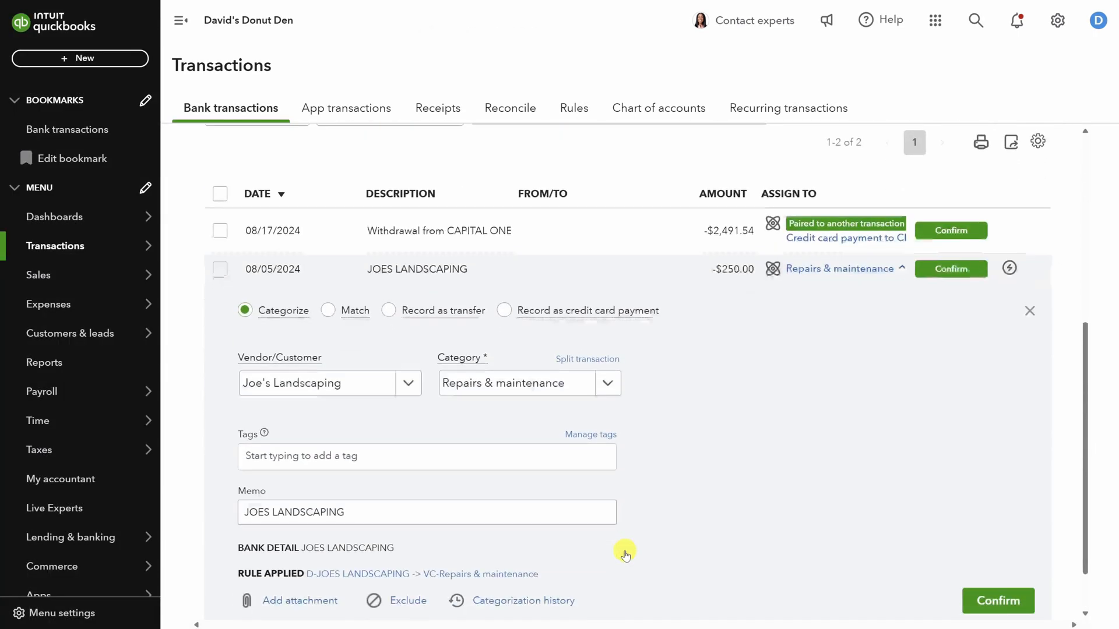
{"action": "left_click", "coordinate": [997, 600]}
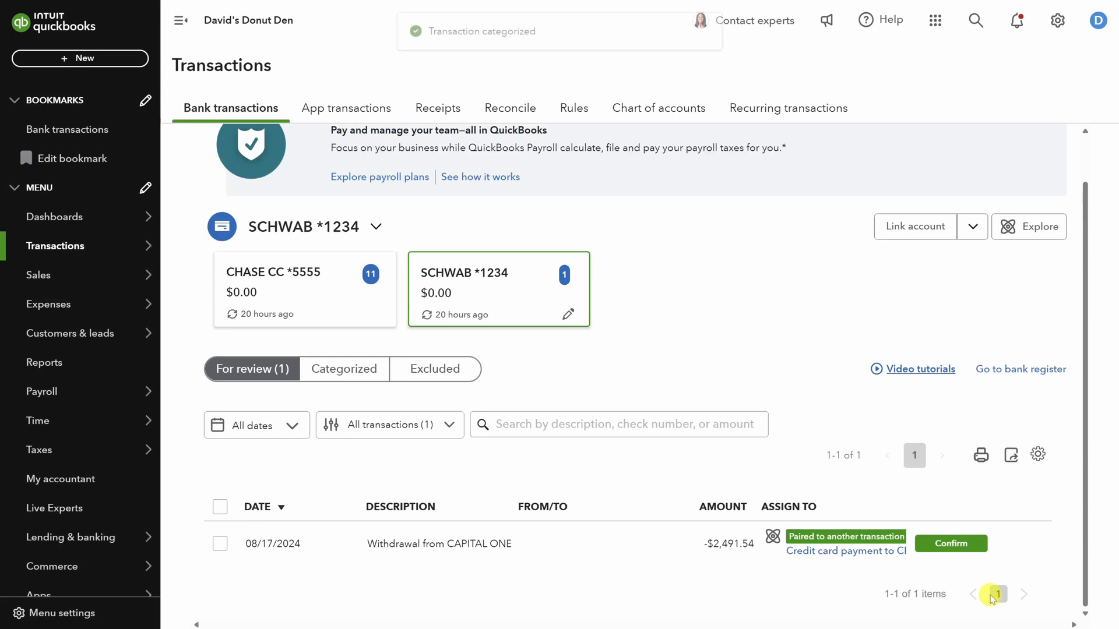
Review and confirm the Capital One credit card payment, leaving Schwab all caught up
{"action": "left_click", "coordinate": [594, 558]}
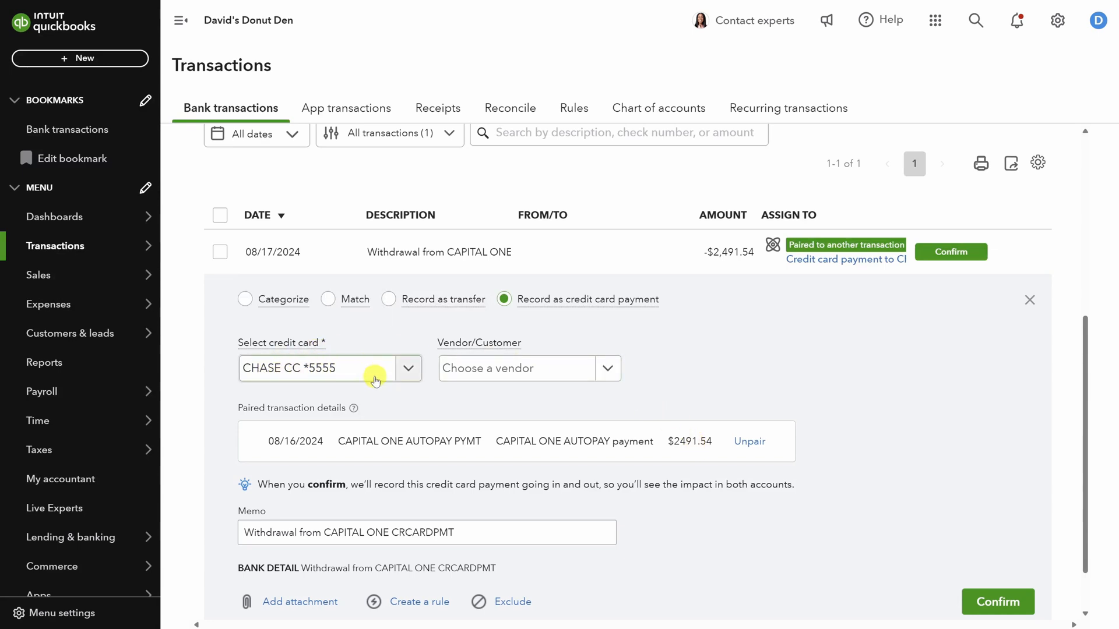
{"action": "left_click", "coordinate": [998, 601]}
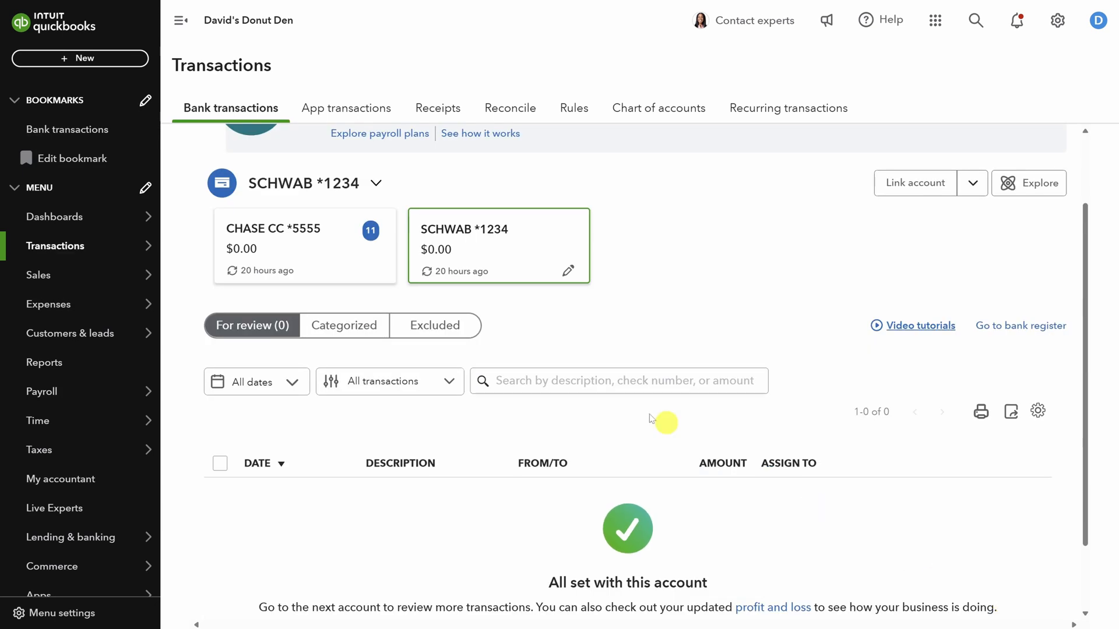
Show the CHASE CC *5555 transactions for review and locate the 08/22/2024 Hope charge
{"action": "left_click", "coordinate": [303, 245]}
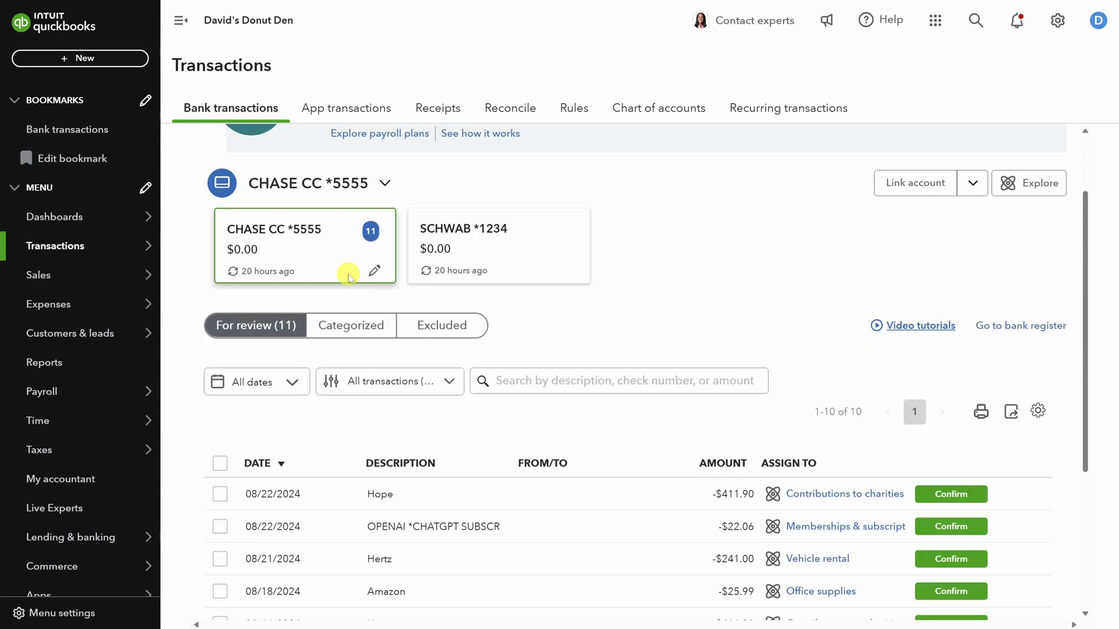
{"action": "scroll", "scroll_direction": "down", "scroll_amount": 3}
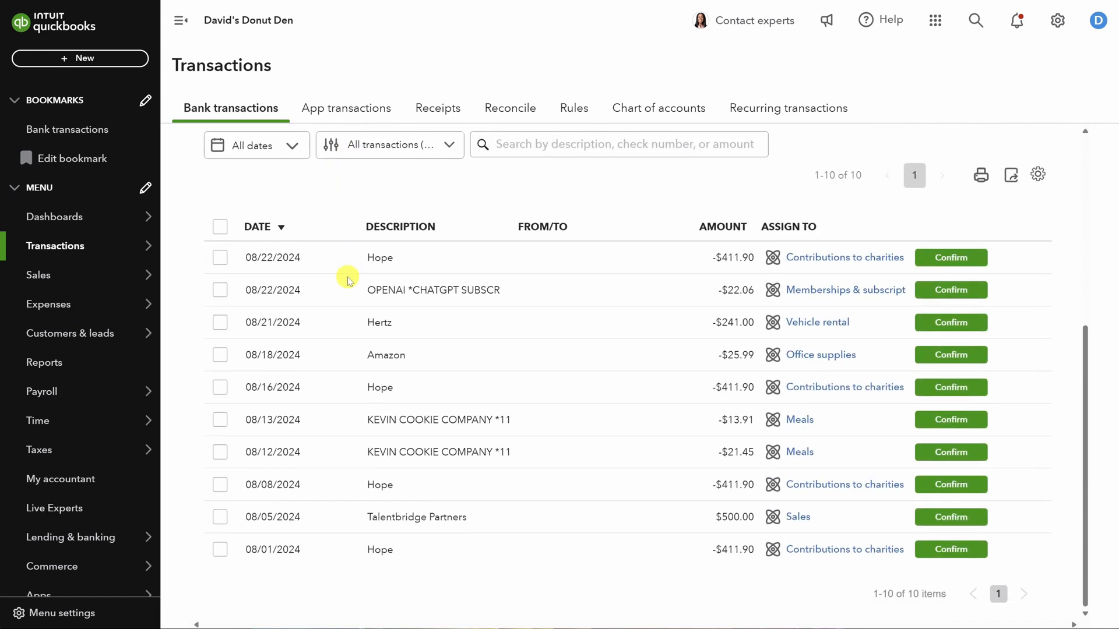
{"action": "mouse_move", "coordinate": [377, 398]}
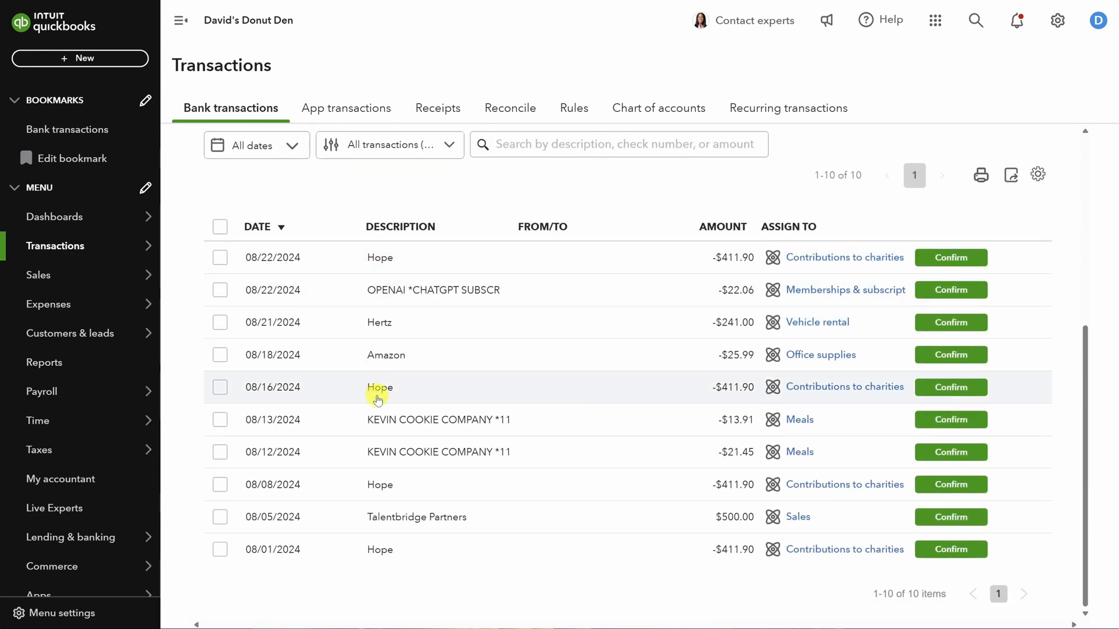
{"action": "mouse_move", "coordinate": [444, 392]}
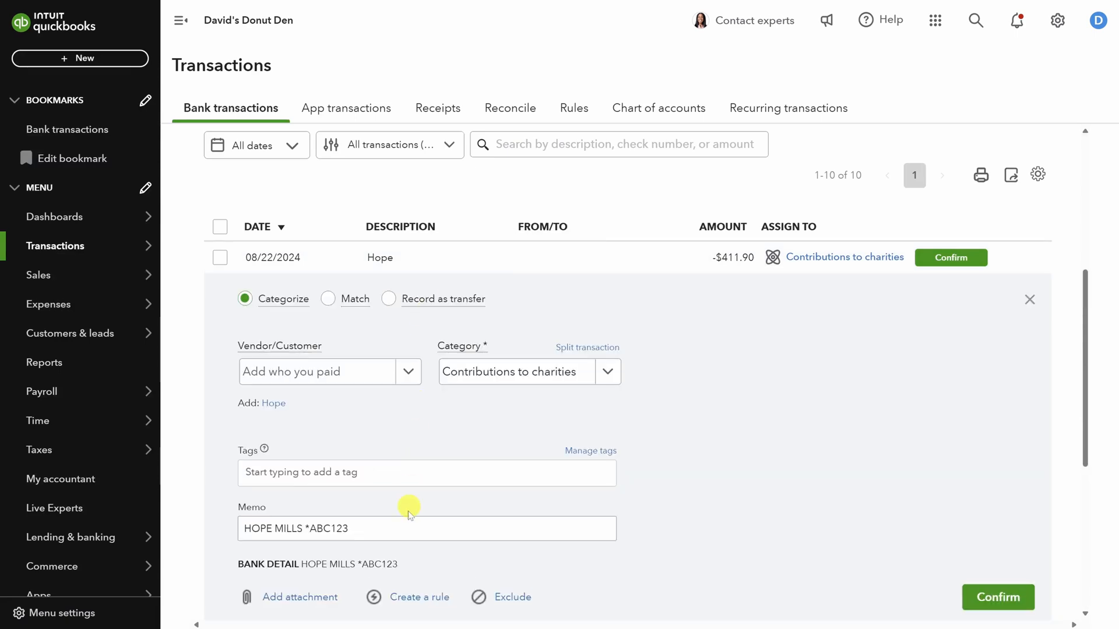
Start a rule from the Hope charge named with 'Hope -> VC-' for the Chase card
{"action": "left_click", "coordinate": [420, 596]}
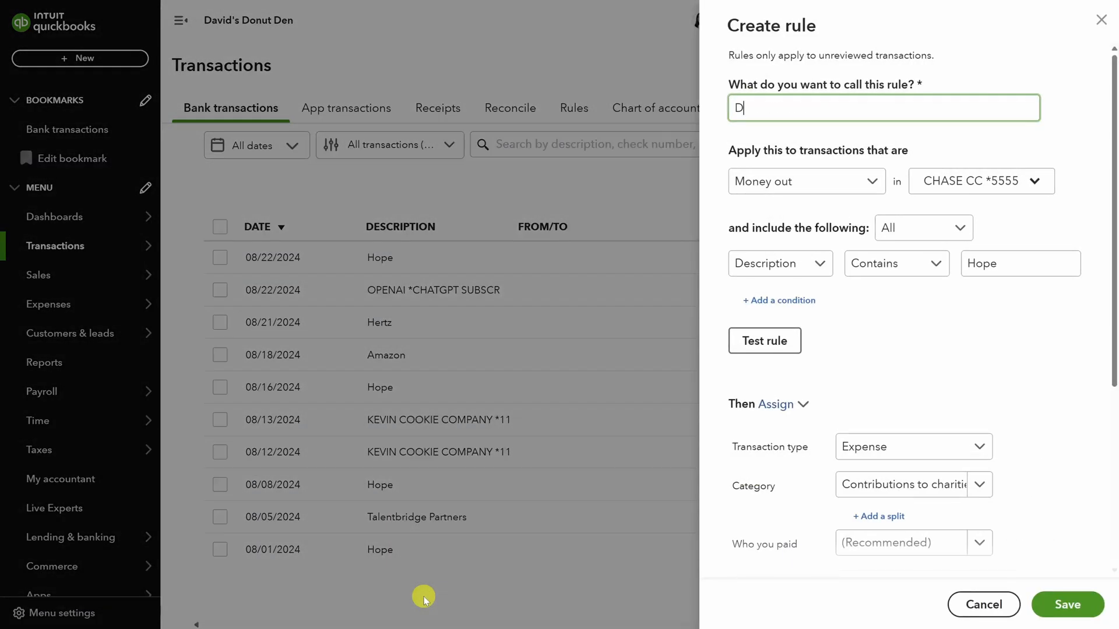
{"action": "type", "text": "-Hope -"}
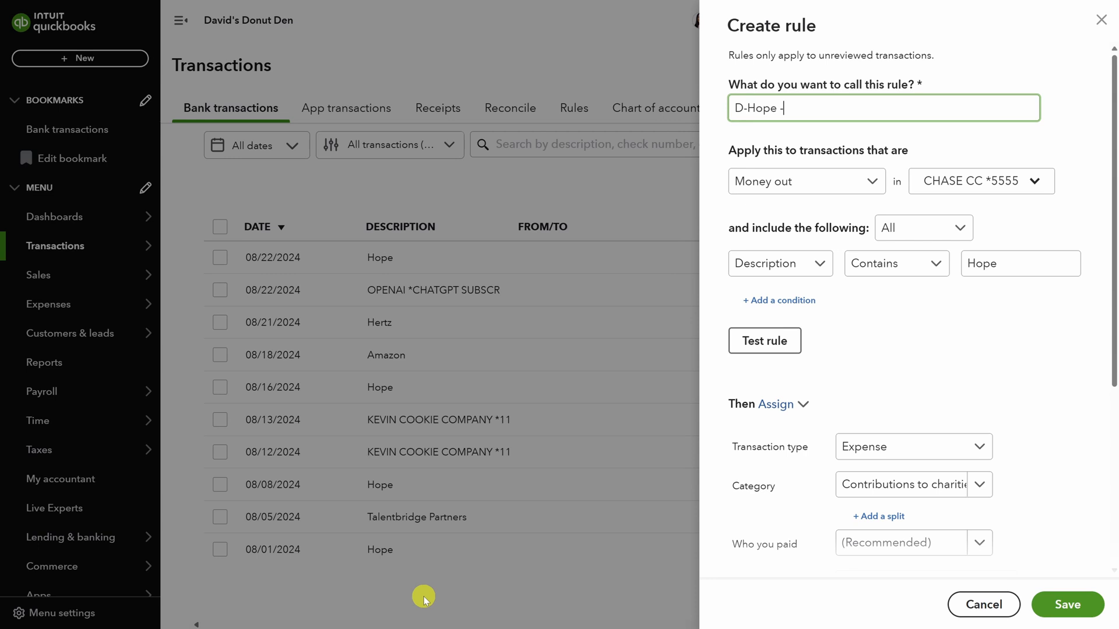
{"action": "type", "text": "> V"}
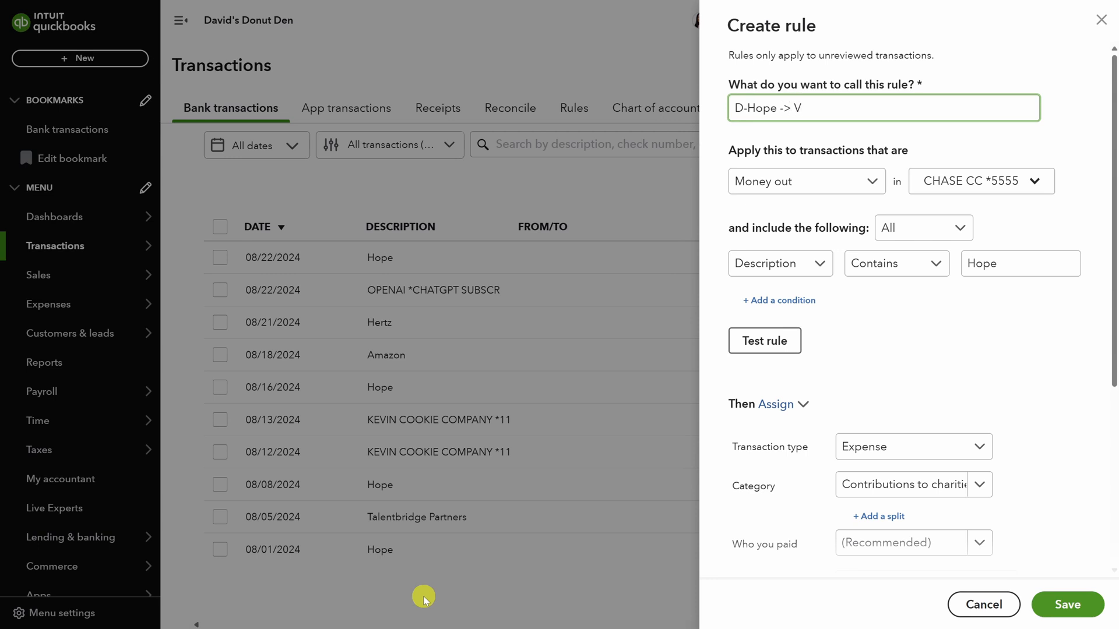
{"action": "type", "text": "C-"}
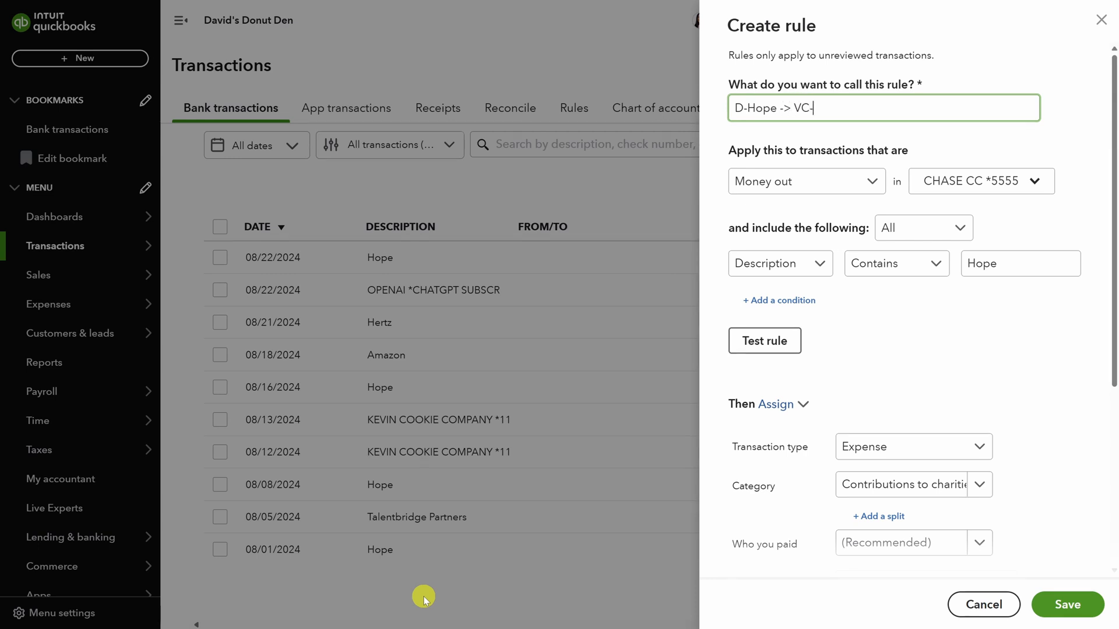
Assign Supplies & materials - COGS, complete the rule name, enable Auto-confirm and save the rule
{"action": "left_click", "coordinate": [979, 485]}
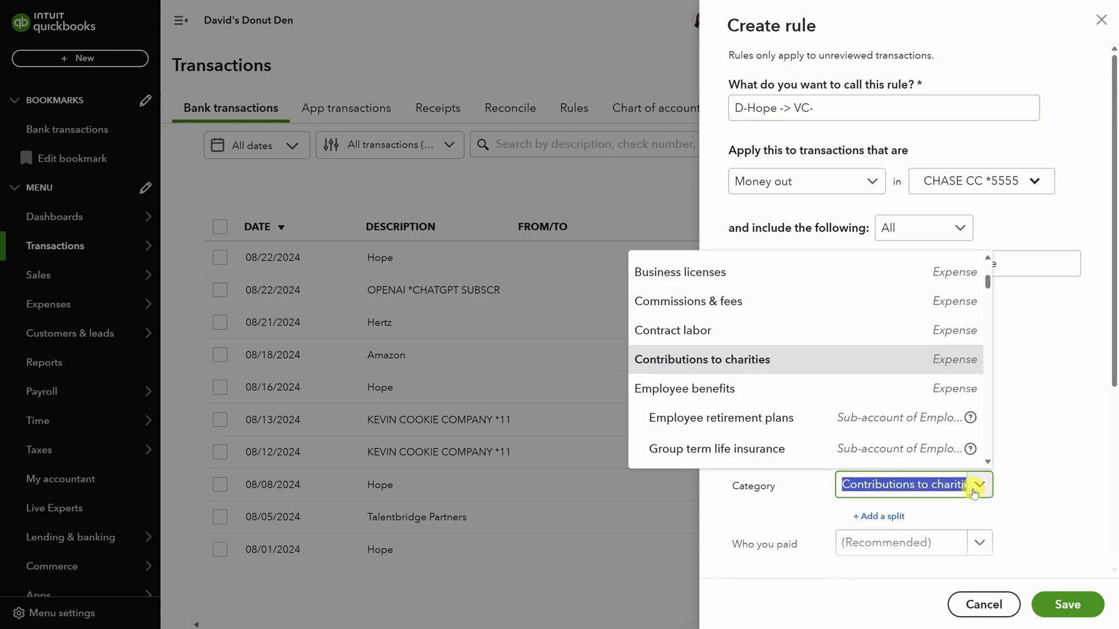
{"action": "type", "text": "cost"}
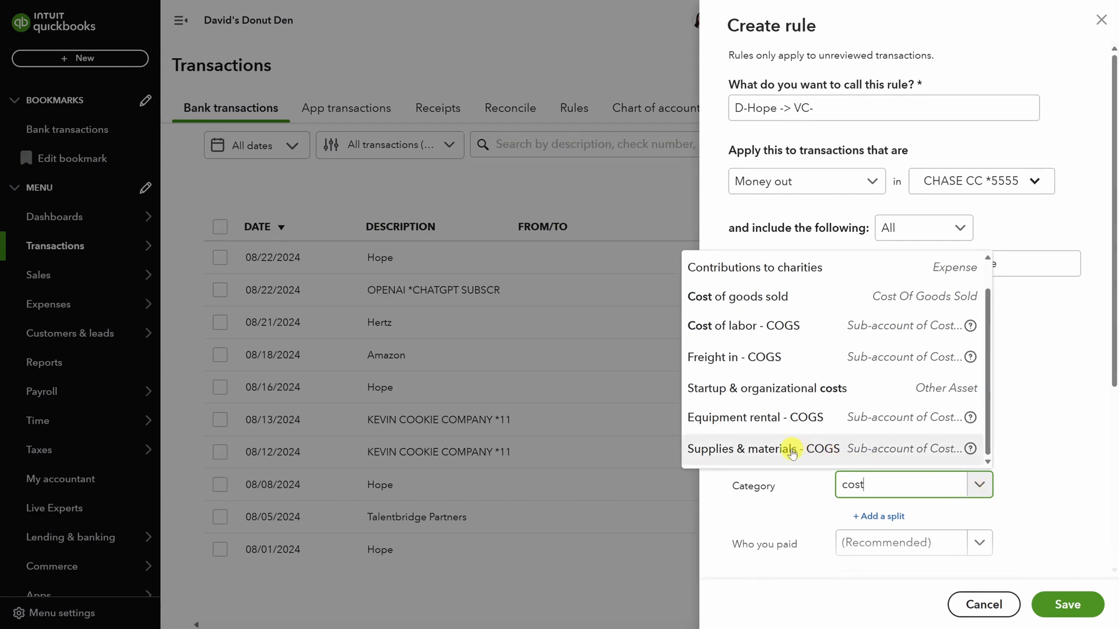
{"action": "left_click", "coordinate": [764, 448]}
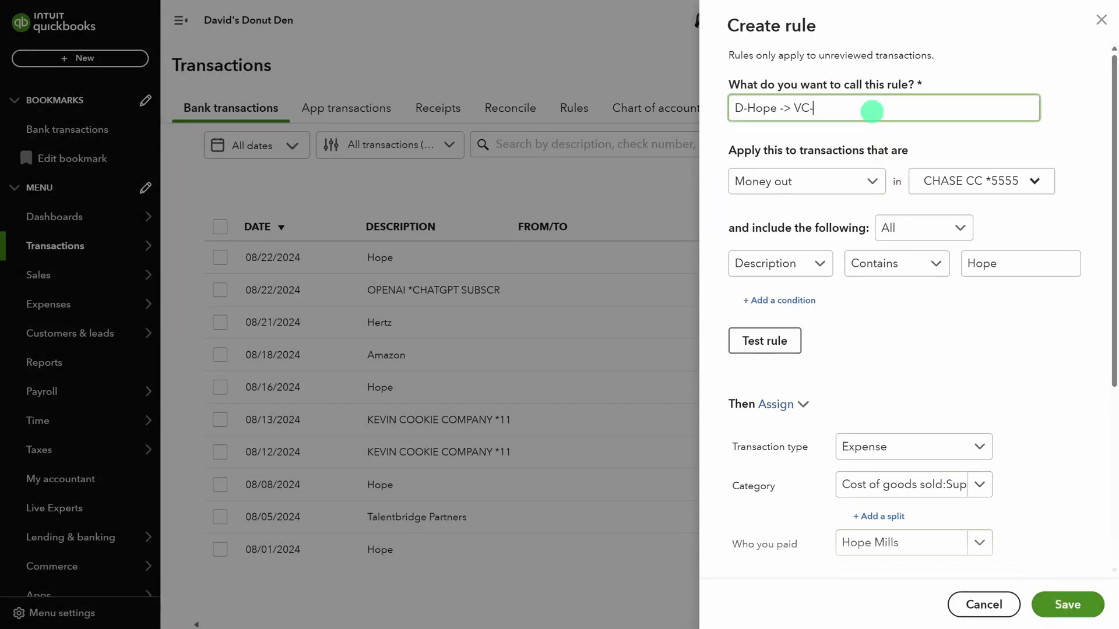
{"action": "type", "text": "Supplies &"}
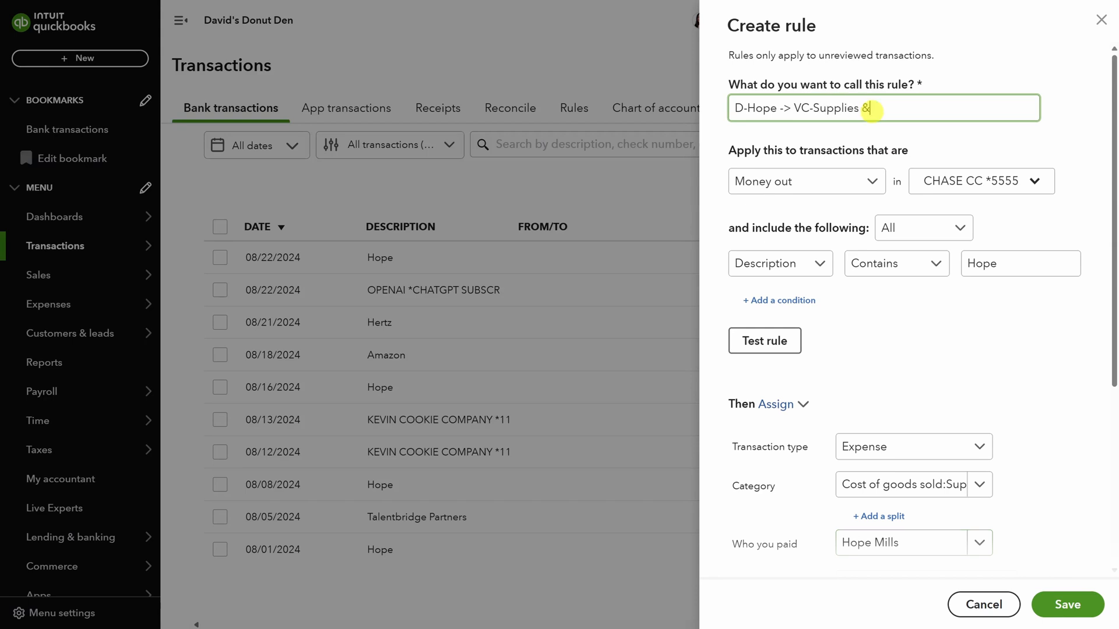
{"action": "type", "text": "materials - COGS"}
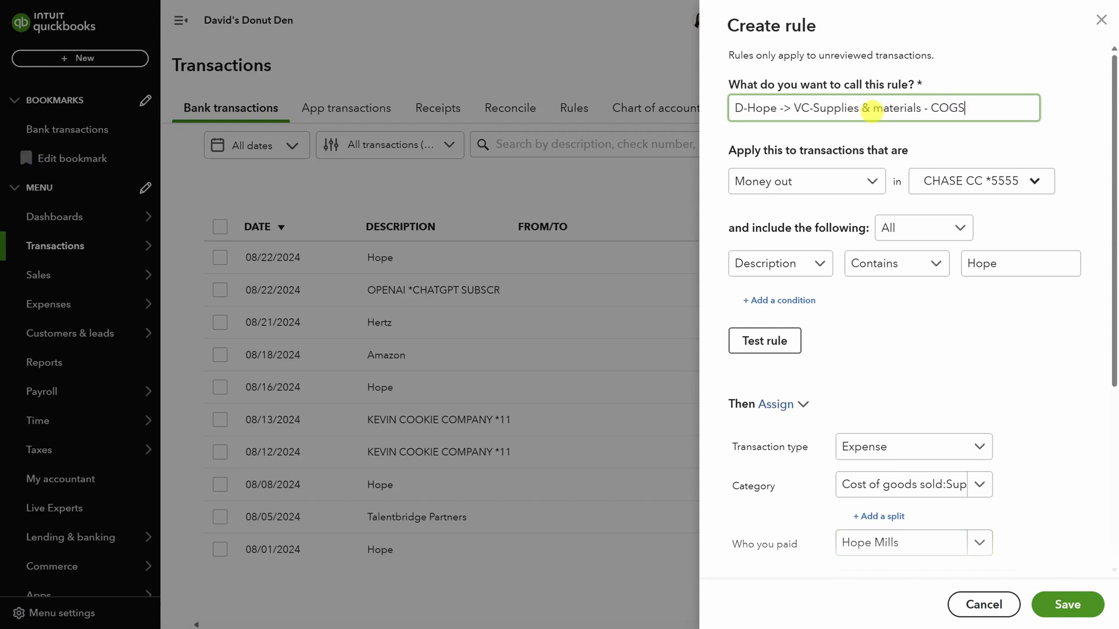
{"action": "scroll", "scroll_direction": "down", "scroll_amount": 3}
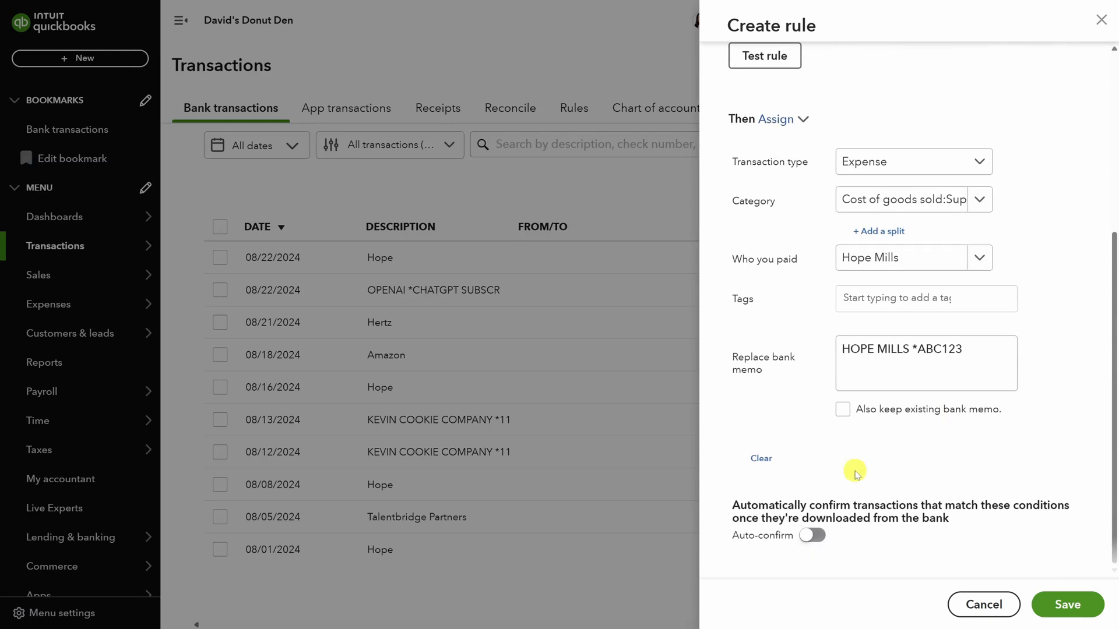
{"action": "left_click", "coordinate": [812, 535]}
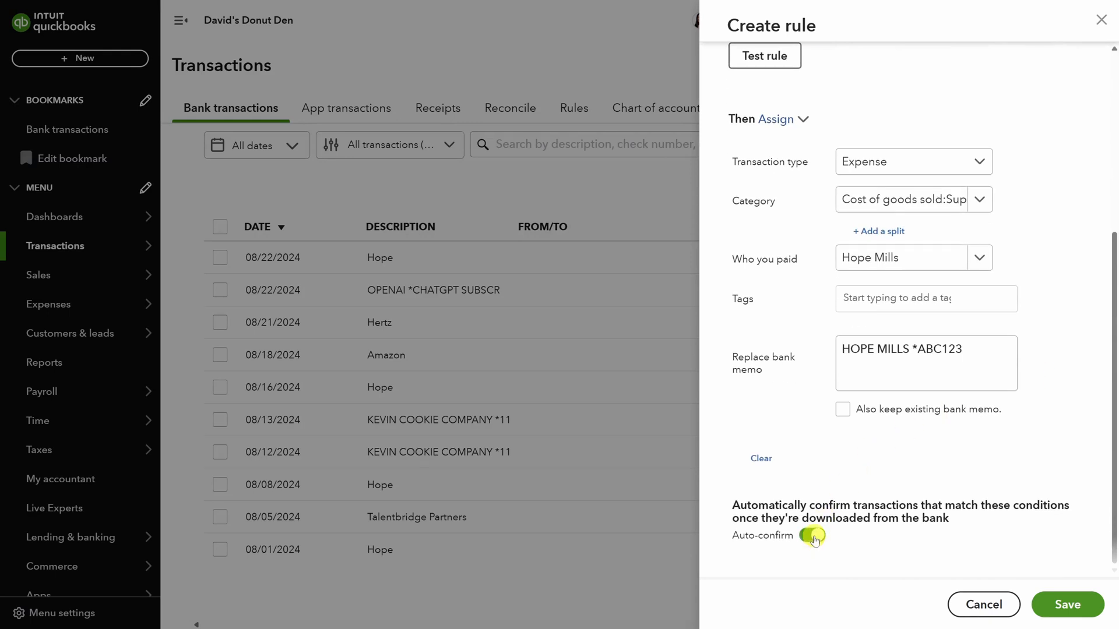
{"action": "left_click", "coordinate": [1065, 604]}
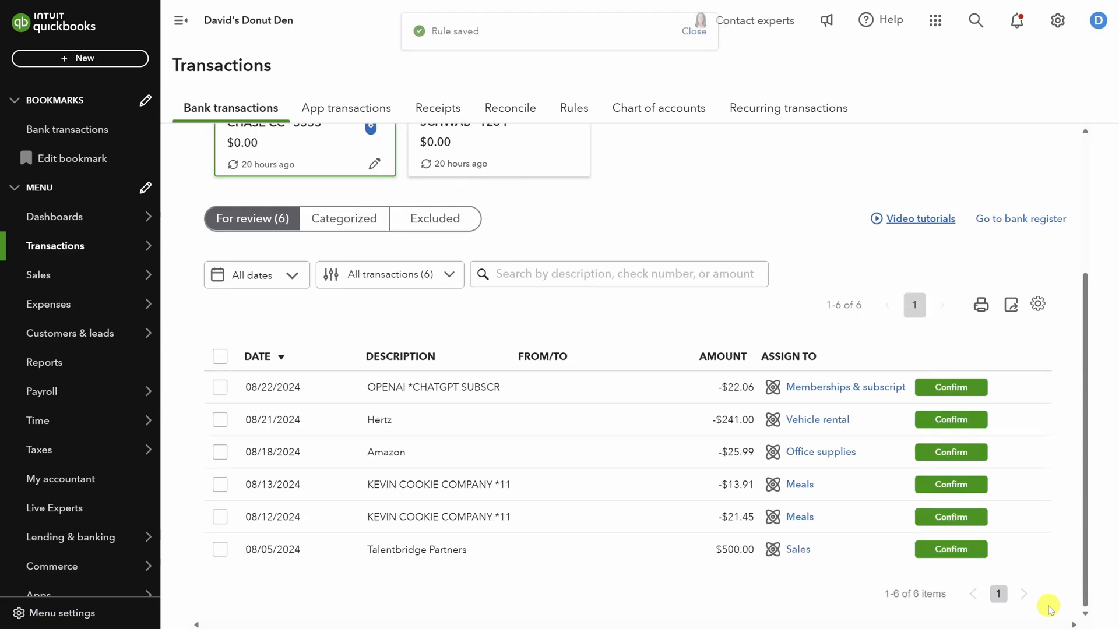
Expand the 08/22/2024 OPENAI ChatGPT $22.06 charge to view its suggested category and memo
{"action": "left_click", "coordinate": [694, 31]}
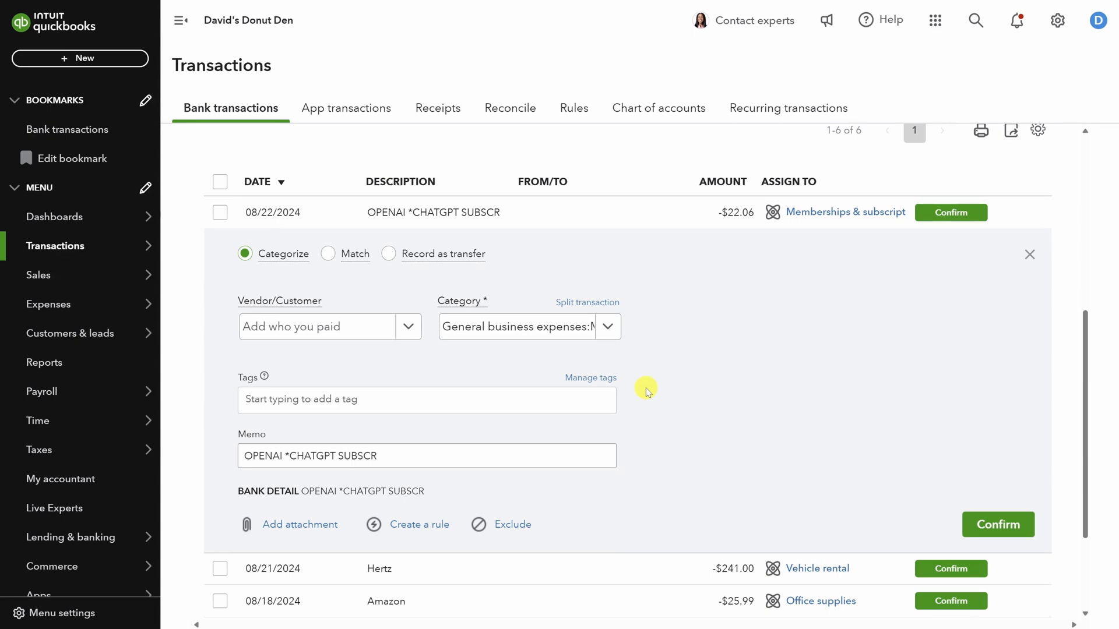
{"action": "left_click", "coordinate": [438, 107]}
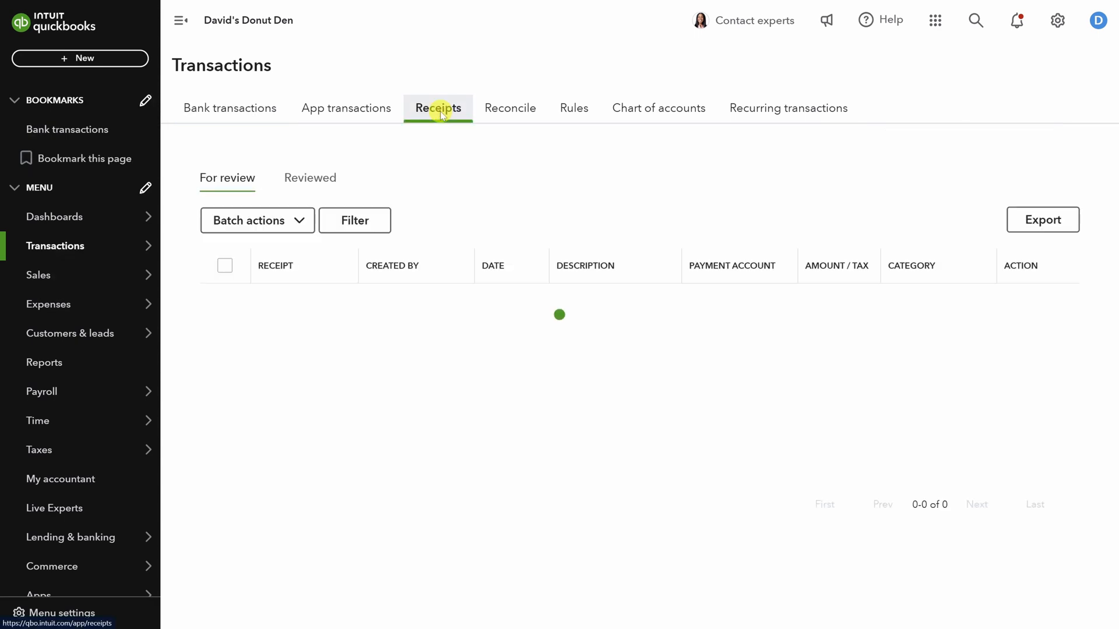
{"action": "left_click", "coordinate": [438, 107]}
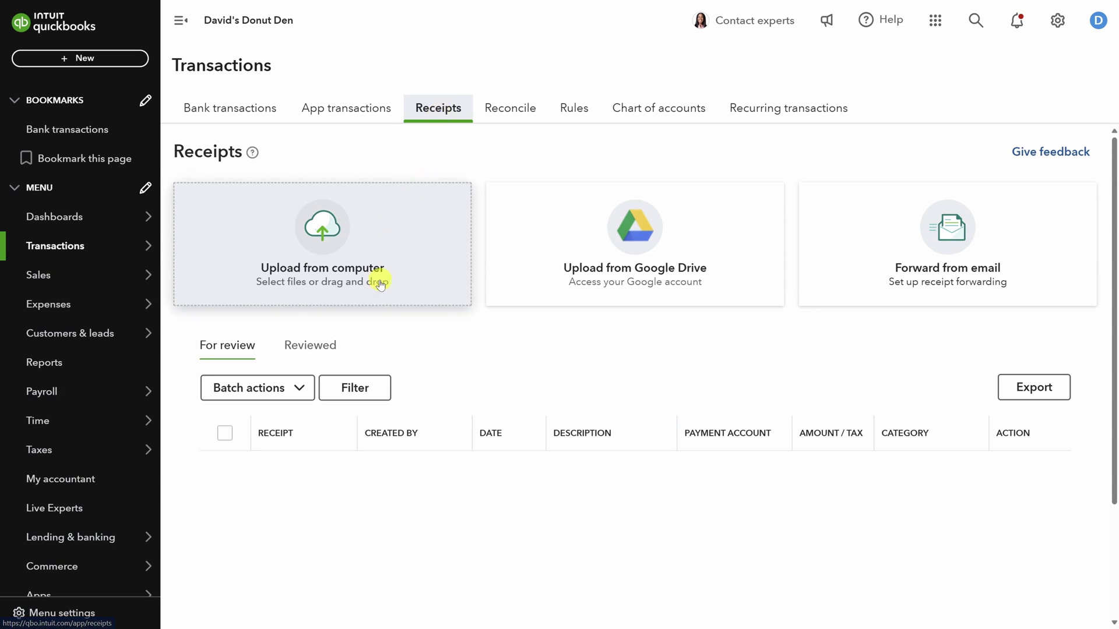
{"action": "mouse_move", "coordinate": [685, 270]}
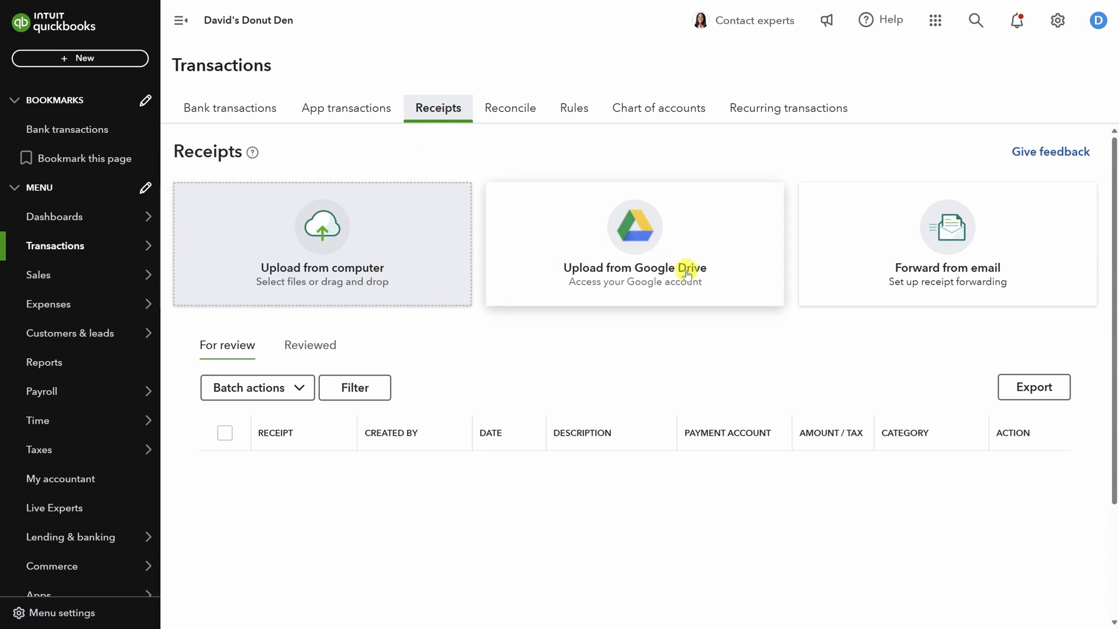
{"action": "mouse_move", "coordinate": [860, 266]}
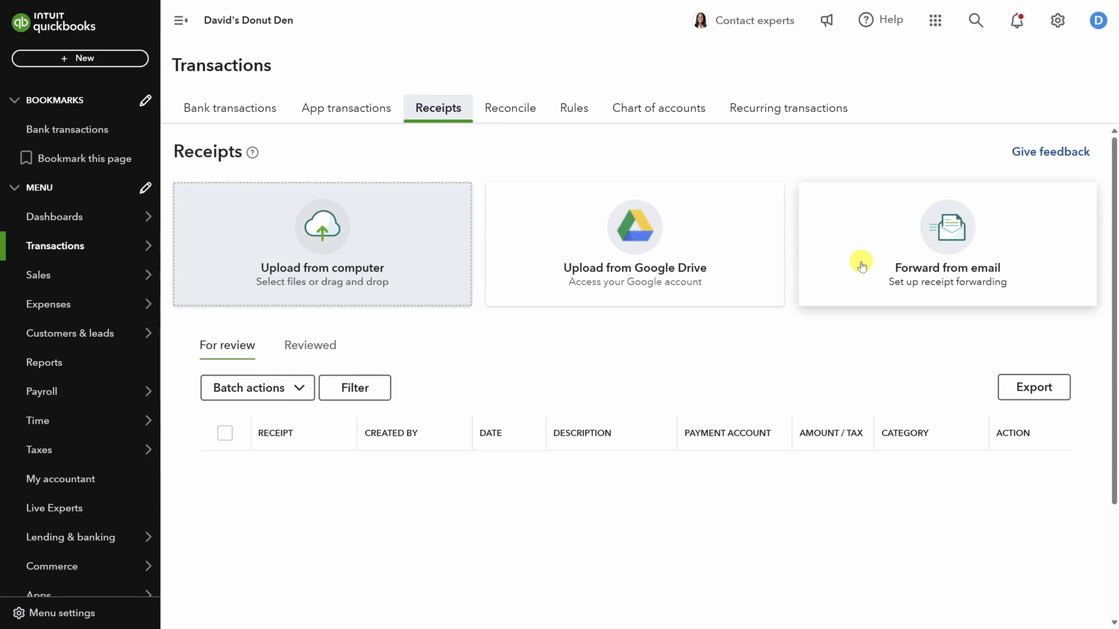
{"action": "left_click", "coordinate": [946, 242]}
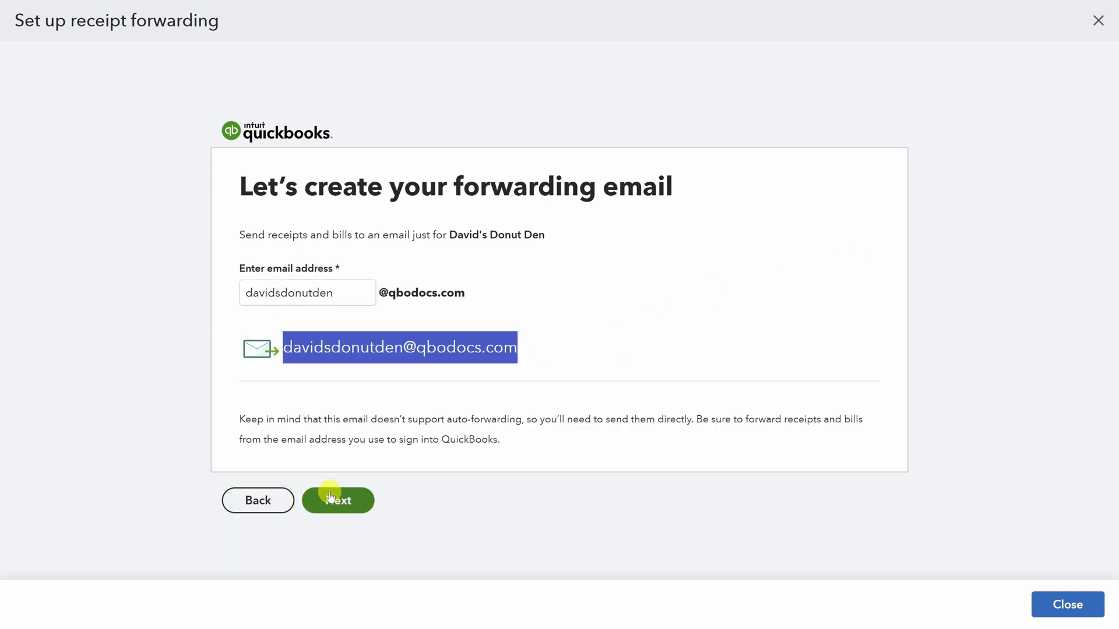
{"action": "left_click", "coordinate": [338, 502]}
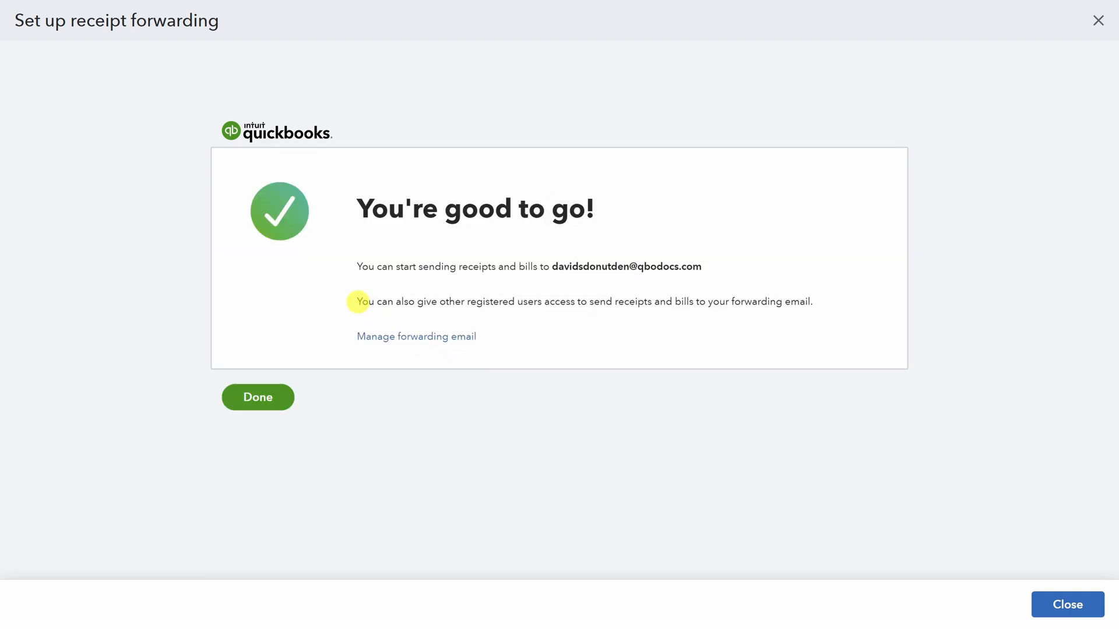
{"action": "left_click_drag", "start_coordinate": [357, 301], "coordinate": [723, 301]}
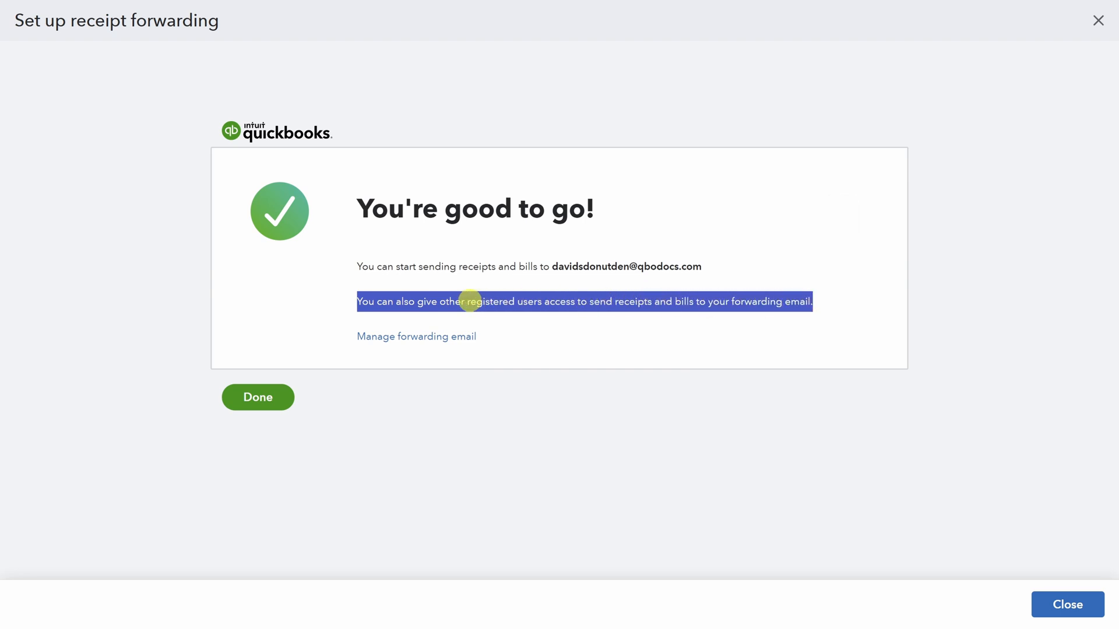
{"action": "mouse_move", "coordinate": [519, 304]}
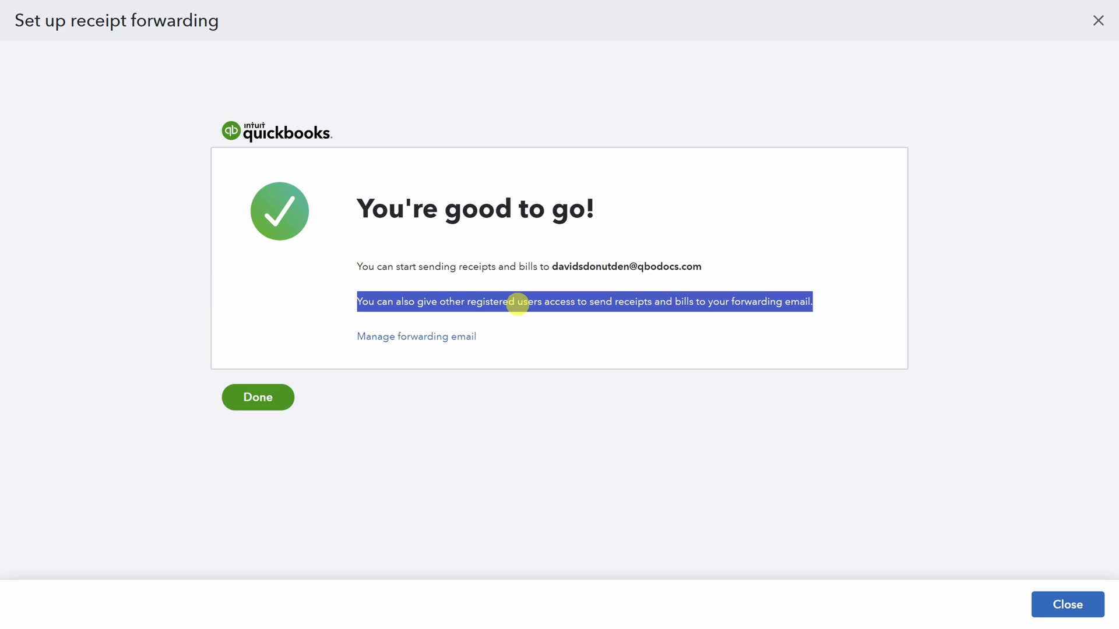
{"action": "left_click", "coordinate": [258, 398]}
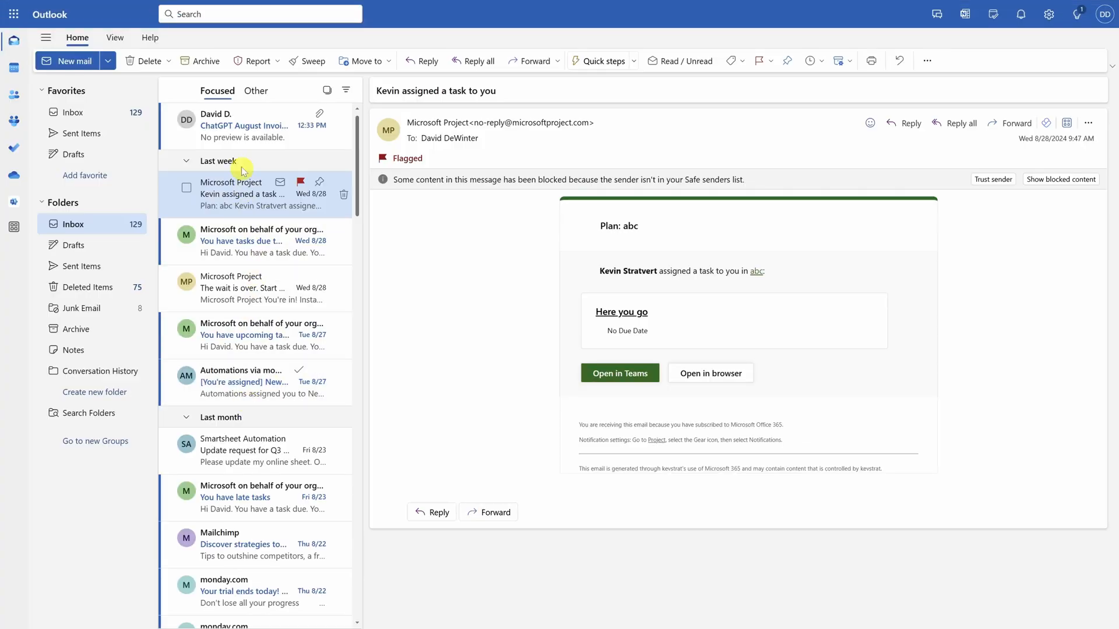
Forward the ChatGPT August Invoice email from Outlook to the qbodocs forwarding address
{"action": "left_click", "coordinate": [243, 126]}
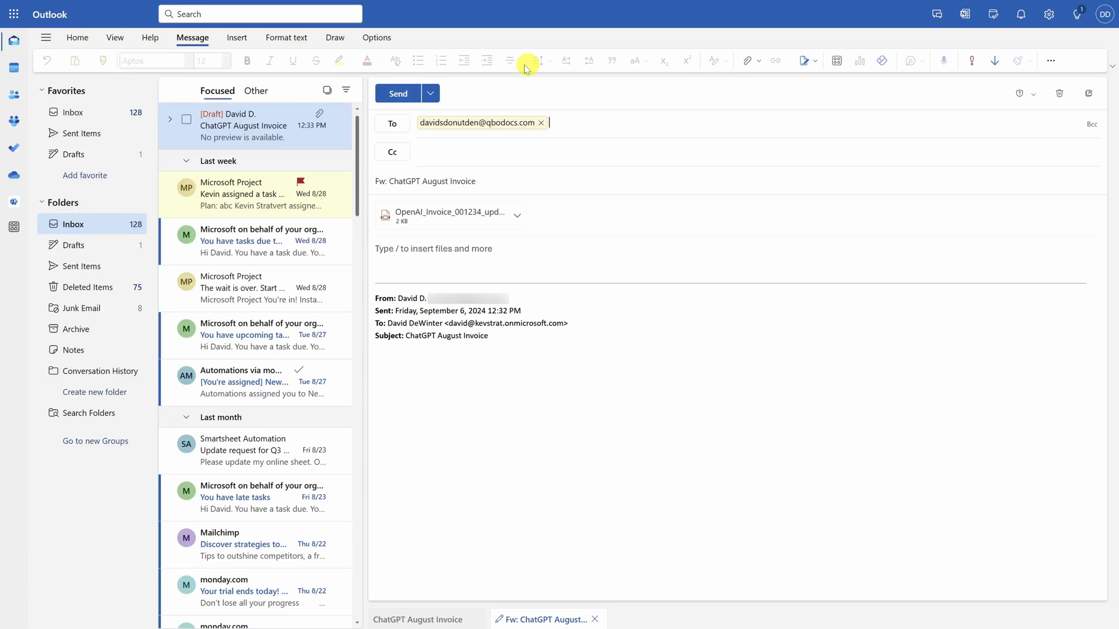
{"action": "left_click", "coordinate": [398, 94]}
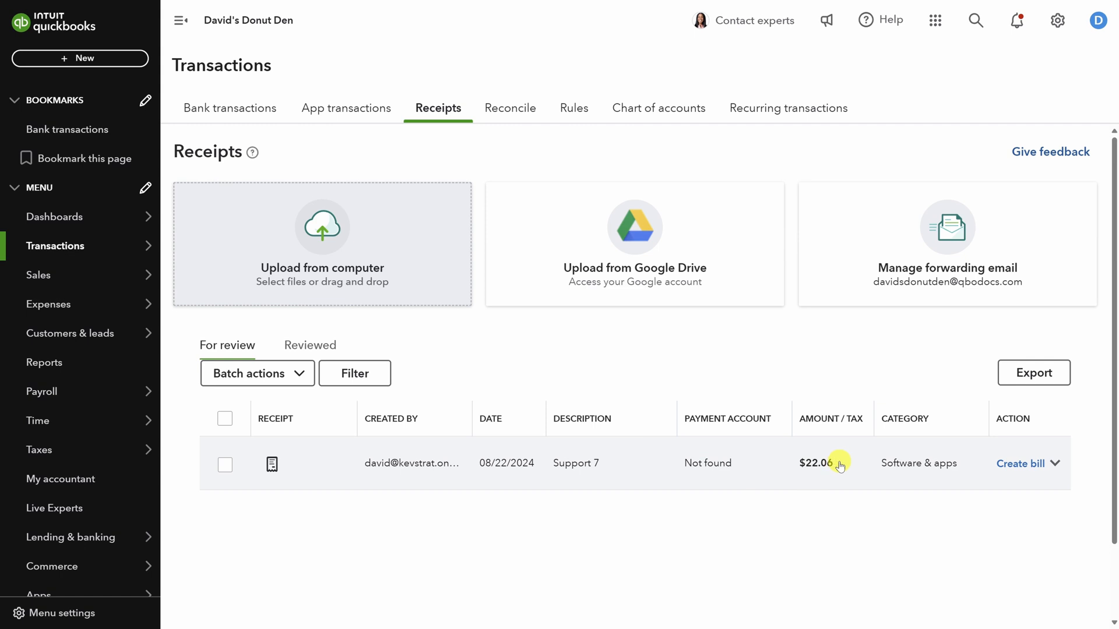
{"action": "mouse_move", "coordinate": [844, 467]}
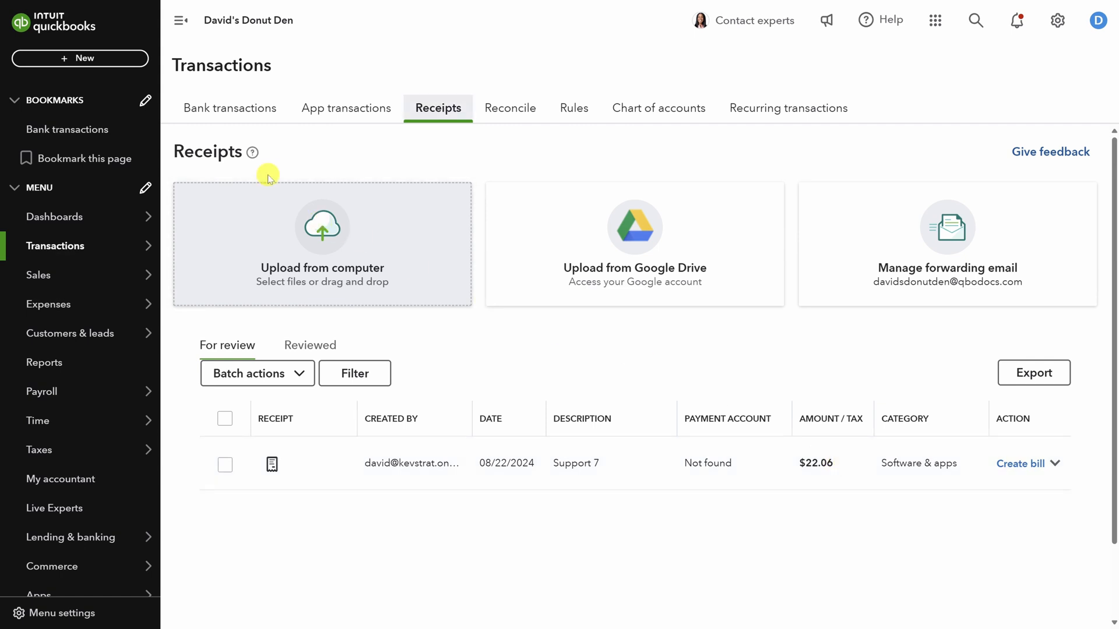
Return to the Bank transactions view after checking the forwarded $22.06 receipt under Receipts
{"action": "left_click", "coordinate": [230, 107]}
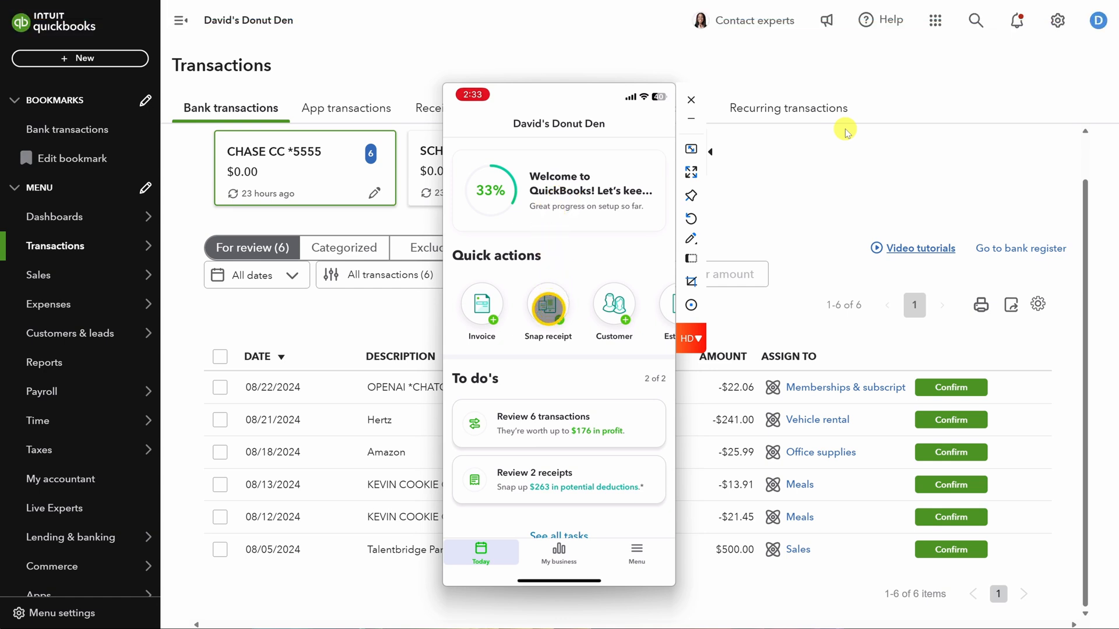
Snap and upload the $241 Hertz receipt in the mobile app, then go back to bank transactions
{"action": "left_click", "coordinate": [548, 305]}
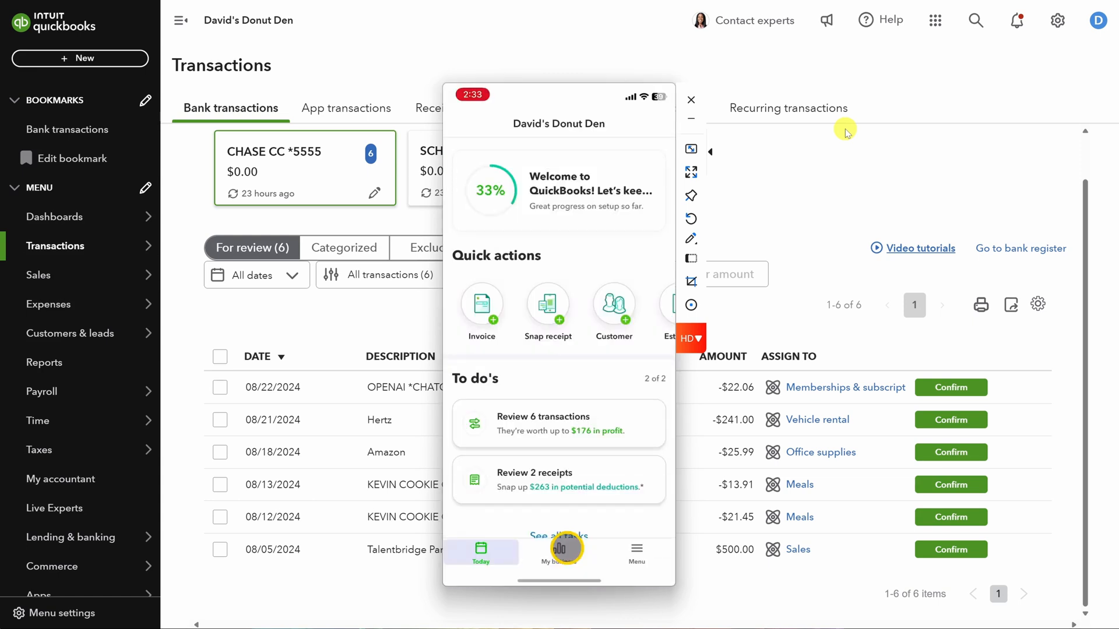
{"action": "left_click", "coordinate": [548, 305]}
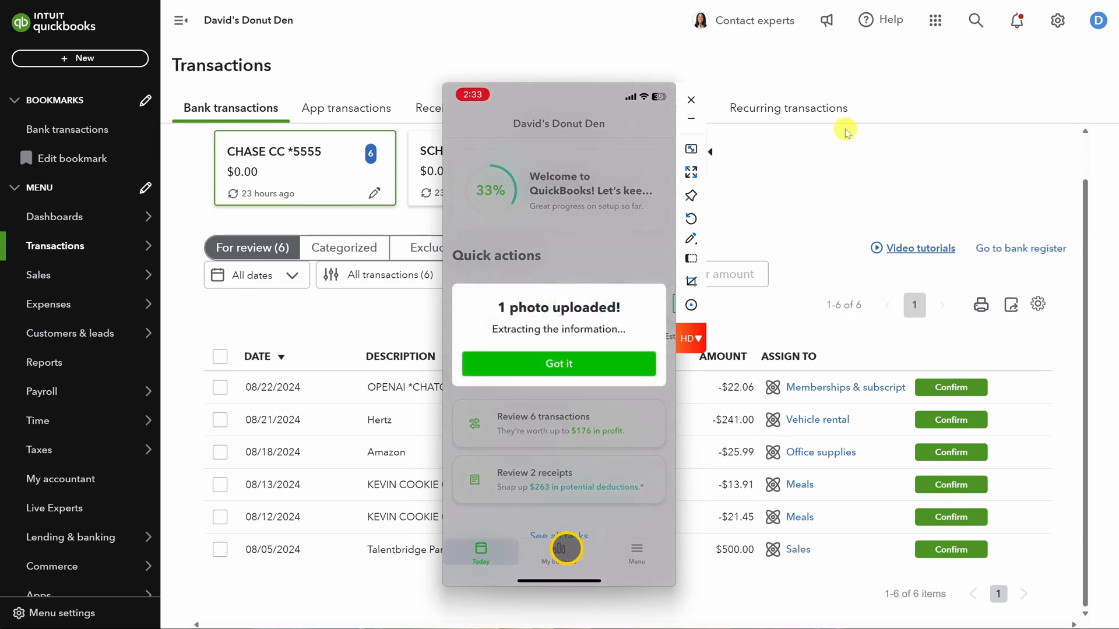
{"action": "left_click", "coordinate": [438, 109]}
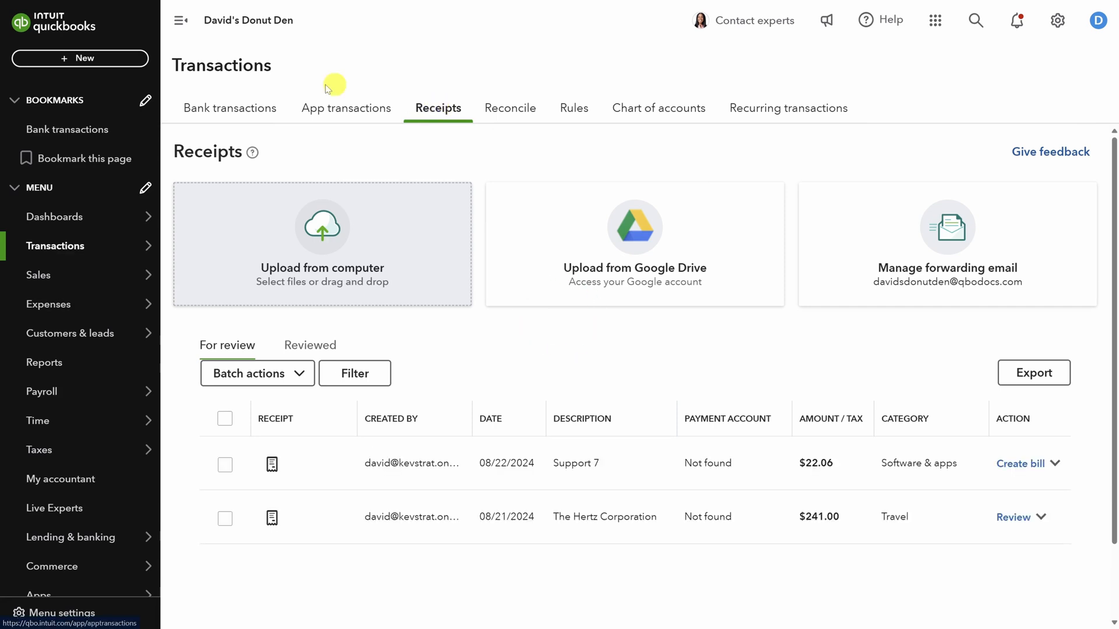
{"action": "left_click", "coordinate": [229, 108]}
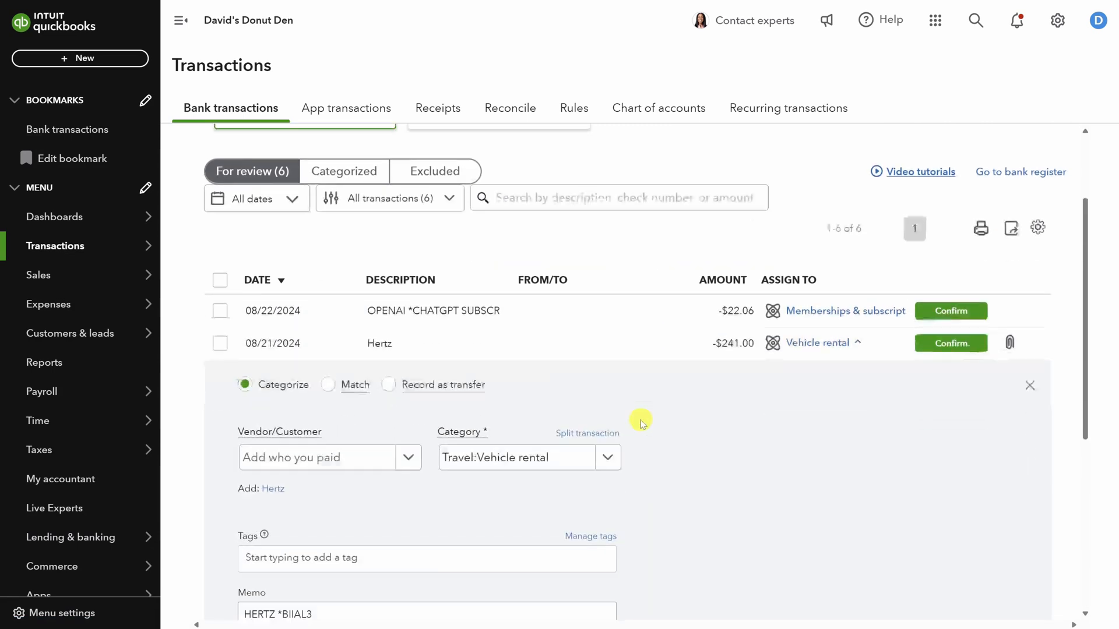
Save Hertz as a new vendor and confirm the $241.00 charge as Travel:Vehicle rental
{"action": "scroll", "scroll_direction": "down", "scroll_amount": 3}
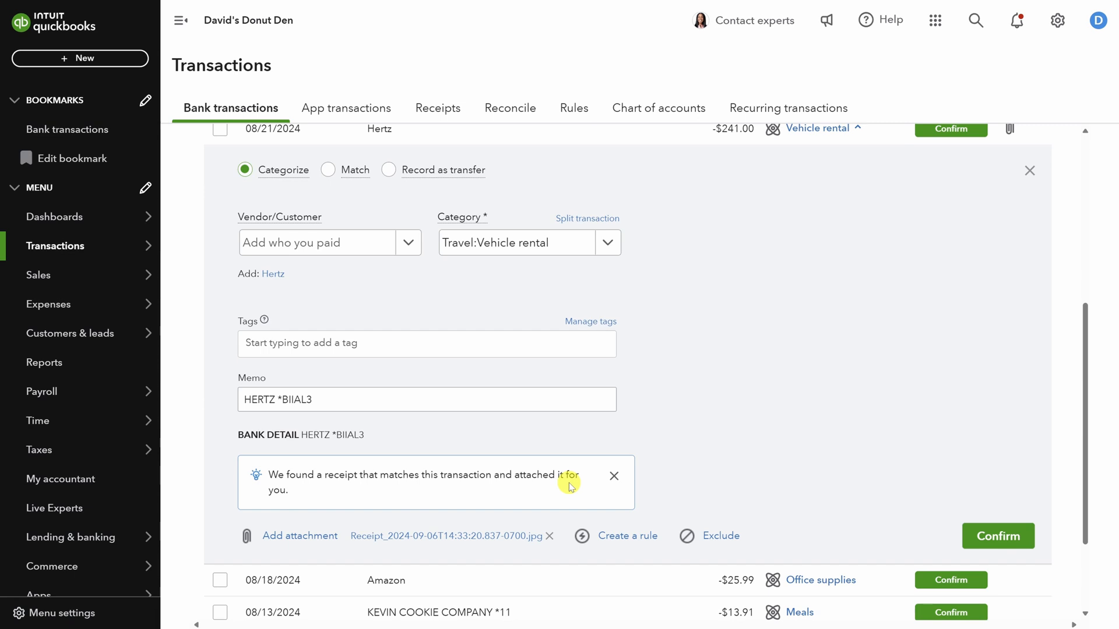
{"action": "mouse_move", "coordinate": [489, 414]}
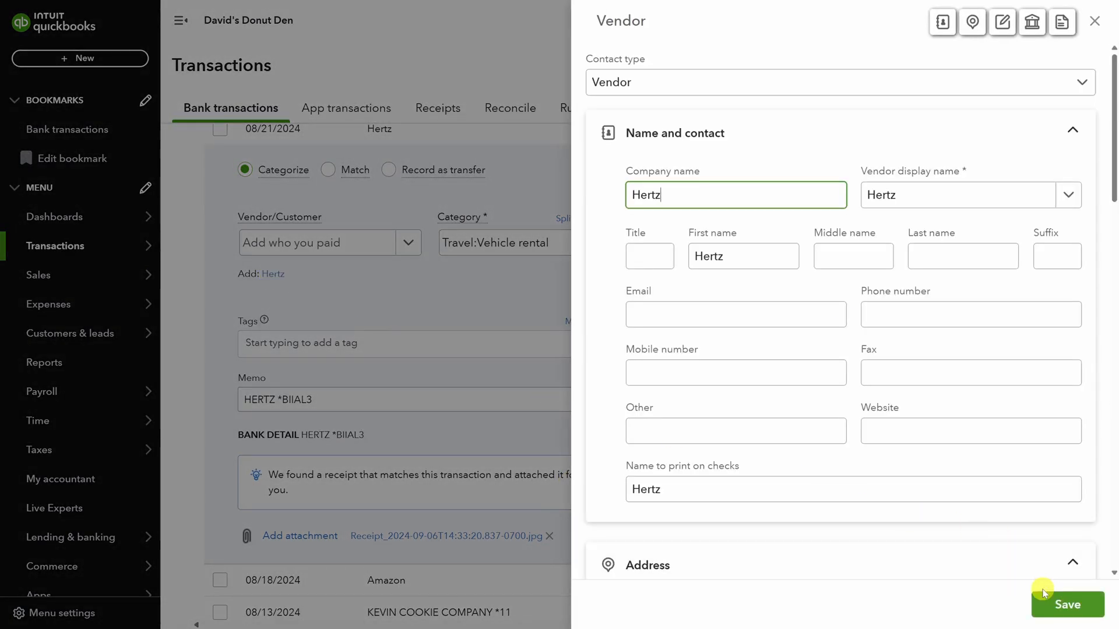
{"action": "left_click", "coordinate": [1068, 605]}
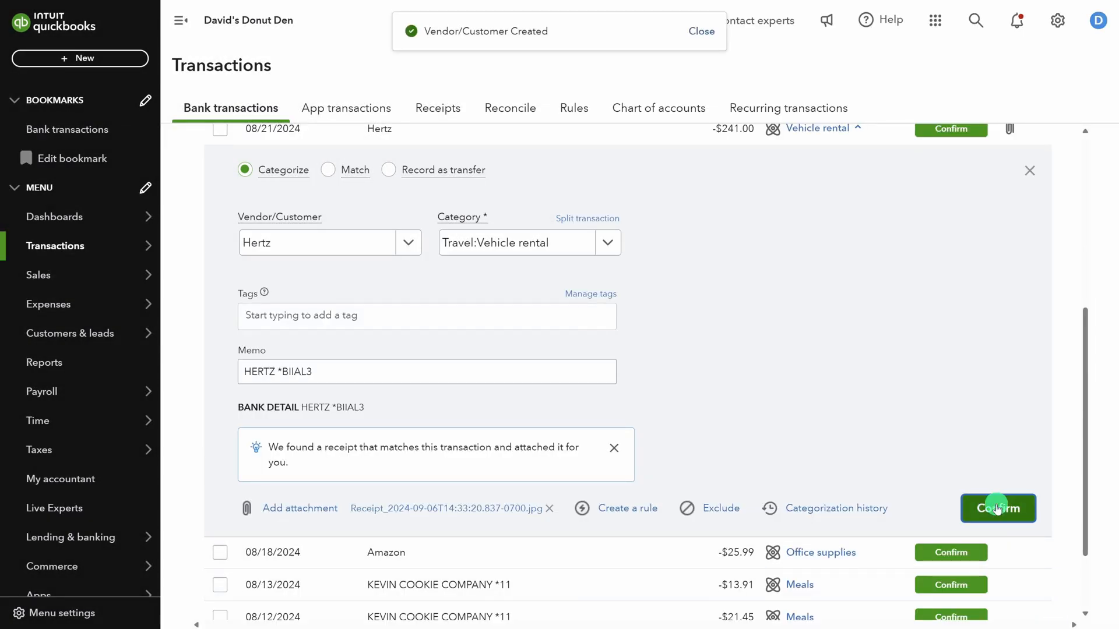
{"action": "left_click", "coordinate": [998, 508]}
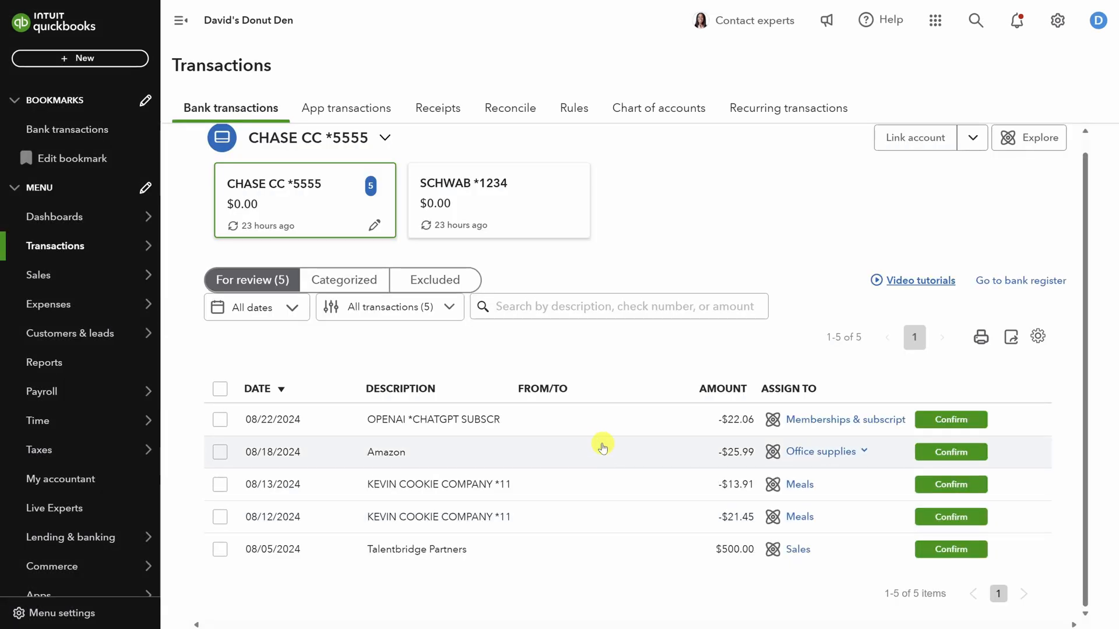
Categorize the OpenAI ChatGPT charge with a new vendor named OpenAI
{"action": "left_click", "coordinate": [434, 420]}
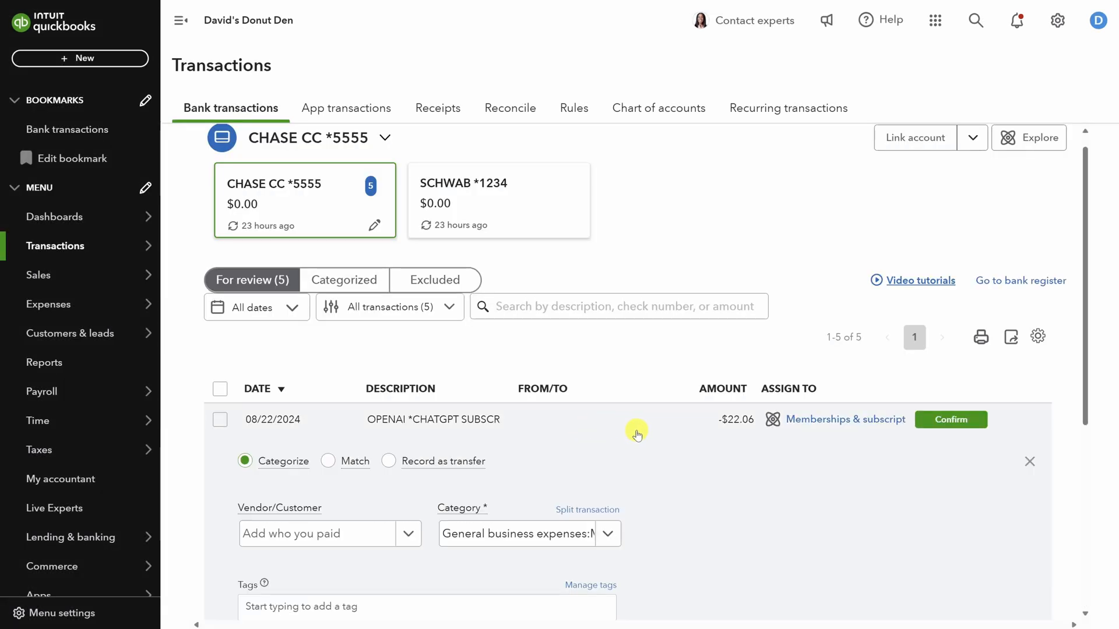
{"action": "scroll", "scroll_direction": "down", "scroll_amount": 3}
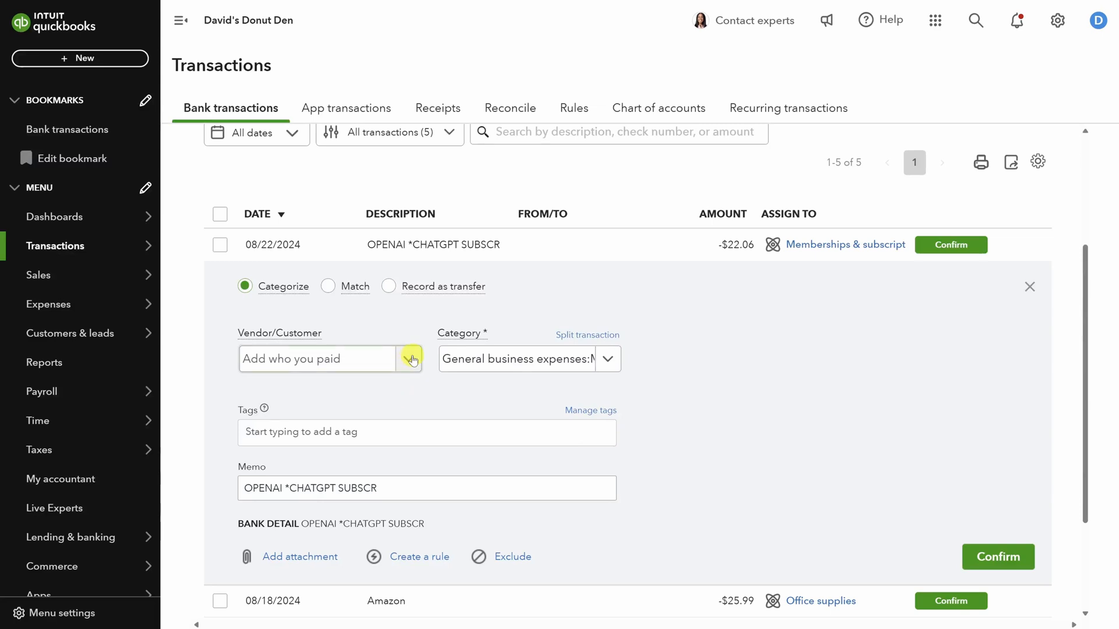
{"action": "left_click", "coordinate": [410, 359]}
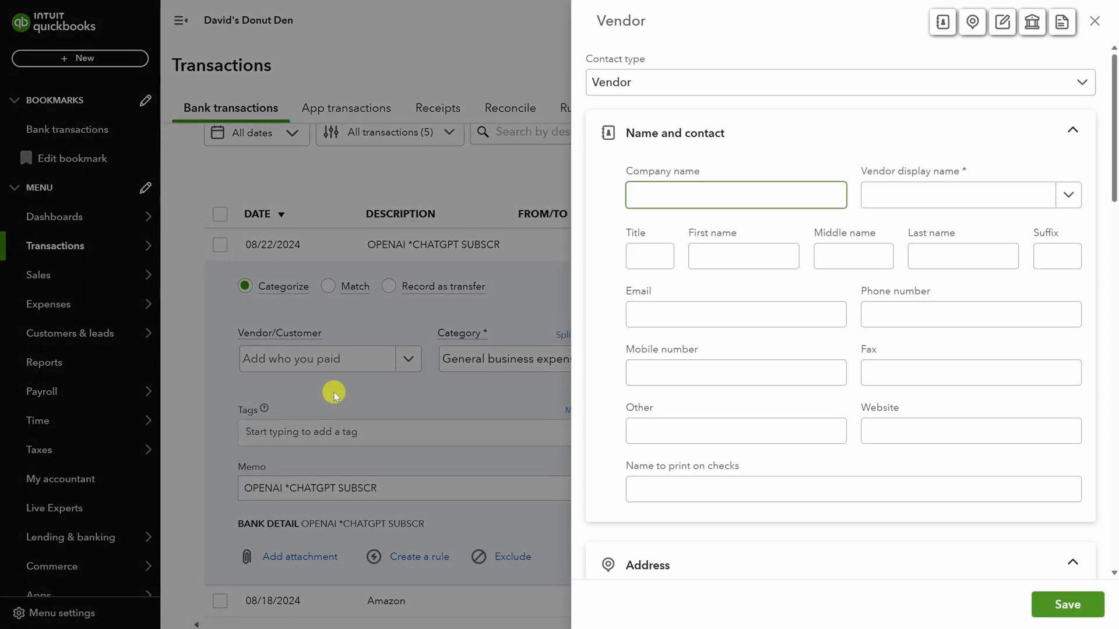
{"action": "type", "text": "OpenAI"}
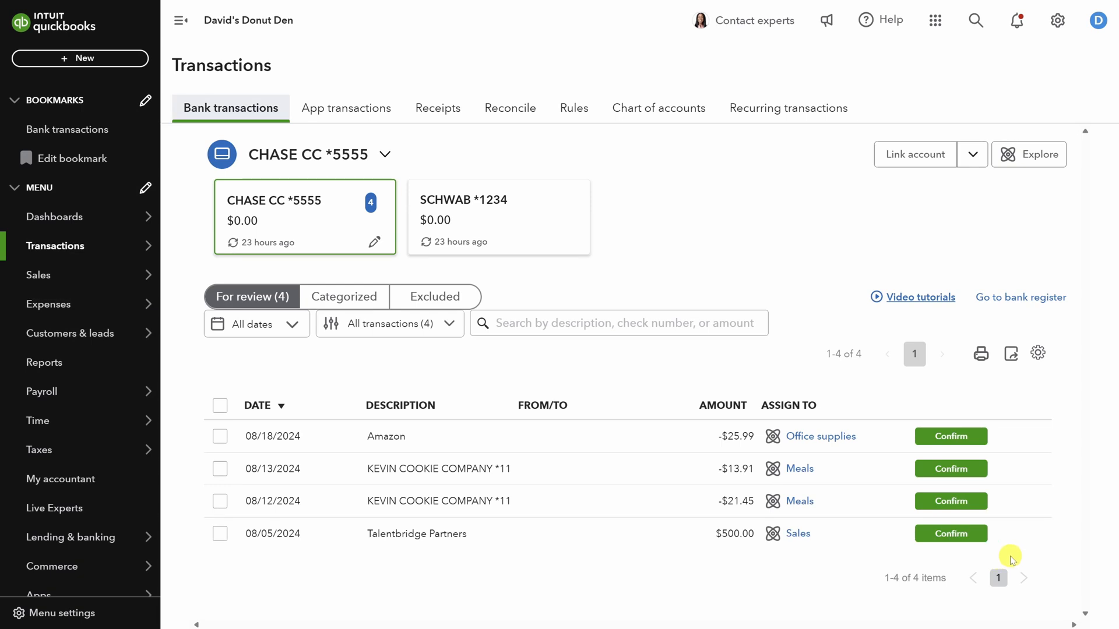
Match the $22.06 Support 7 receipt to its bill and return to Bank transactions
{"action": "left_click", "coordinate": [438, 107]}
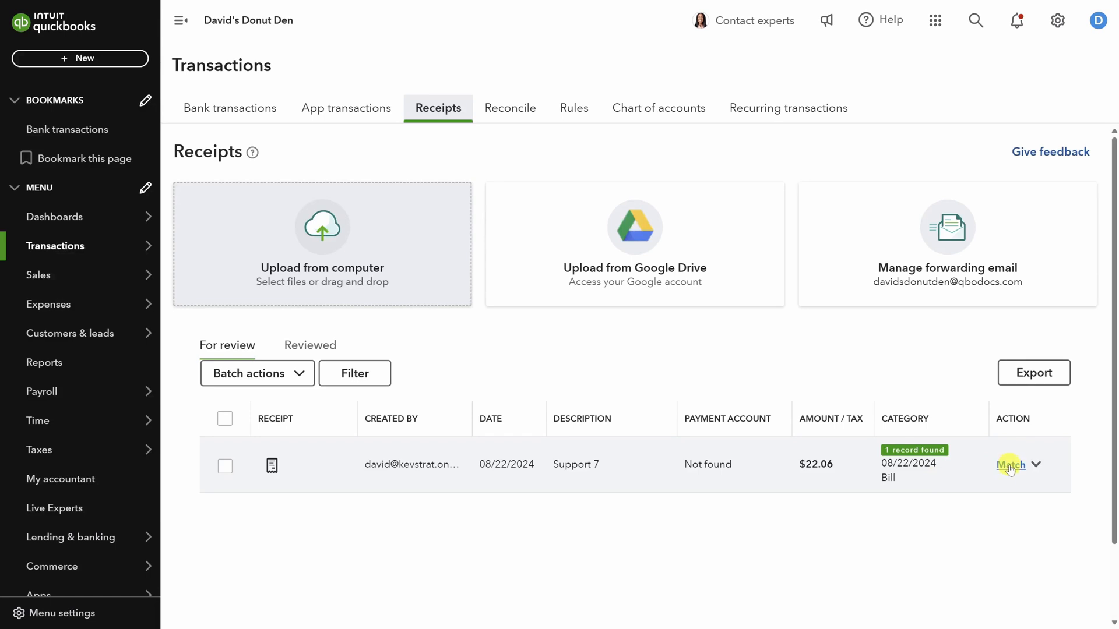
{"action": "left_click", "coordinate": [1009, 464]}
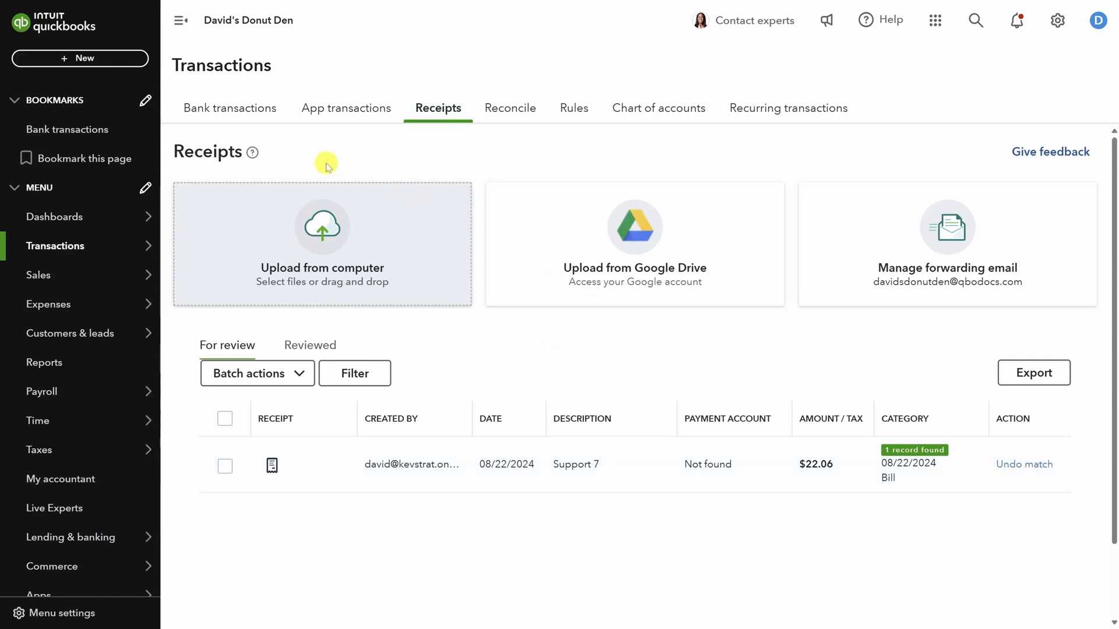
{"action": "left_click", "coordinate": [229, 107]}
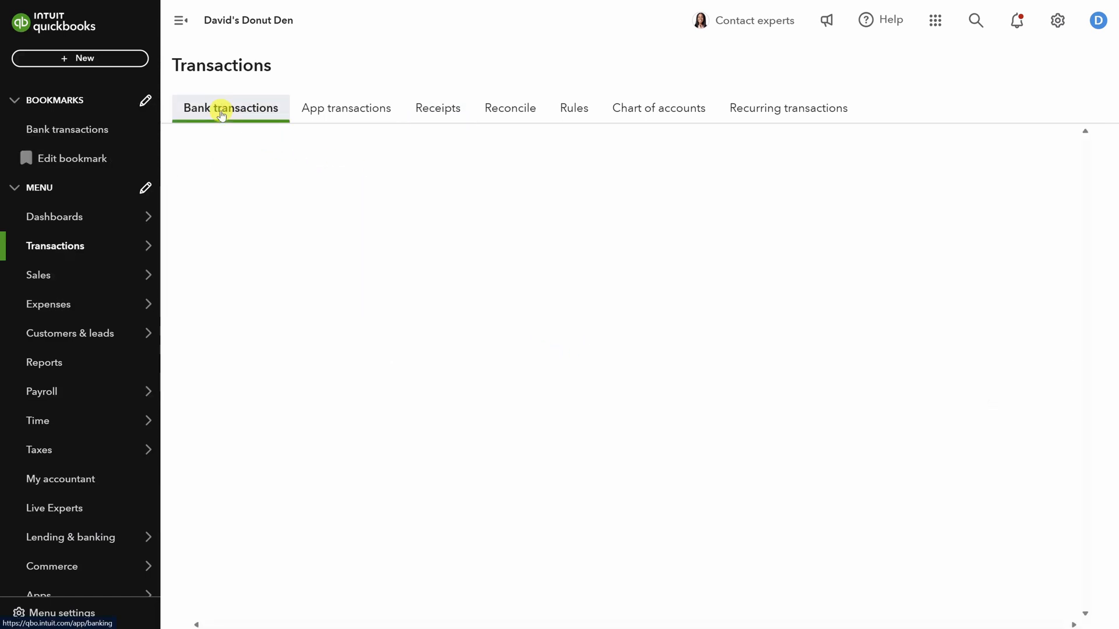
{"action": "left_click", "coordinate": [230, 108]}
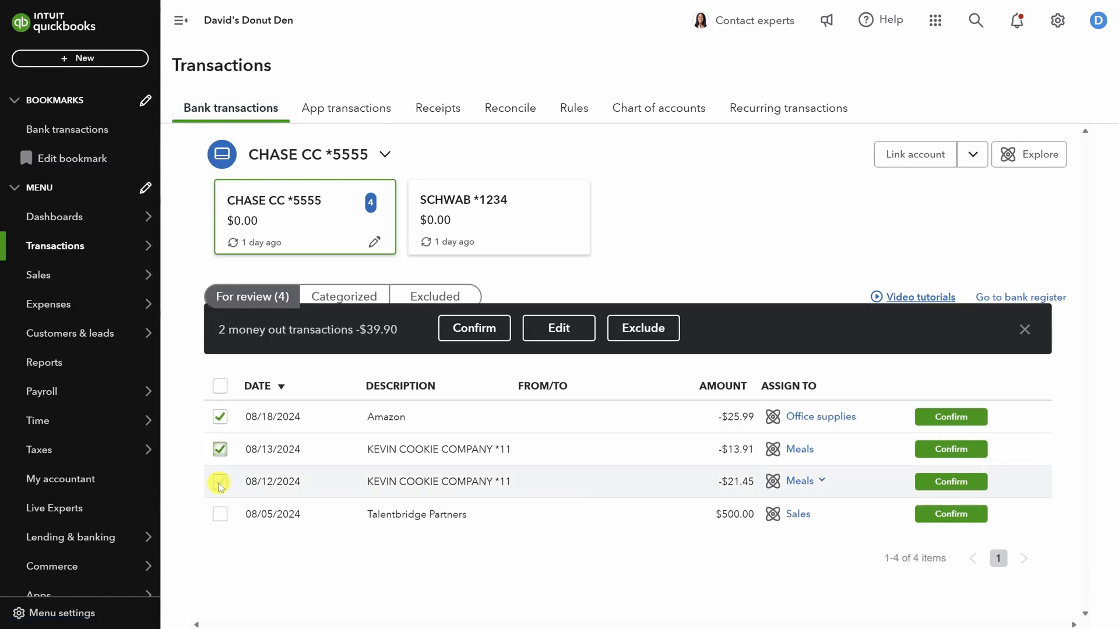
Bulk-edit the Amazon and two Kevin Cookie charges (-$61.35) and begin entering an Owner's D category
{"action": "left_click", "coordinate": [219, 483]}
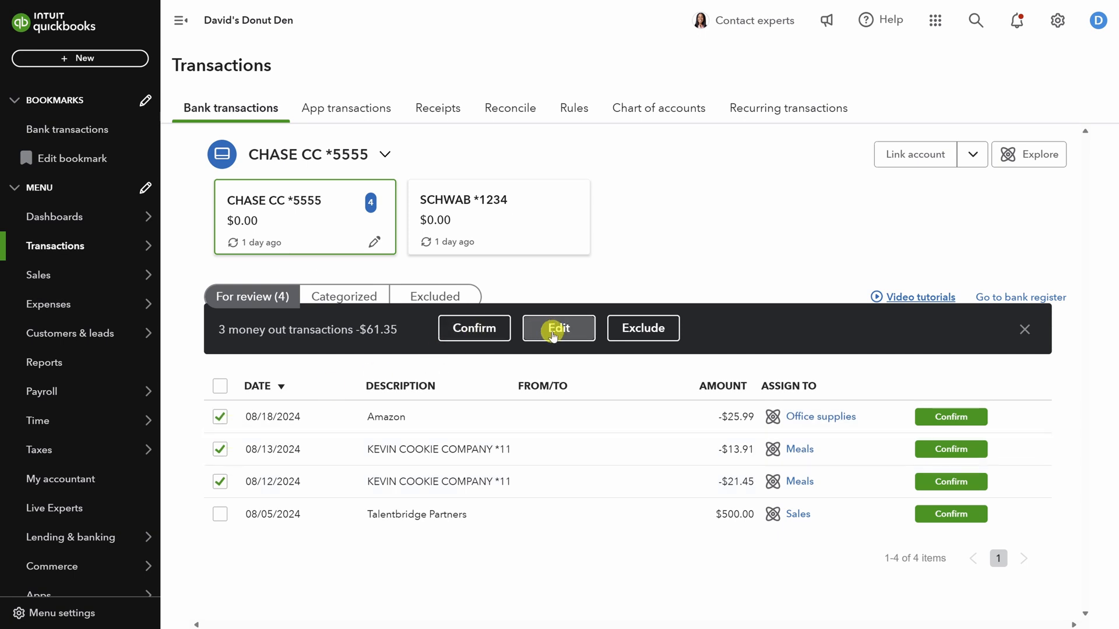
{"action": "left_click", "coordinate": [558, 328]}
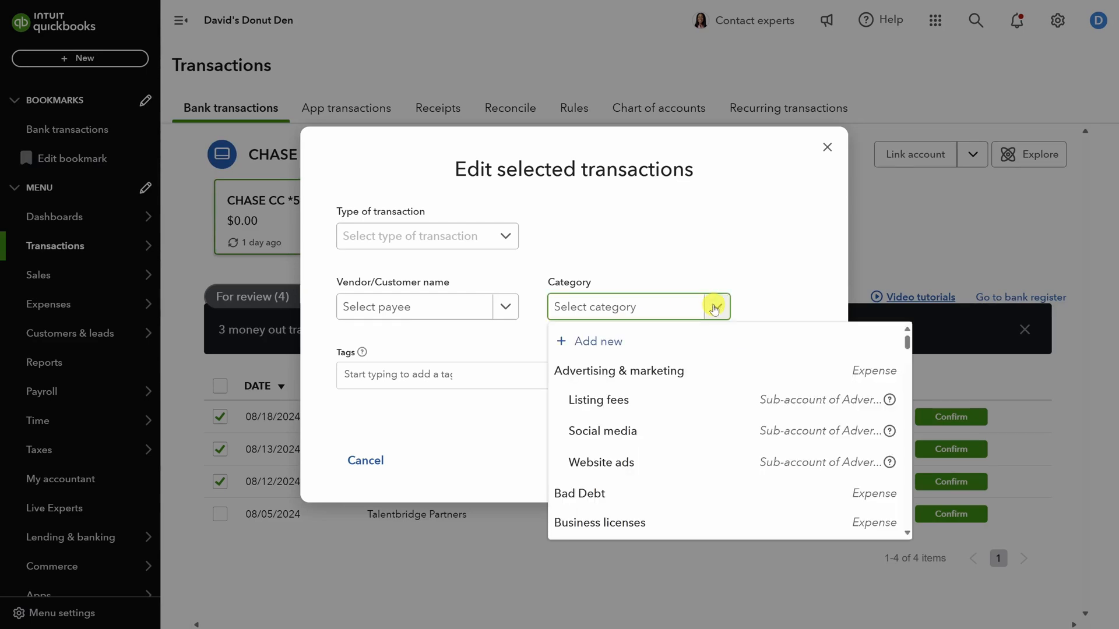
{"action": "type", "text": "personal"}
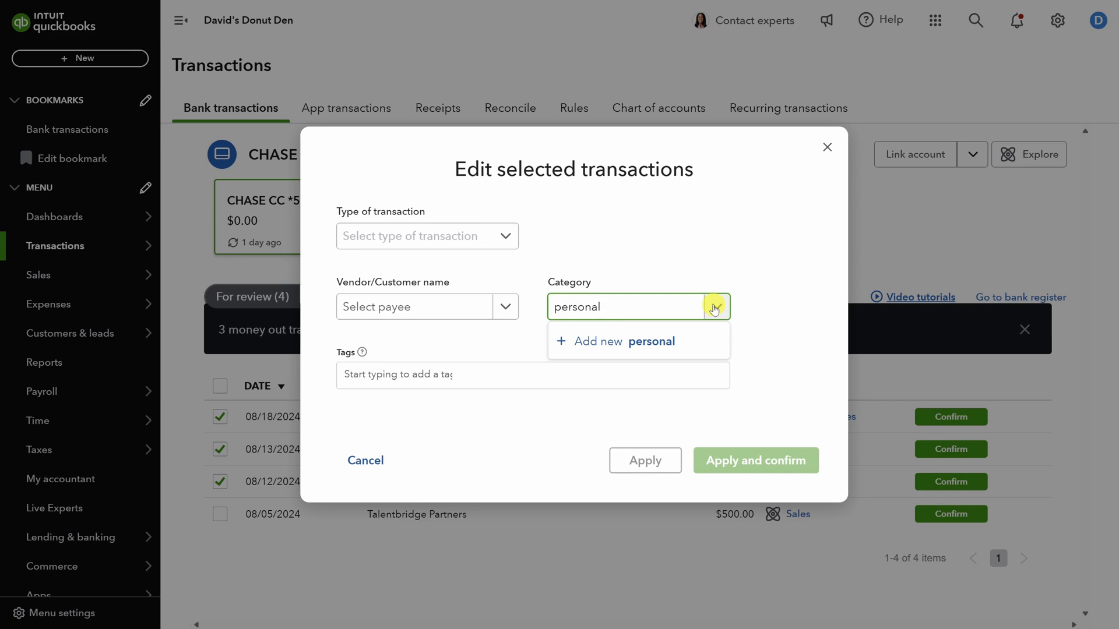
{"action": "type", "text": "Owner's D"}
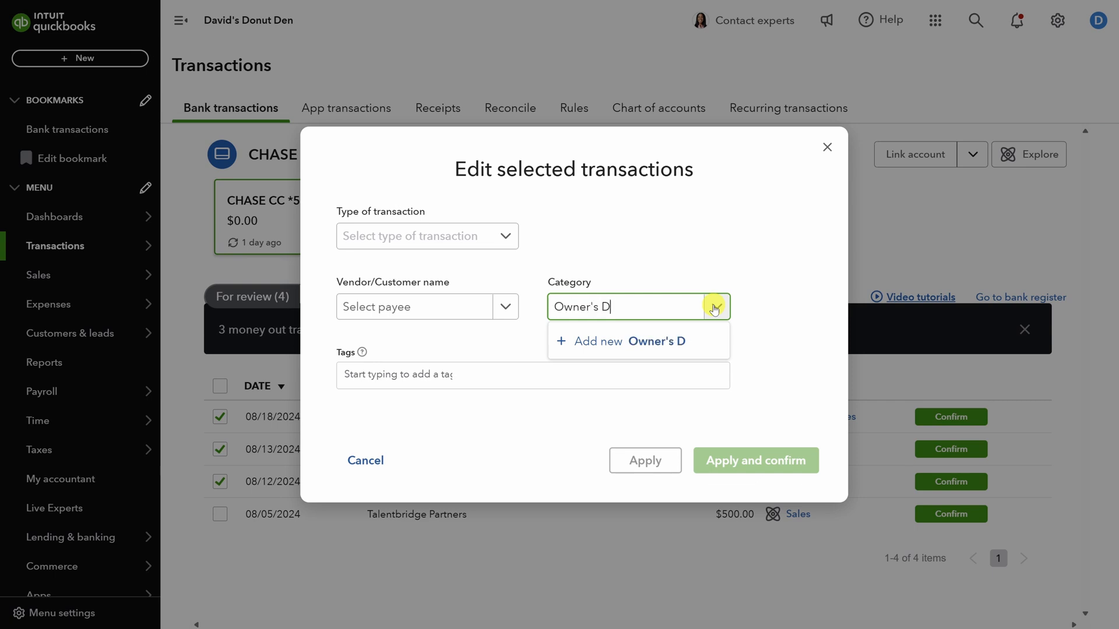
Create the Owner's Draw account as Equity with Owner's Equity detail type and save it
{"action": "left_click", "coordinate": [618, 340]}
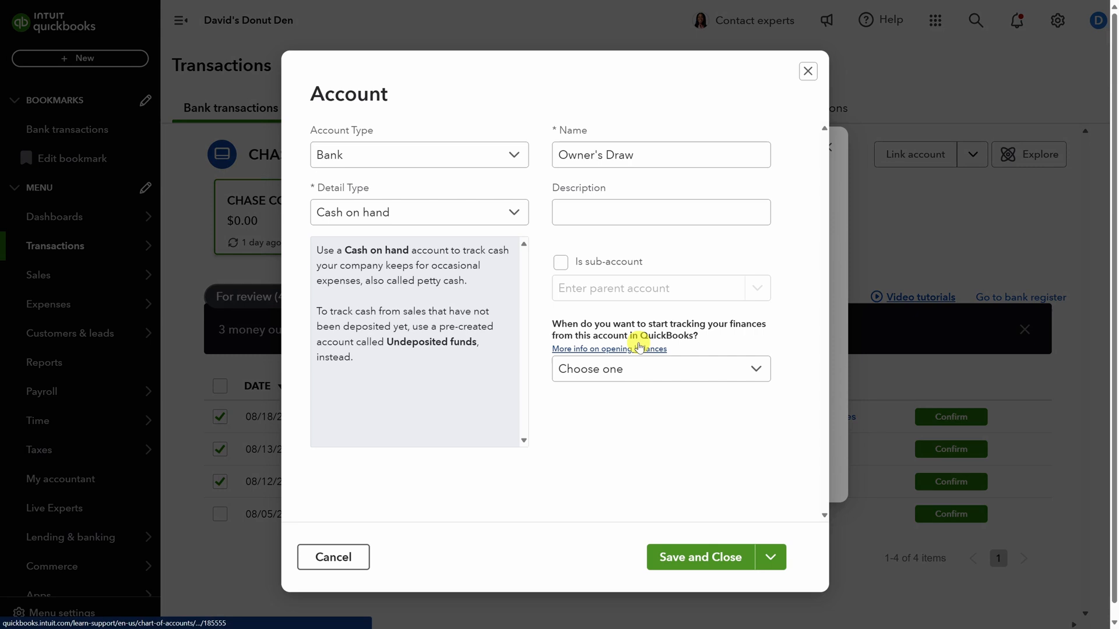
{"action": "left_click", "coordinate": [419, 154]}
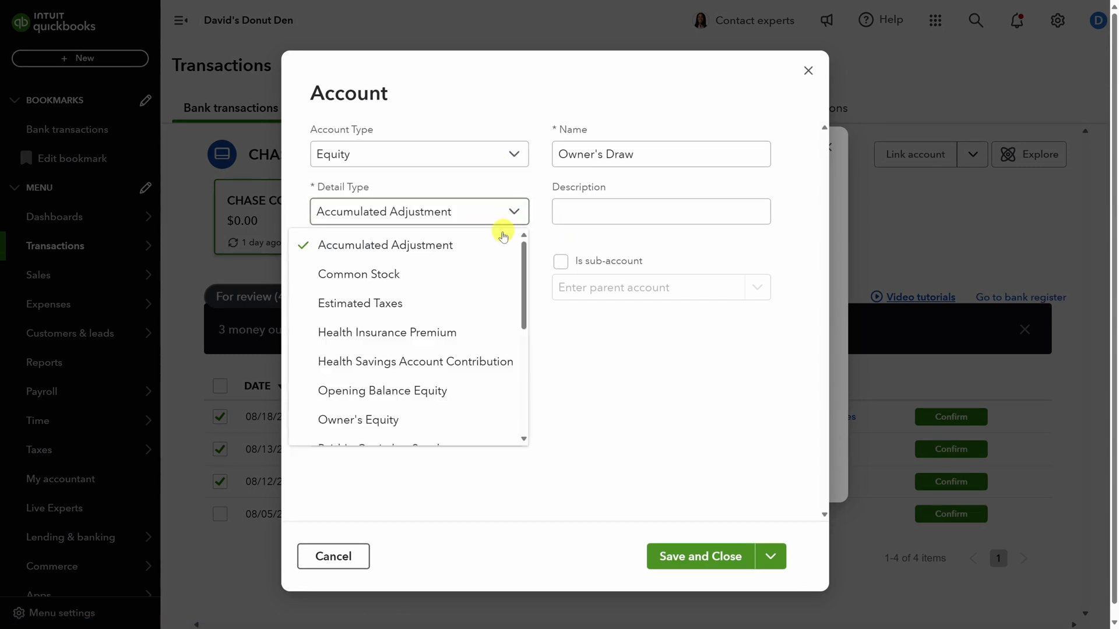
{"action": "left_click", "coordinate": [358, 419]}
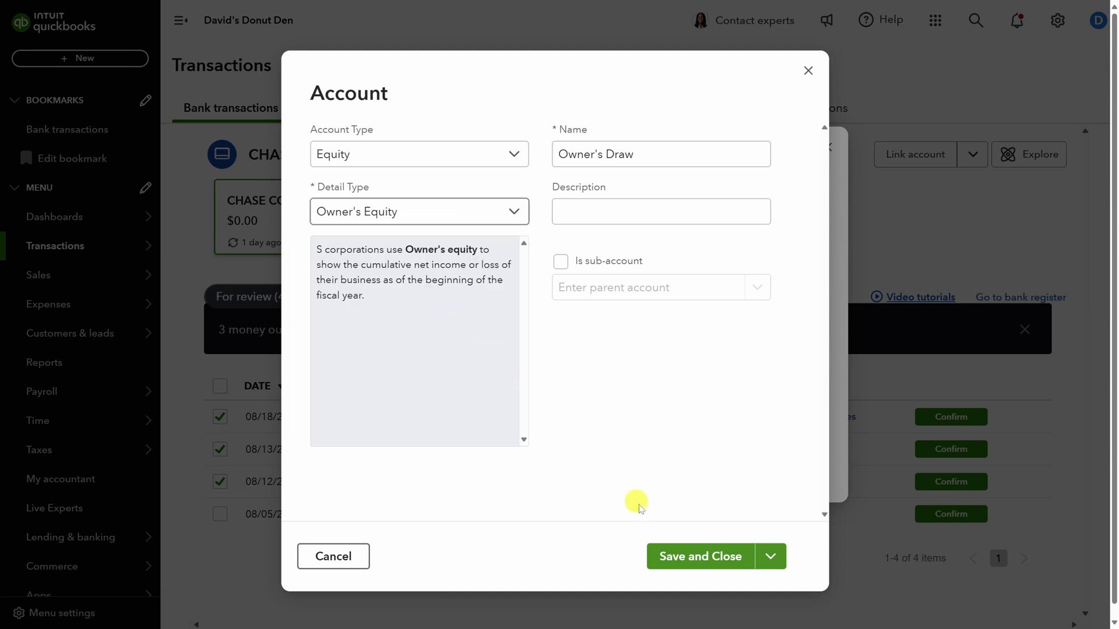
{"action": "left_click", "coordinate": [699, 556]}
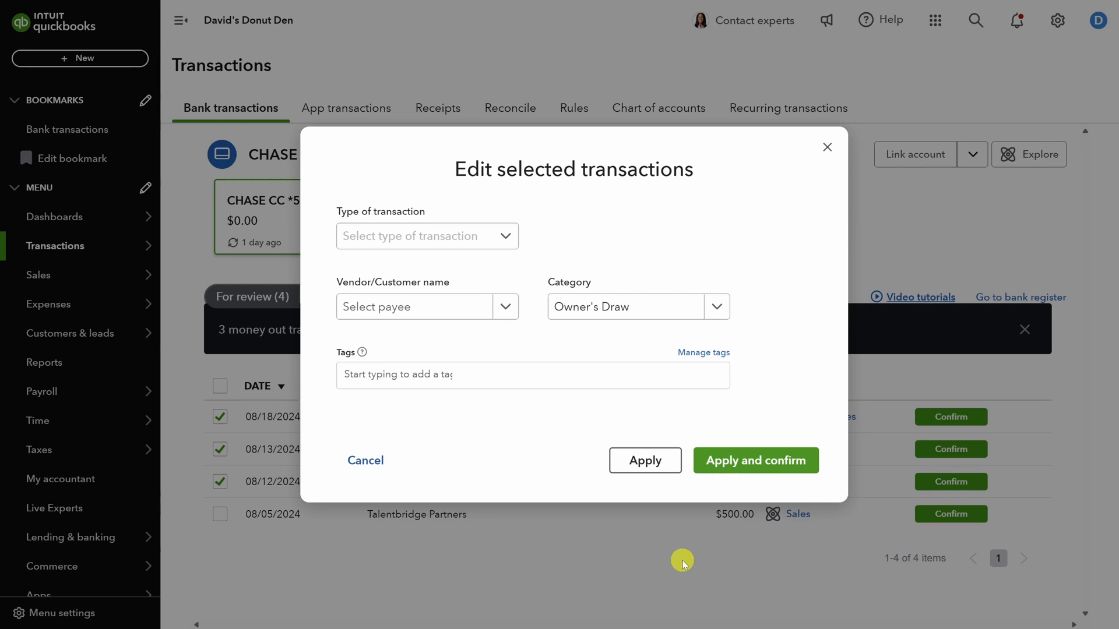
Set the type to Expense and apply Owner's Draw to the three selected transactions
{"action": "left_click", "coordinate": [426, 235]}
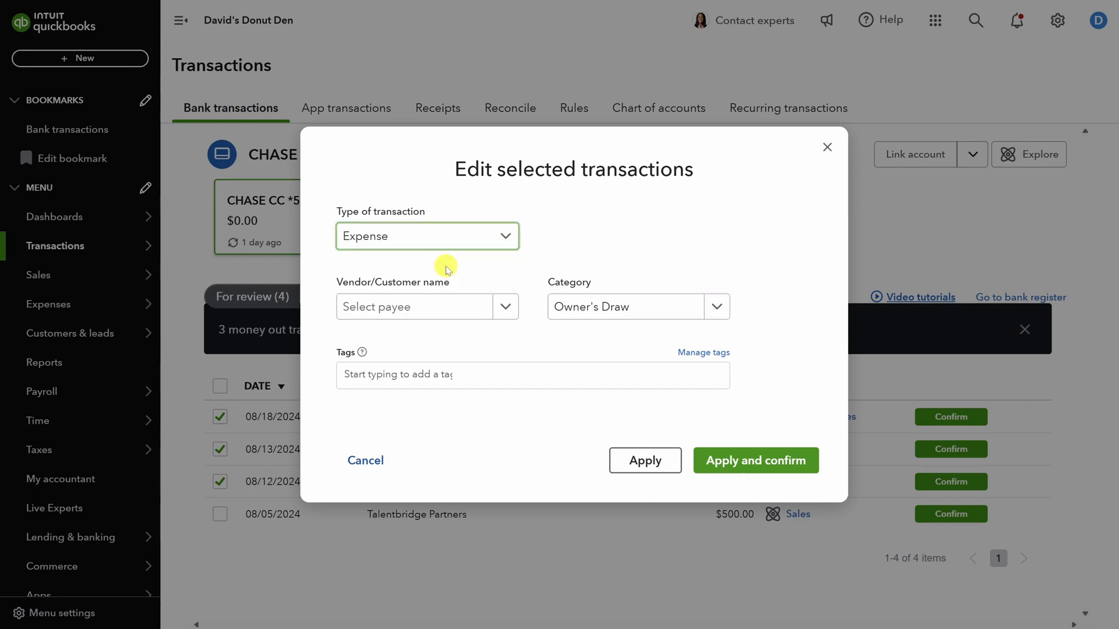
{"action": "mouse_move", "coordinate": [536, 324]}
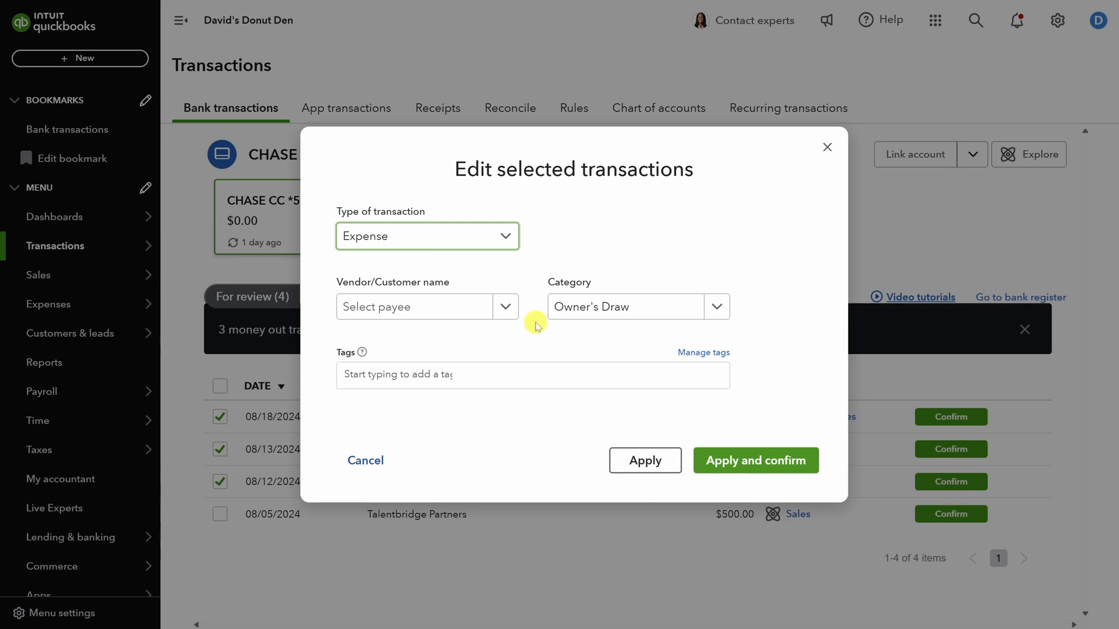
{"action": "left_click", "coordinate": [366, 460]}
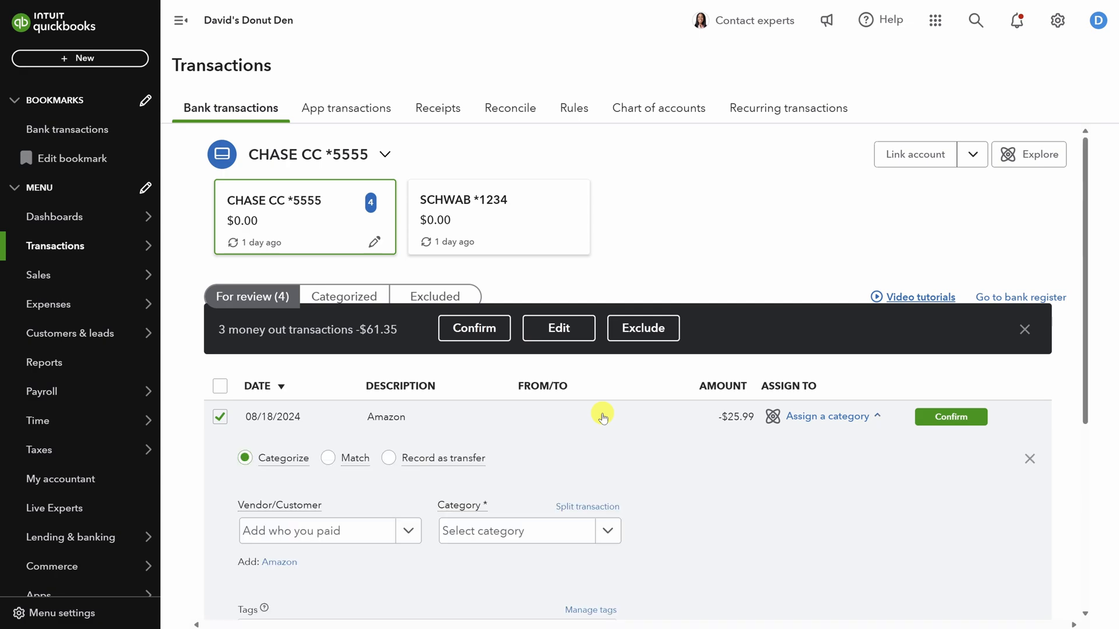
Save Amazon as a new vendor and confirm its charge under Owner's Draw
{"action": "left_click", "coordinate": [280, 562]}
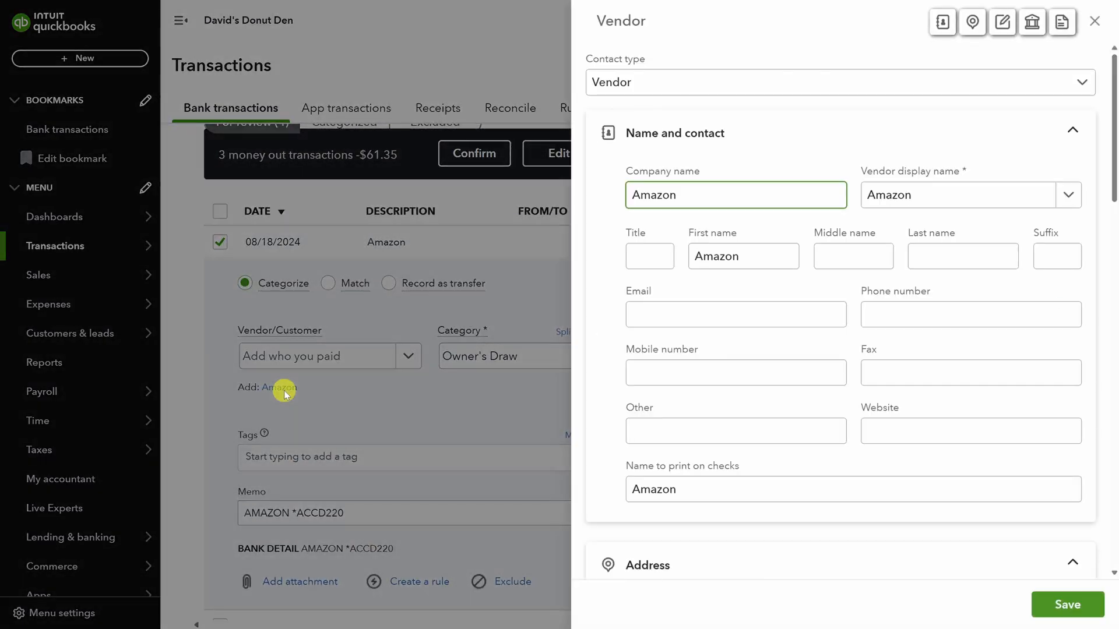
{"action": "left_click", "coordinate": [1067, 605]}
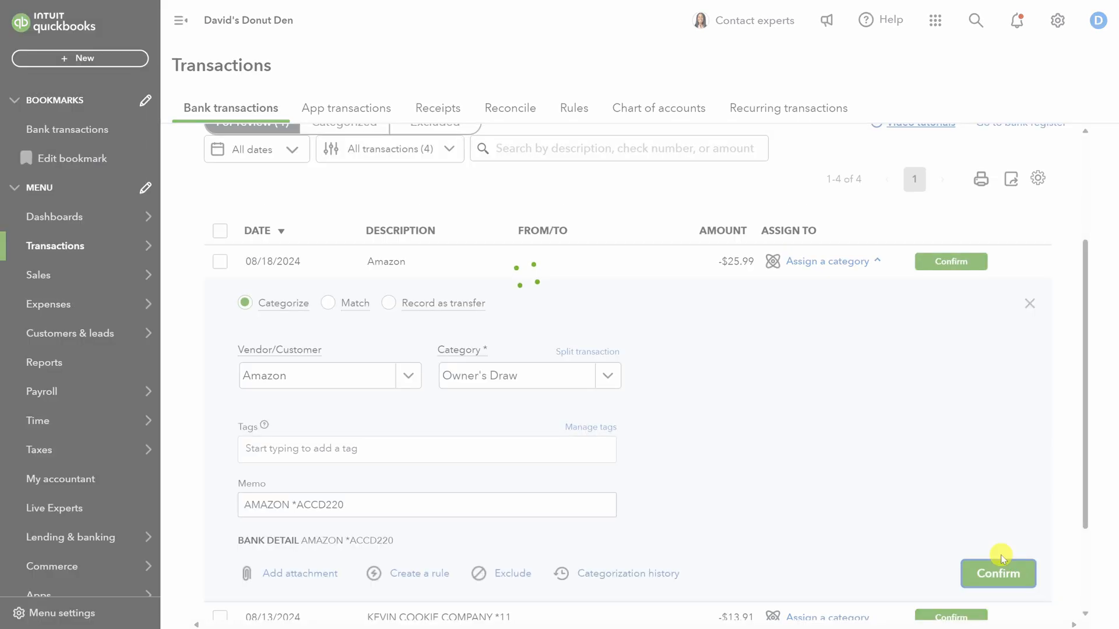
{"action": "left_click", "coordinate": [997, 573]}
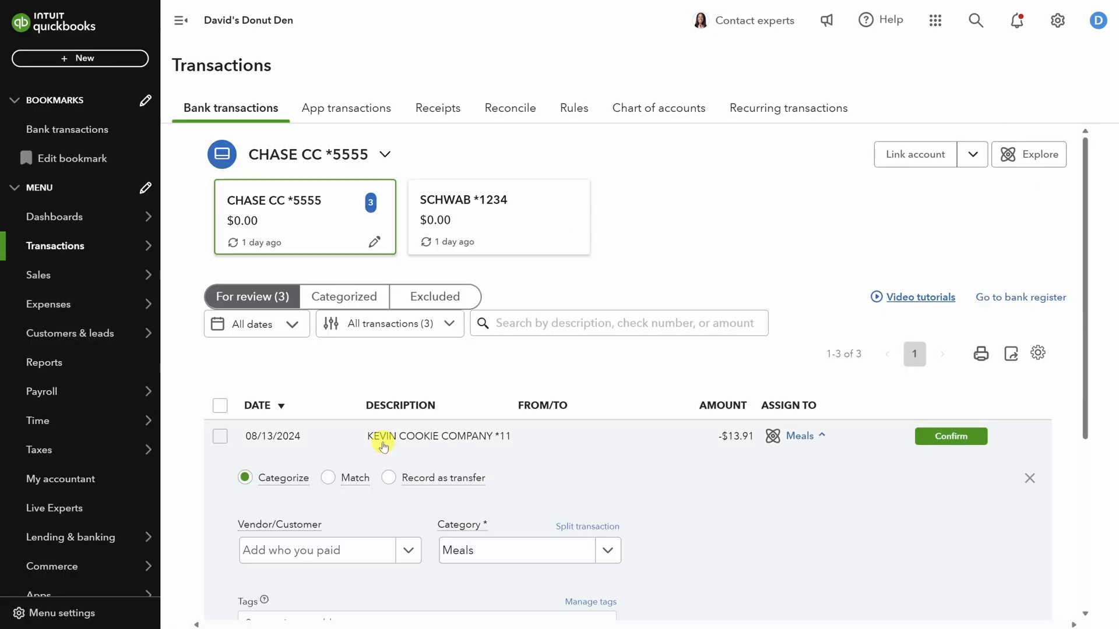
{"action": "scroll", "scroll_direction": "down", "scroll_amount": 3}
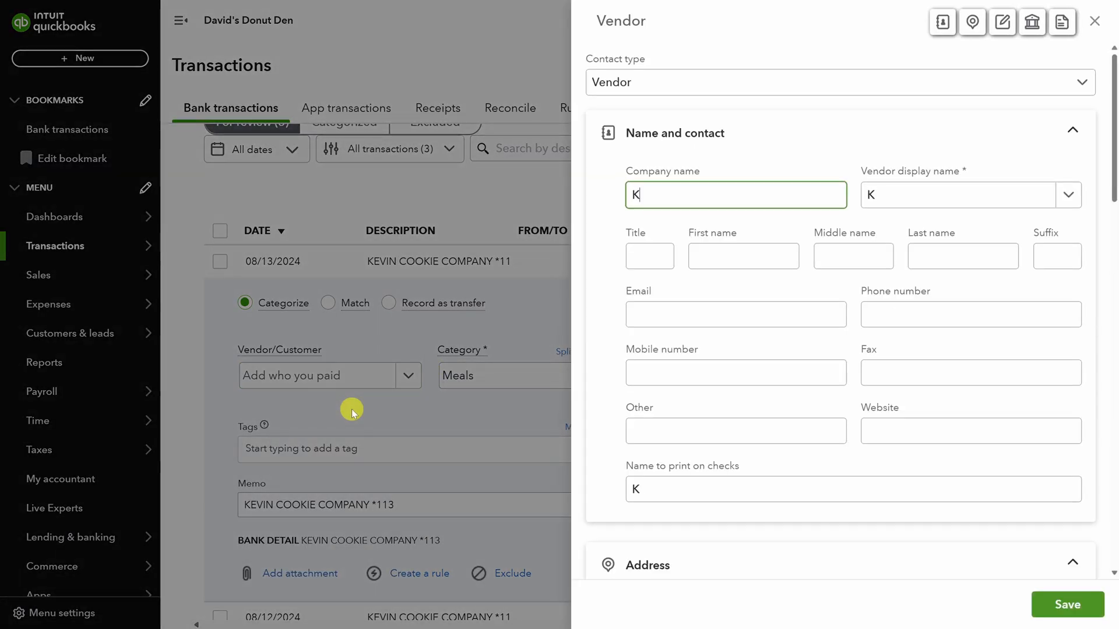
Assign the Kevin Cookie Company charges to the Owner's Draw category
{"action": "type", "text": "evin Cookie Company"}
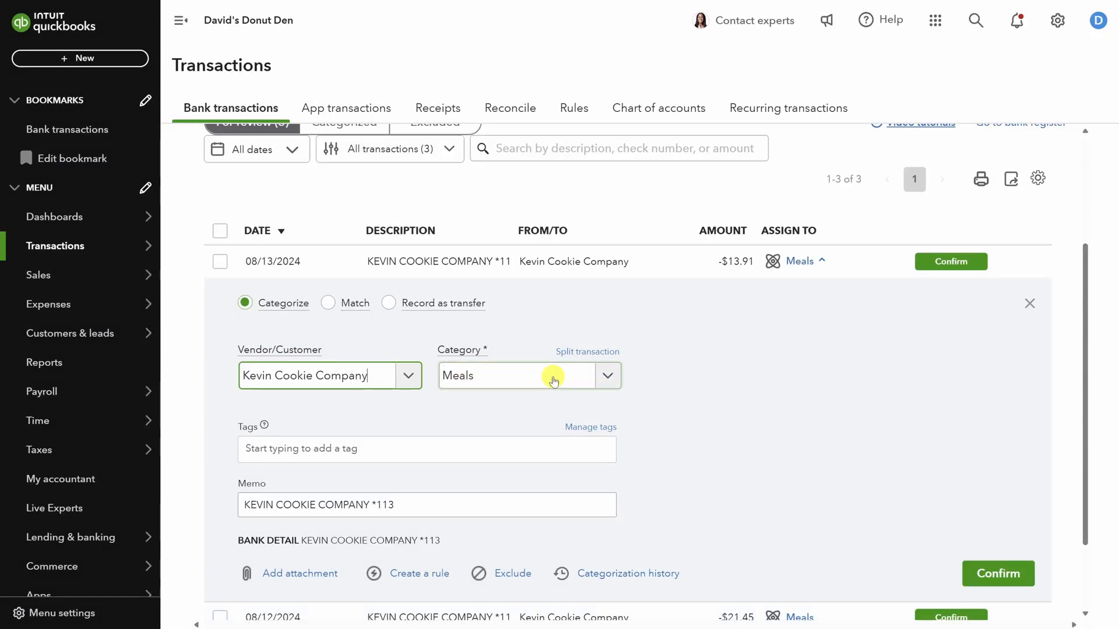
{"action": "type", "text": "owner"}
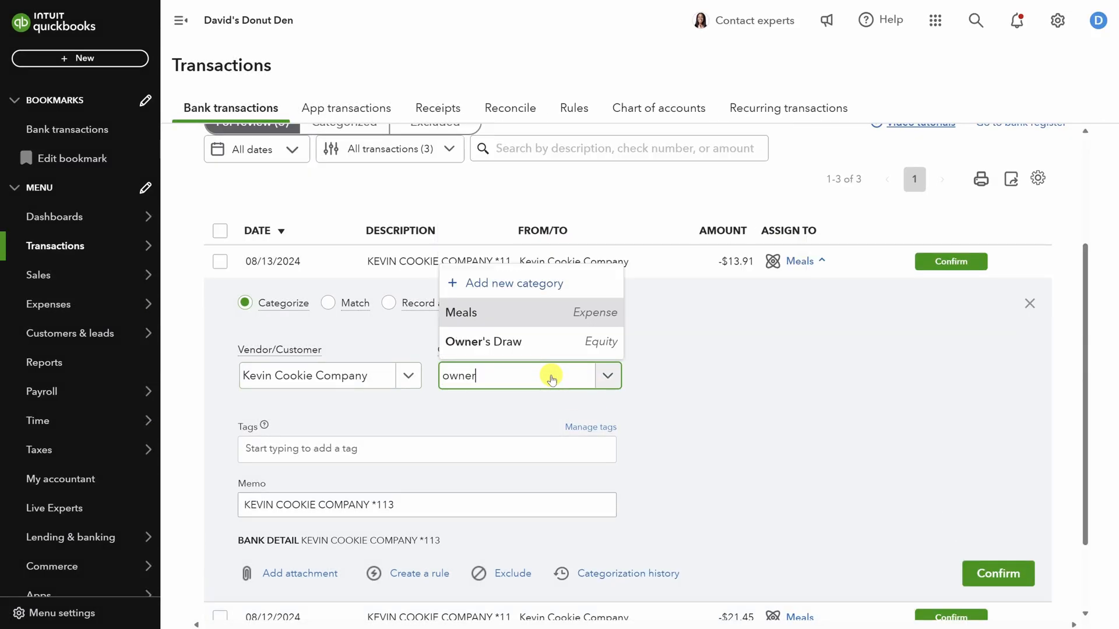
{"action": "left_click", "coordinate": [482, 342]}
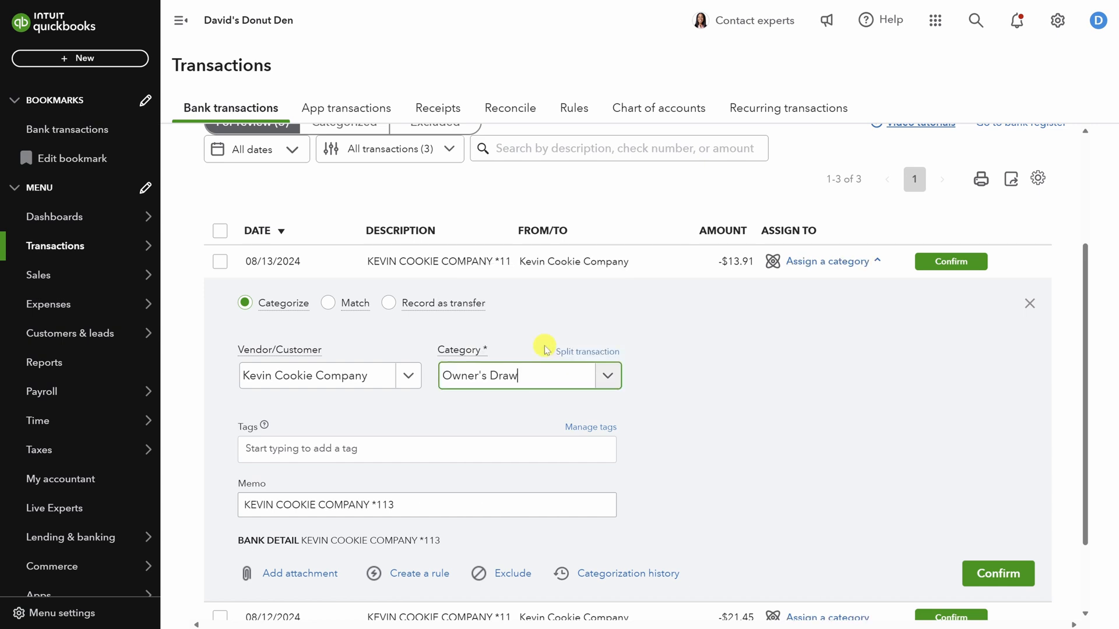
{"action": "left_click", "coordinate": [997, 573]}
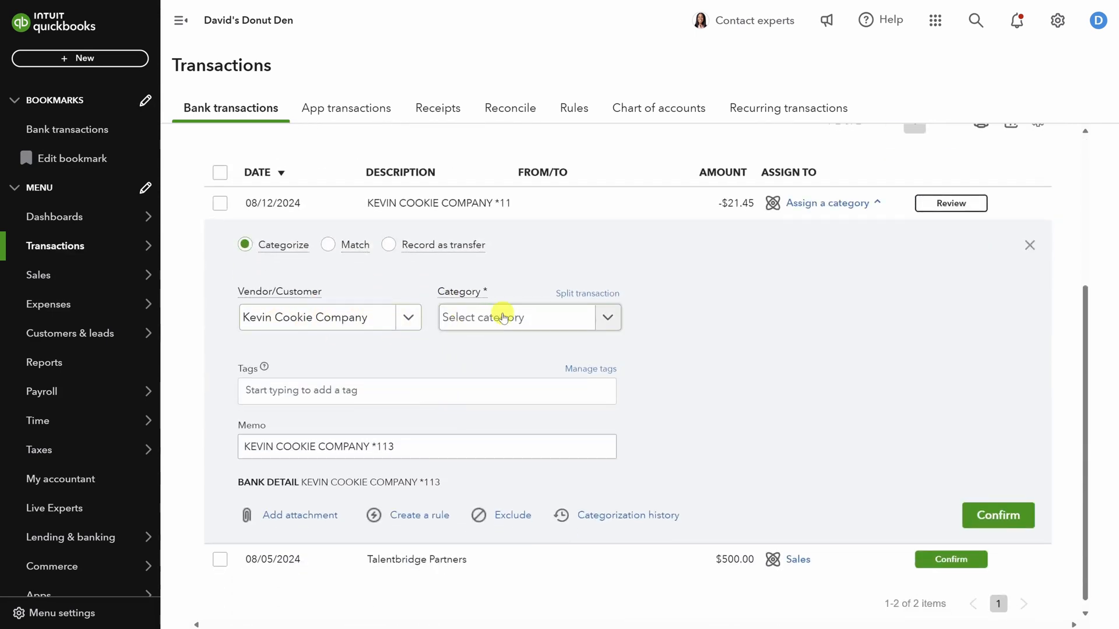
{"action": "type", "text": "own"}
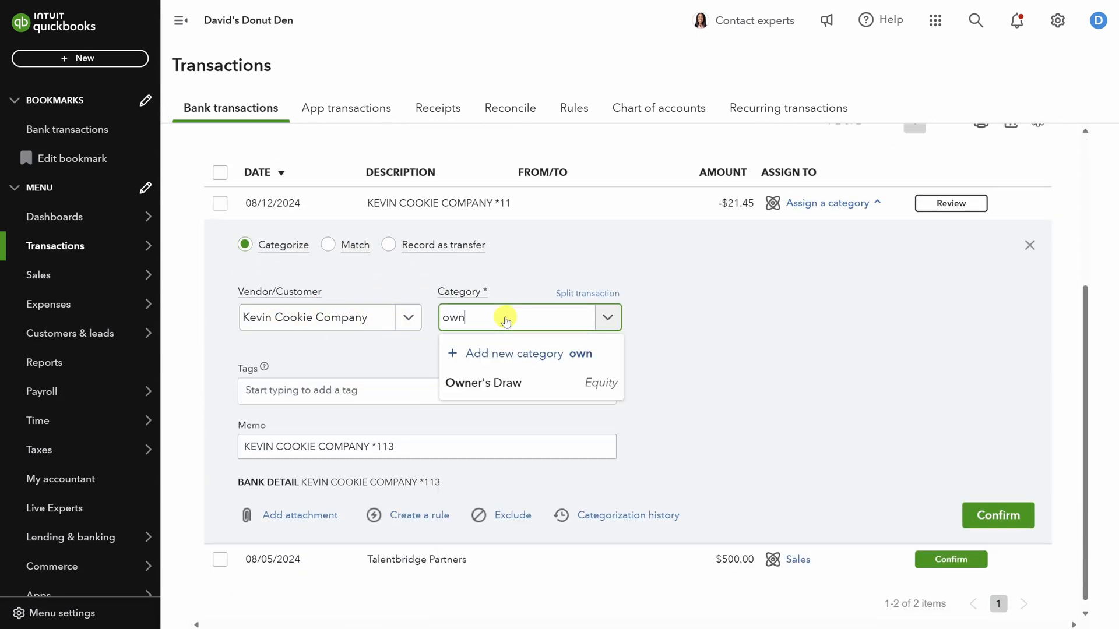
{"action": "left_click", "coordinate": [482, 382]}
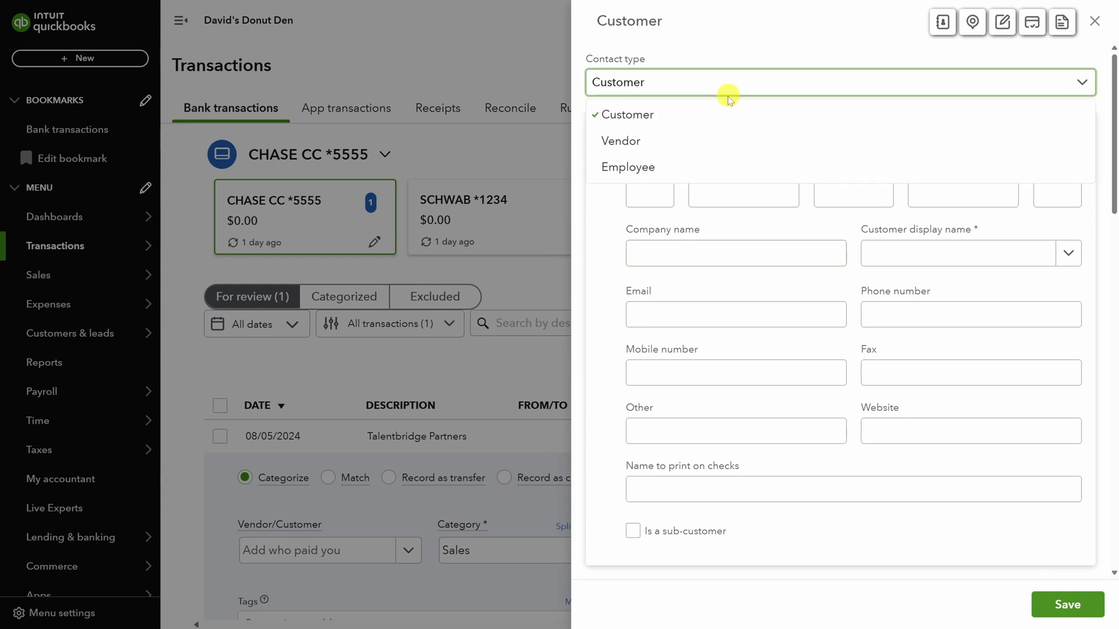
Save Talentbridge Partners as a vendor and confirm its $500 transaction under Commissions & fees
{"action": "left_click", "coordinate": [620, 141]}
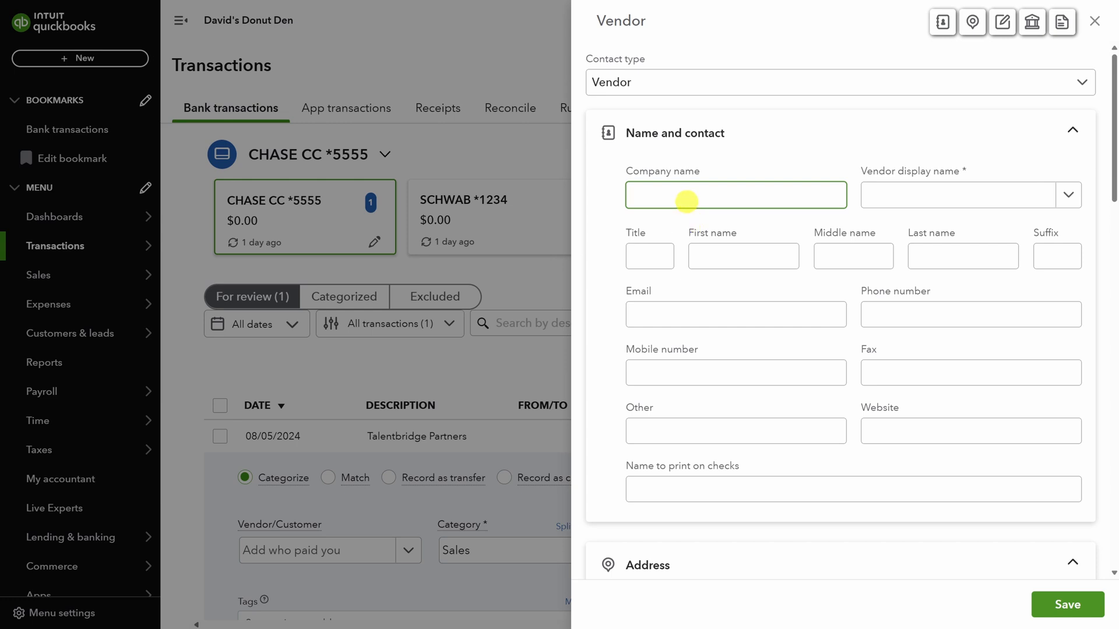
{"action": "type", "text": "Talentbridge Partners"}
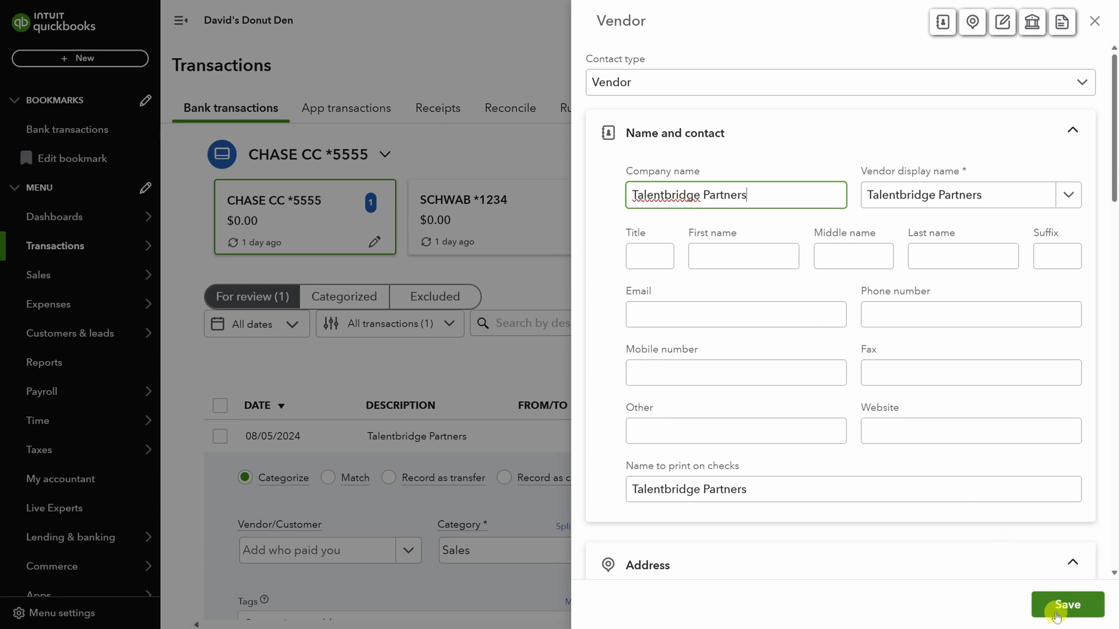
{"action": "left_click", "coordinate": [1067, 605]}
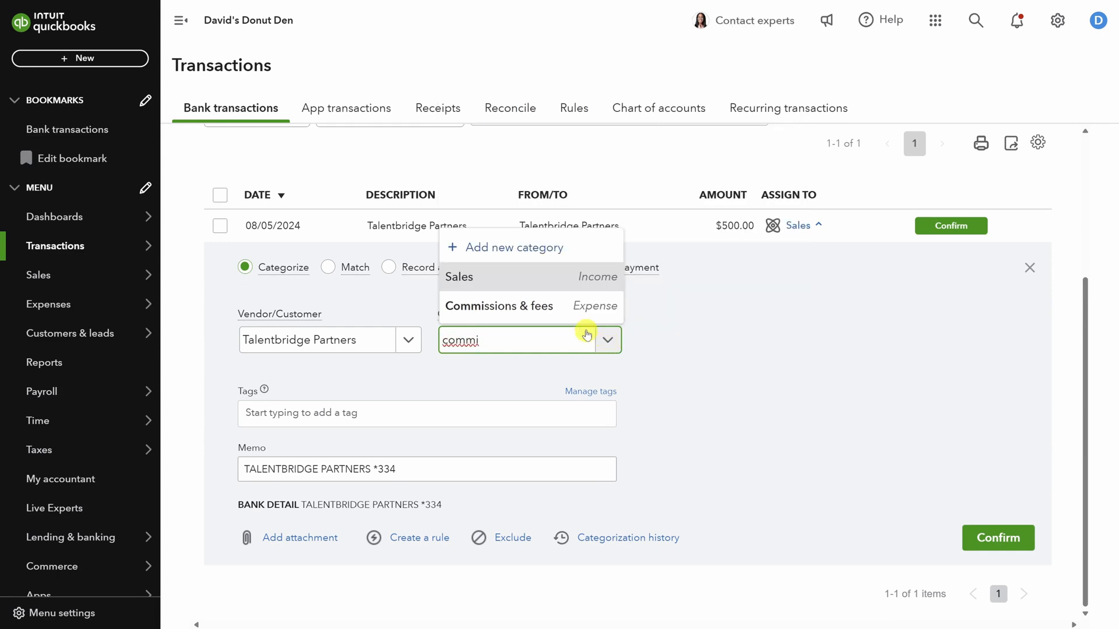
{"action": "left_click", "coordinate": [499, 305]}
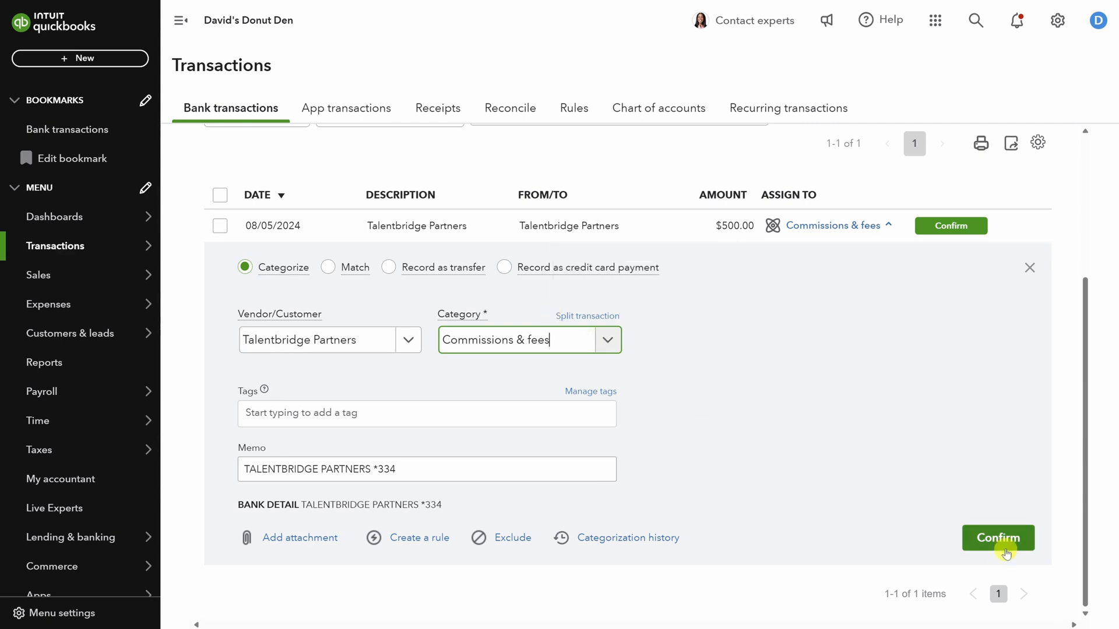
{"action": "left_click", "coordinate": [998, 539]}
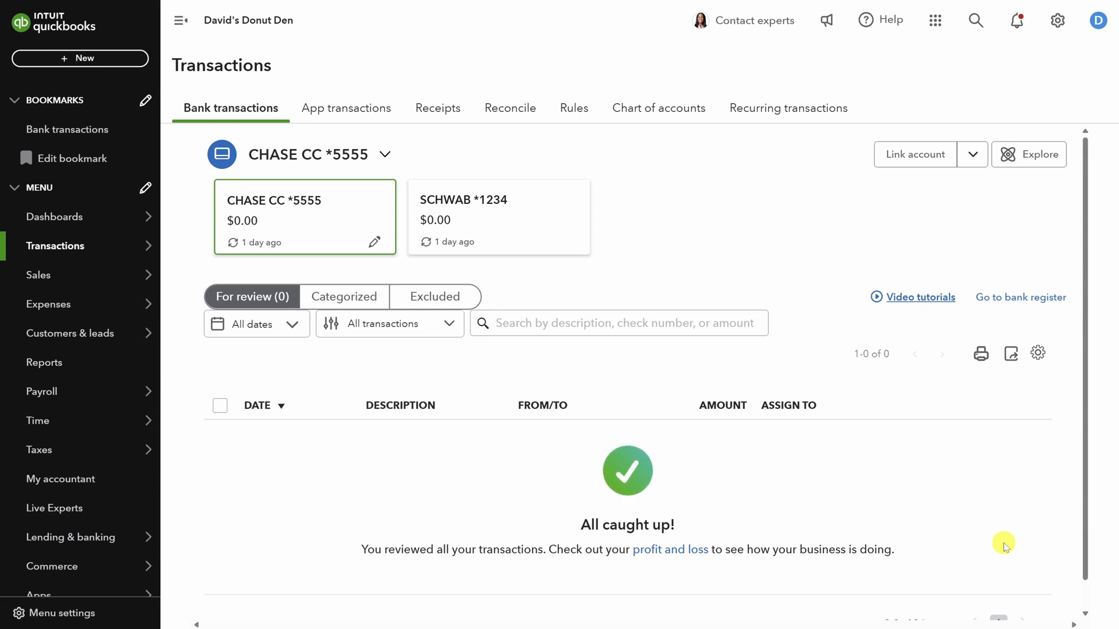
Review the Profit and Loss report showing net income of $-1,275.61
{"action": "left_click", "coordinate": [44, 362]}
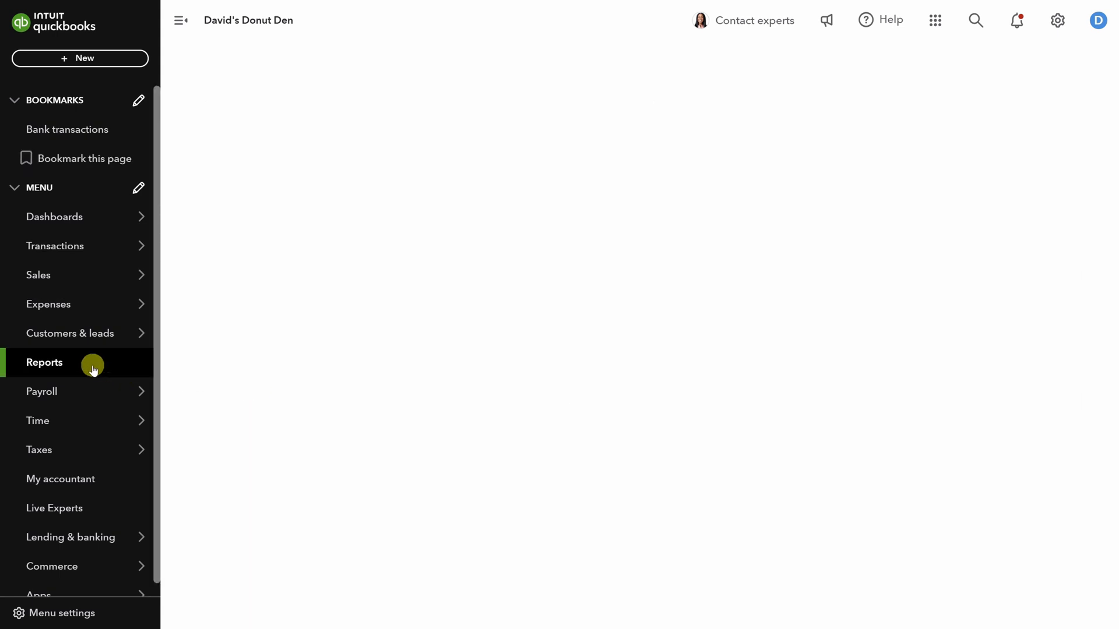
{"action": "left_click", "coordinate": [44, 363]}
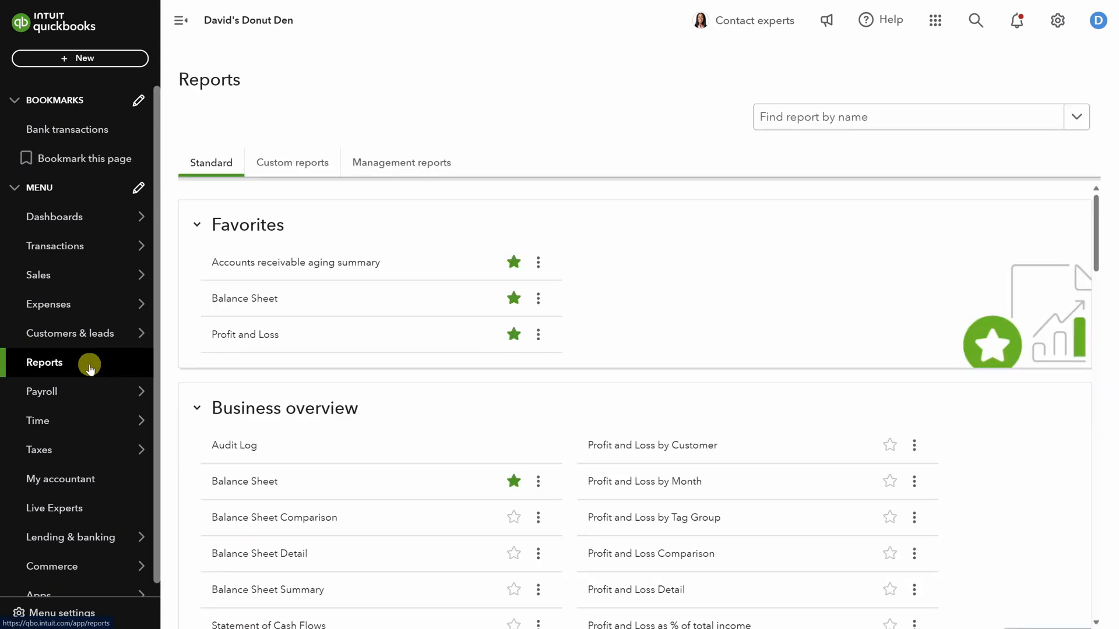
{"action": "left_click", "coordinate": [244, 335]}
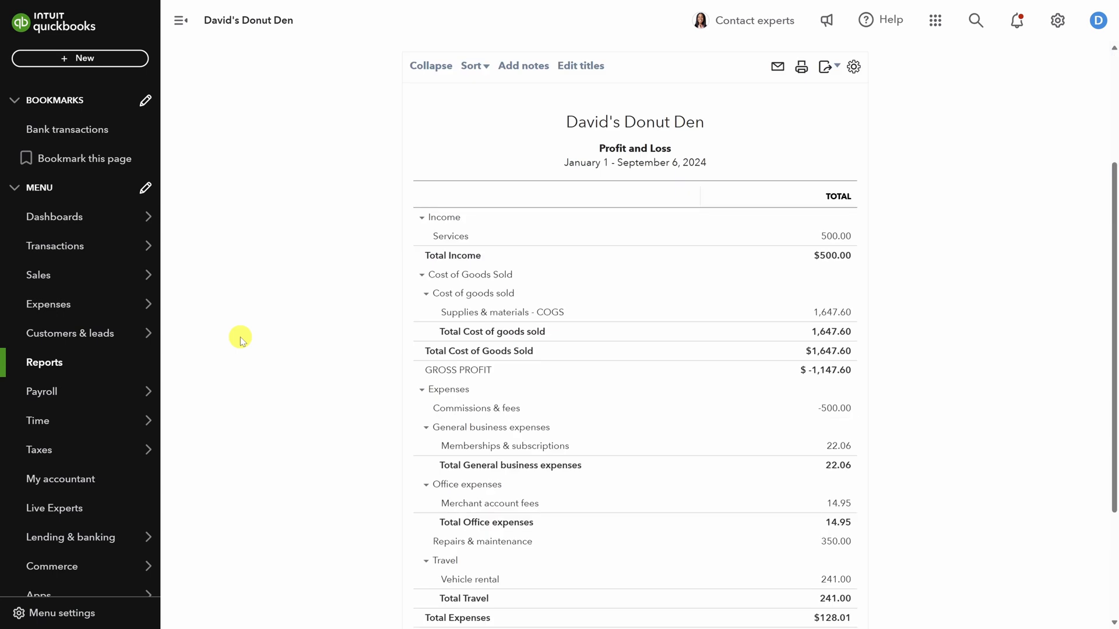
{"action": "scroll", "scroll_direction": "down", "scroll_amount": 3}
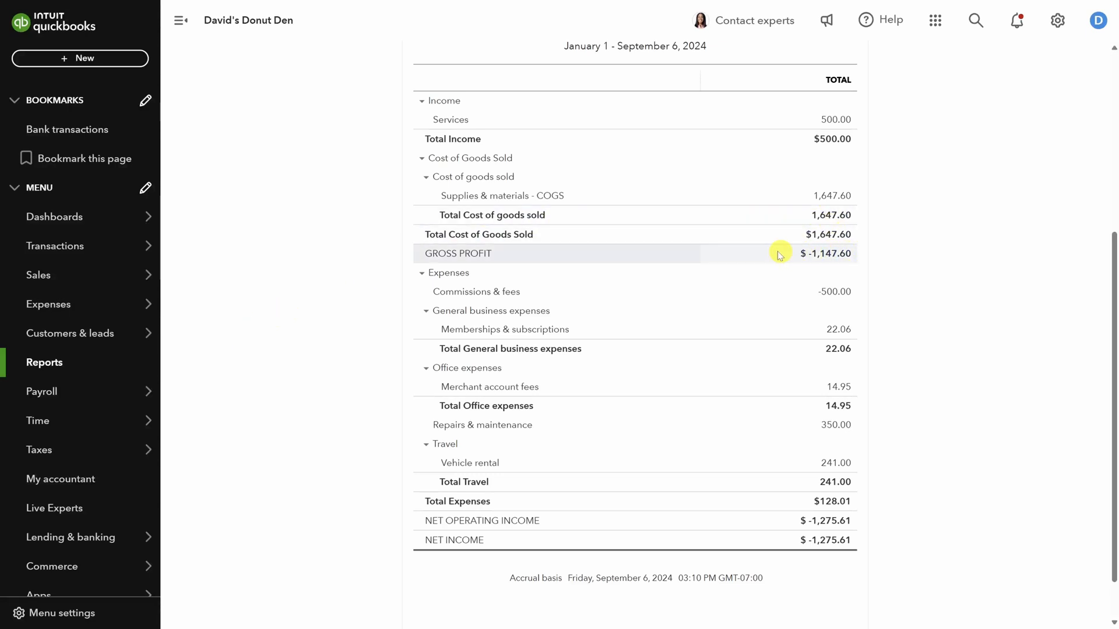
{"action": "mouse_move", "coordinate": [755, 253]}
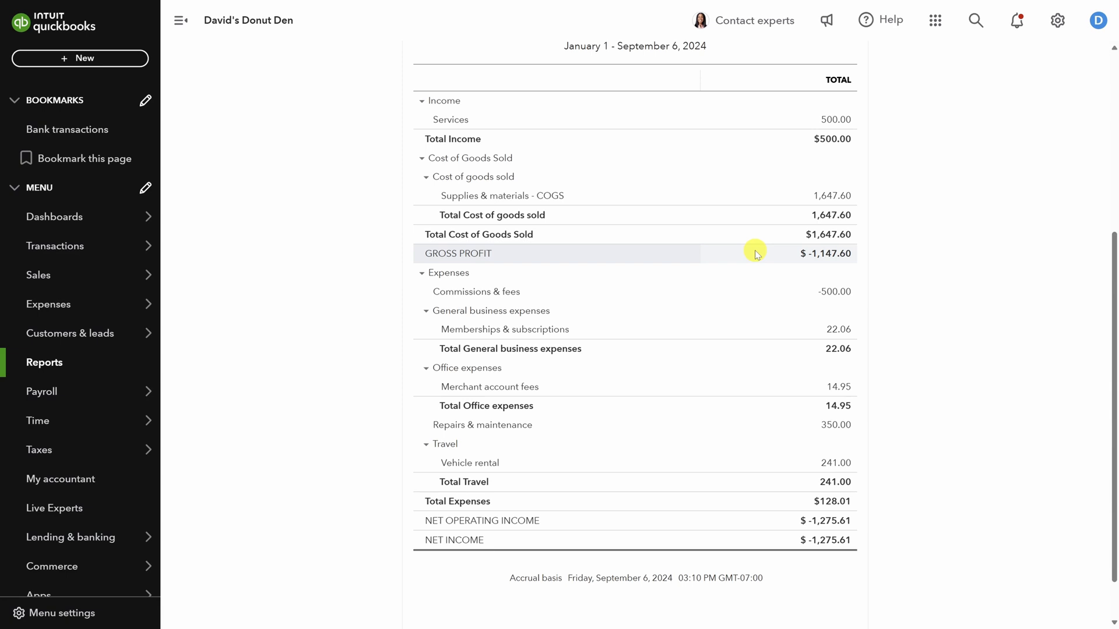
{"action": "mouse_move", "coordinate": [758, 294]}
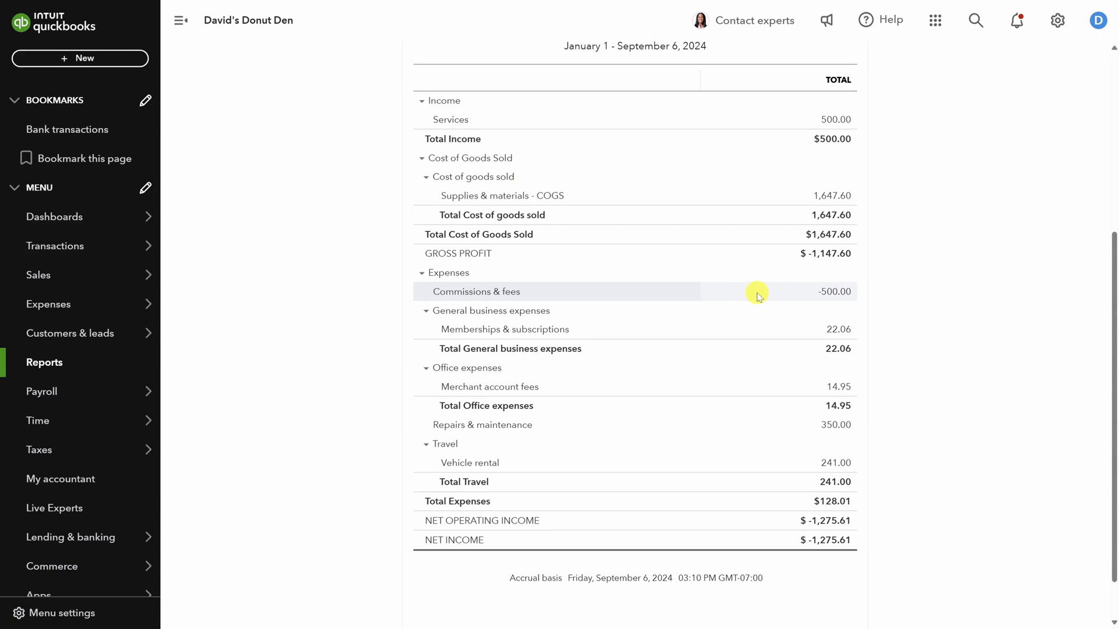
{"action": "mouse_move", "coordinate": [419, 205]}
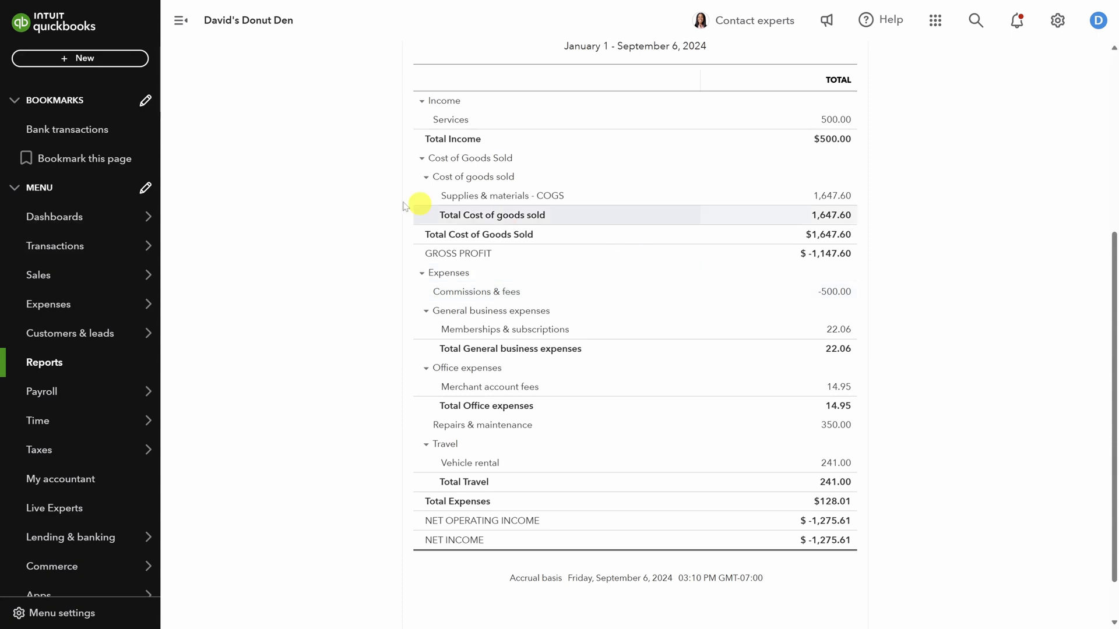
Set up the SCHWAB *1234 reconciliation with ending date 09/02/2024 and balance -2356.49
{"action": "left_click", "coordinate": [55, 246]}
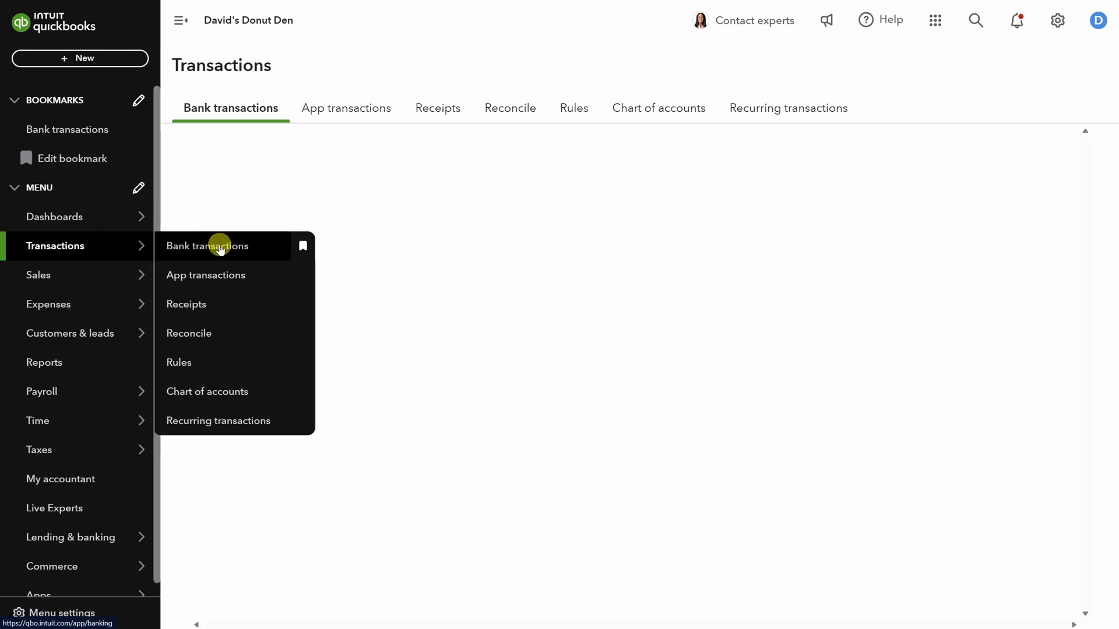
{"action": "left_click", "coordinate": [219, 246]}
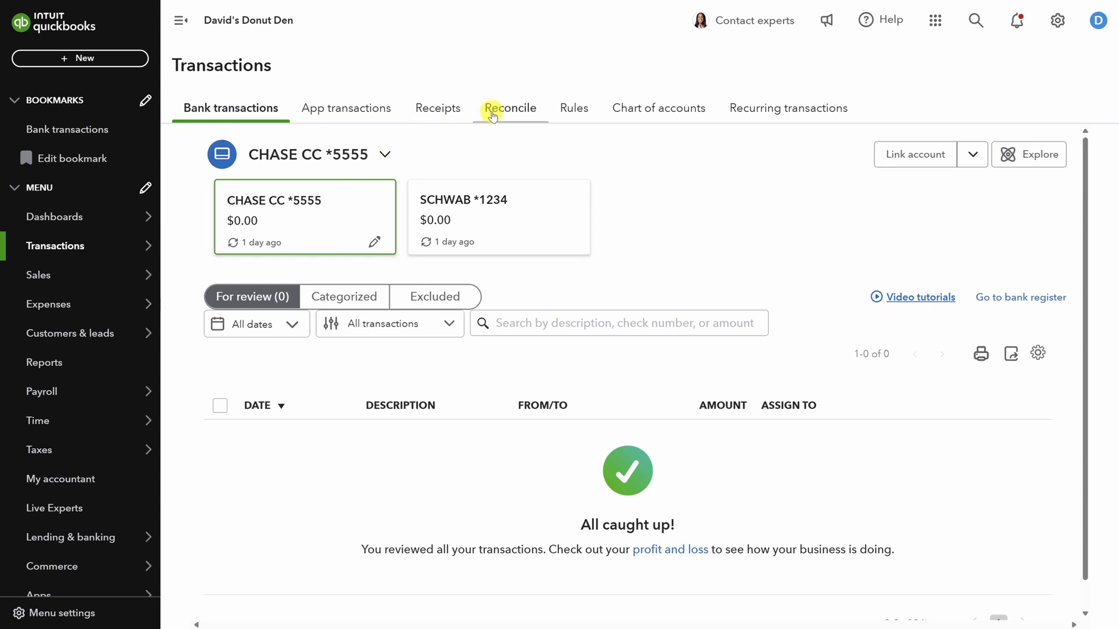
{"action": "left_click", "coordinate": [510, 108]}
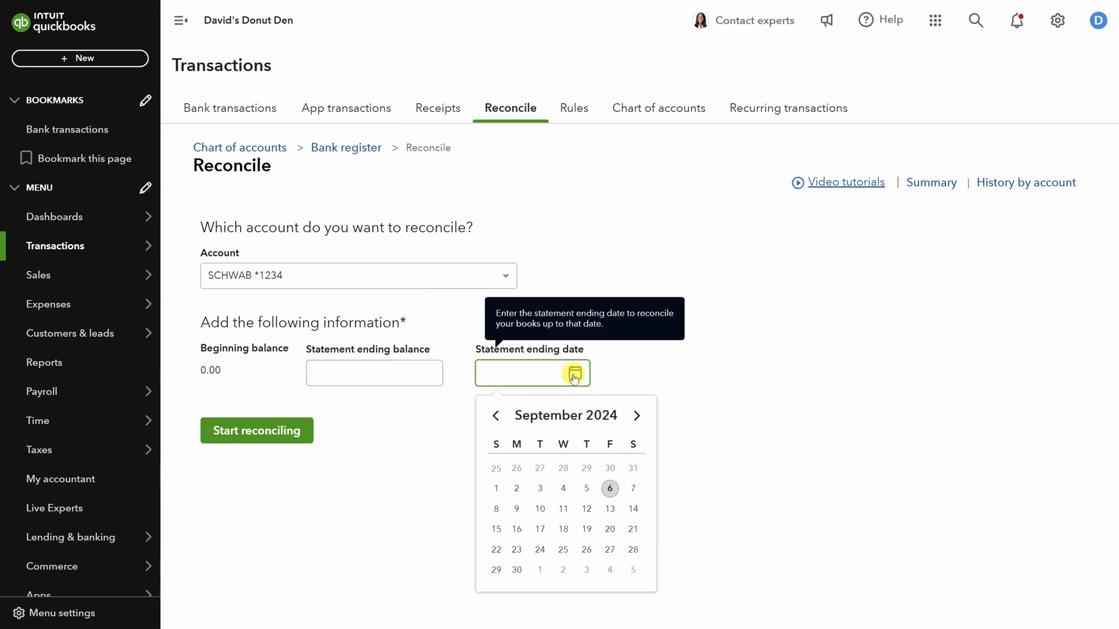
{"action": "left_click", "coordinate": [540, 489]}
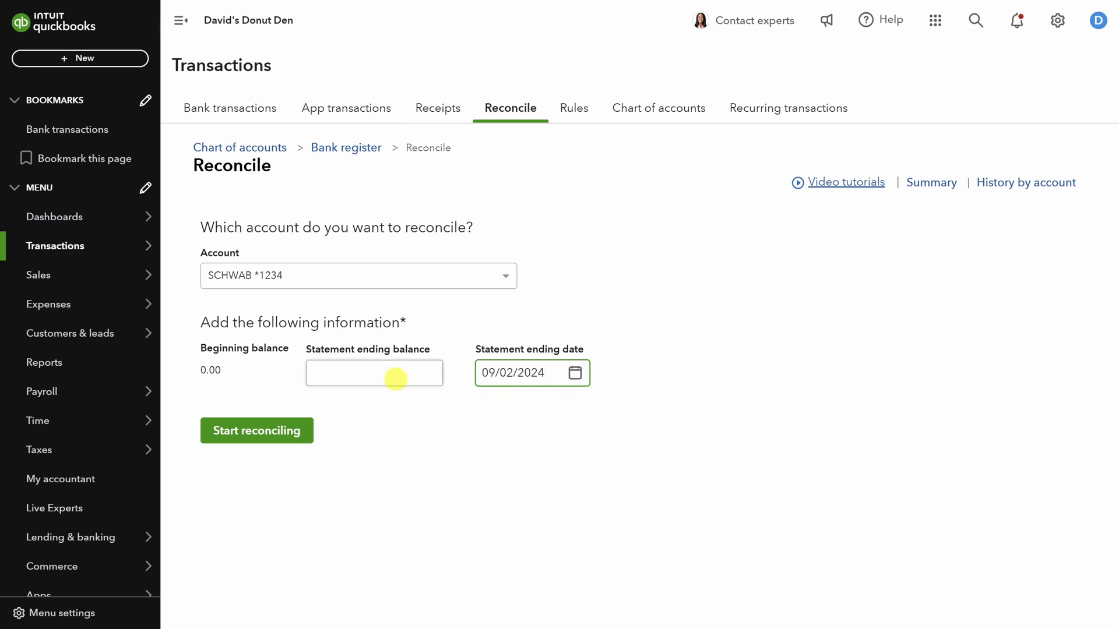
{"action": "type", "text": "-2356.49"}
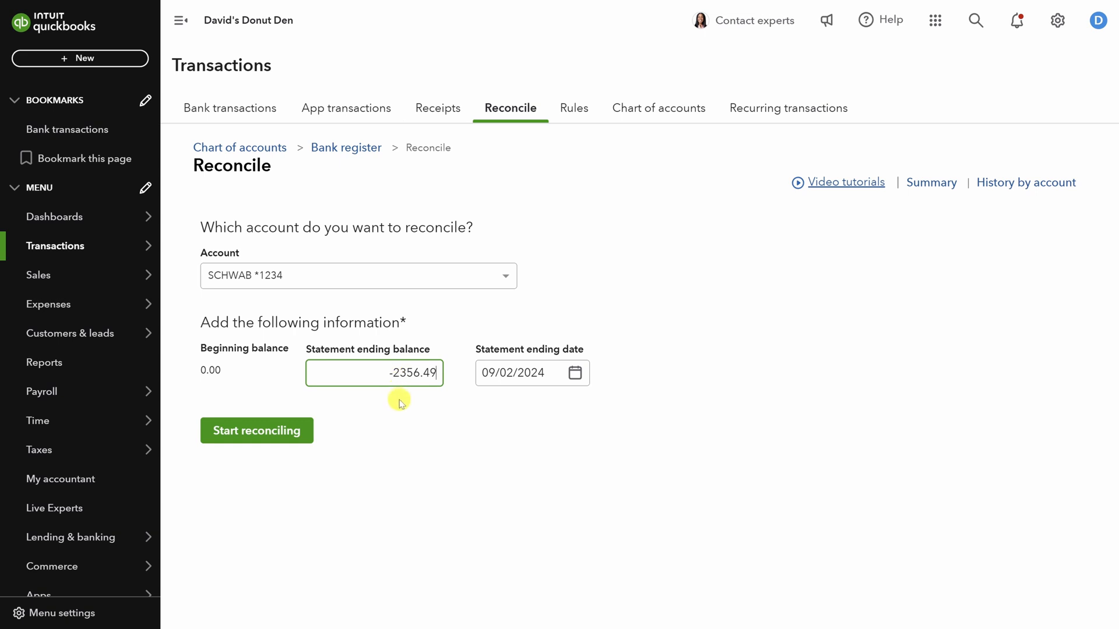
{"action": "mouse_move", "coordinate": [305, 415]}
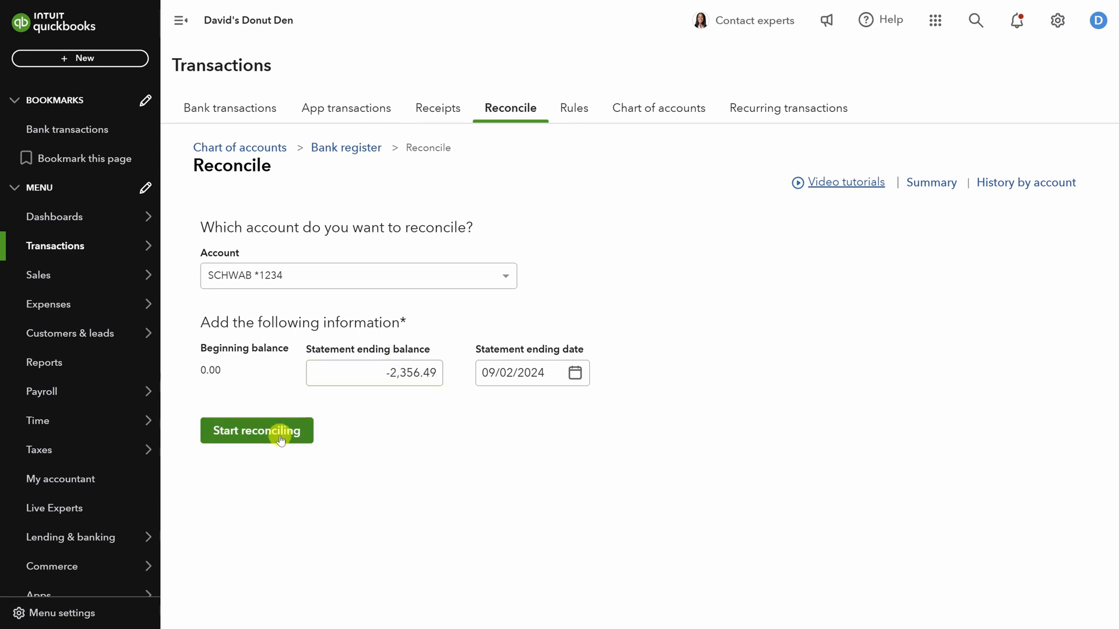
Start reconciling the Schwab account and verify the $0.00 difference
{"action": "left_click", "coordinate": [256, 431]}
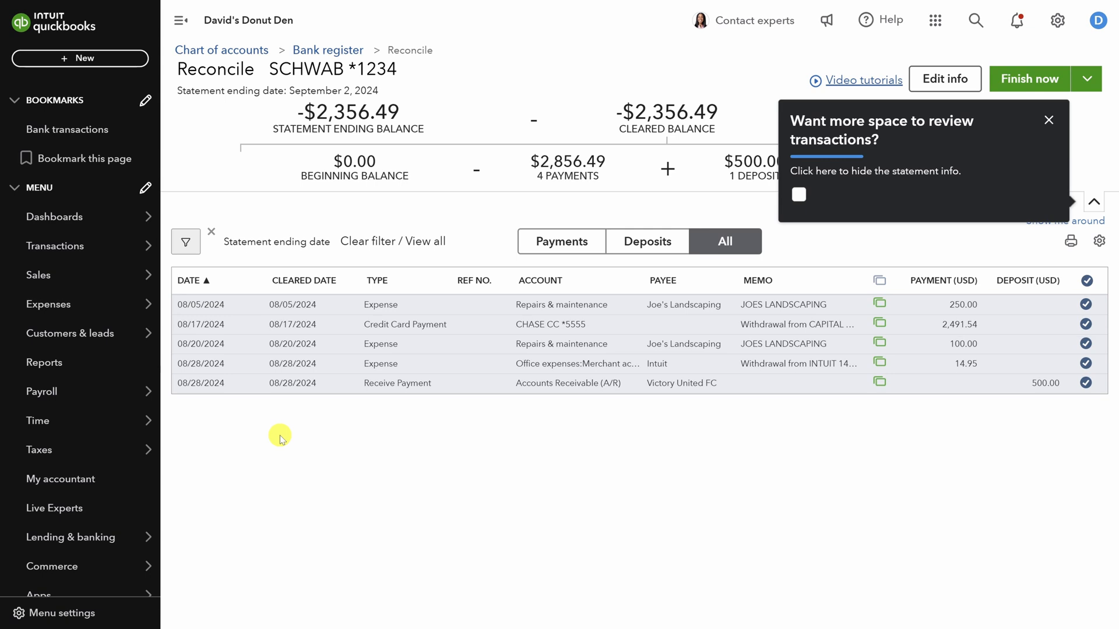
{"action": "mouse_move", "coordinate": [1012, 140]}
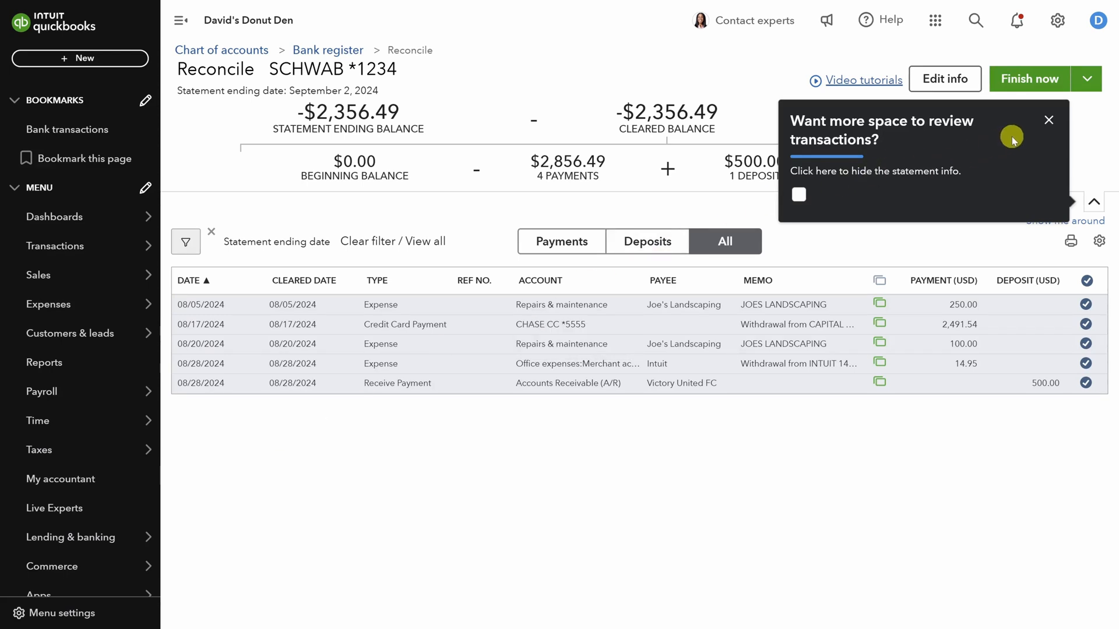
{"action": "left_click", "coordinate": [1049, 120]}
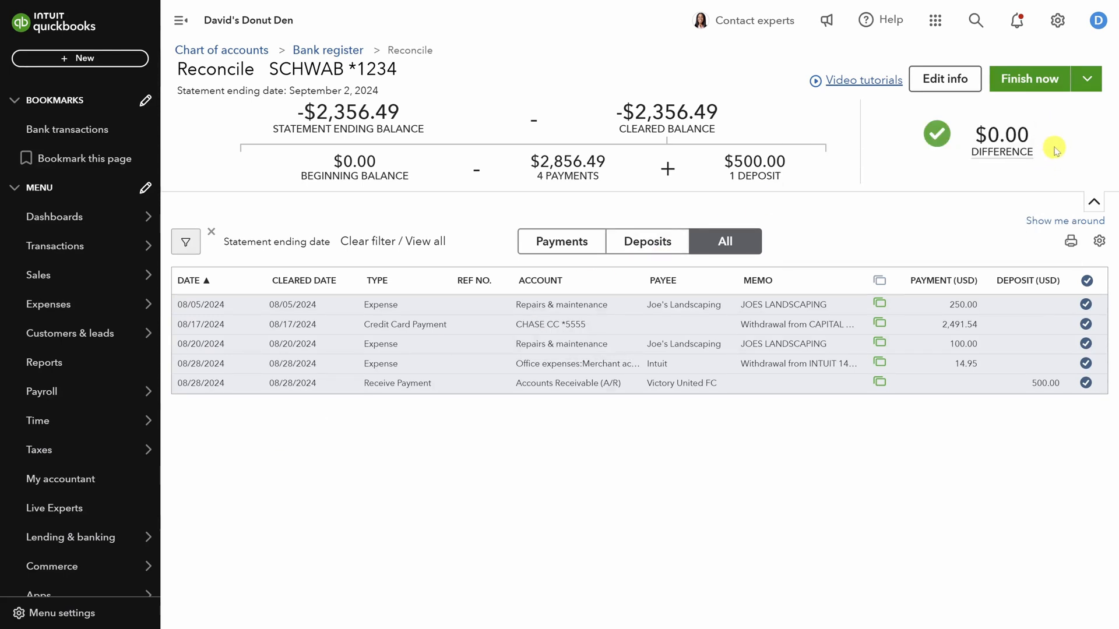
{"action": "mouse_move", "coordinate": [904, 128]}
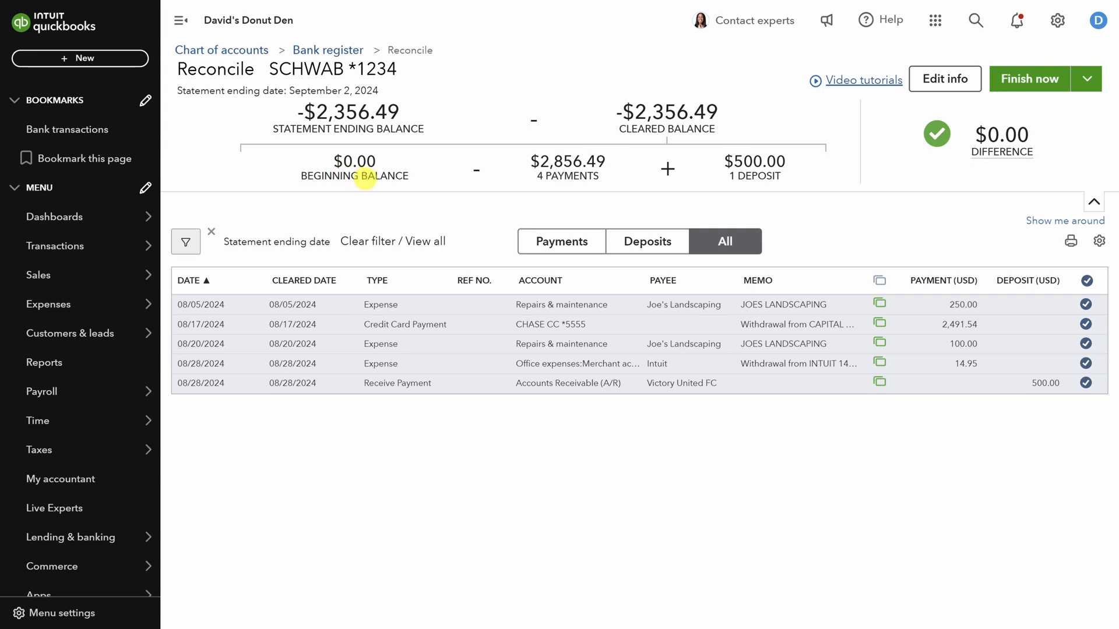
{"action": "mouse_move", "coordinate": [351, 169]}
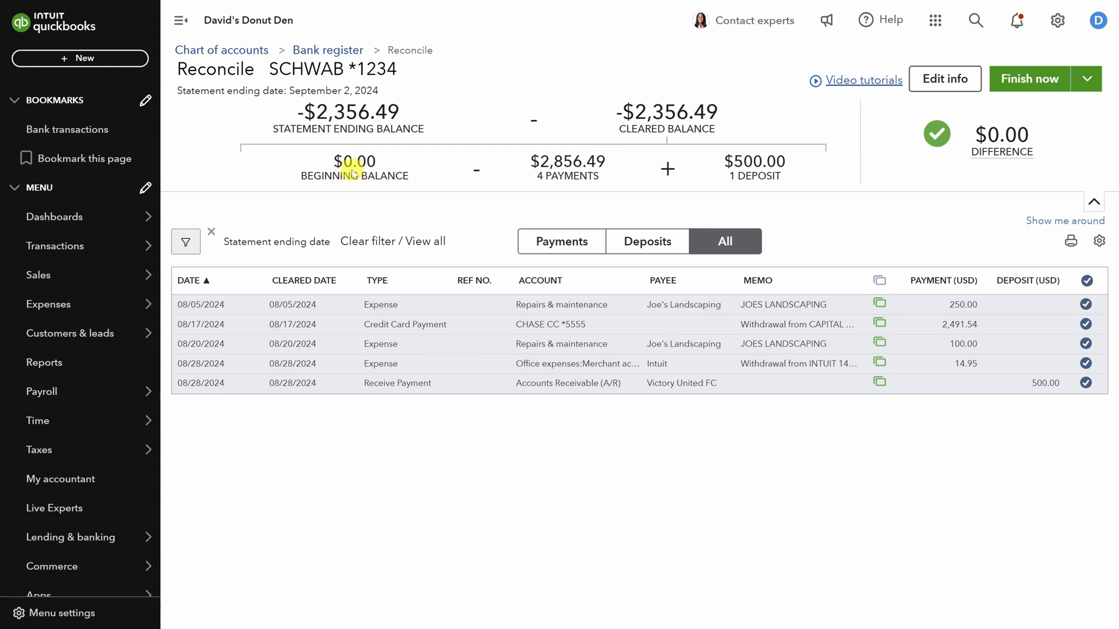
{"action": "mouse_move", "coordinate": [383, 160]}
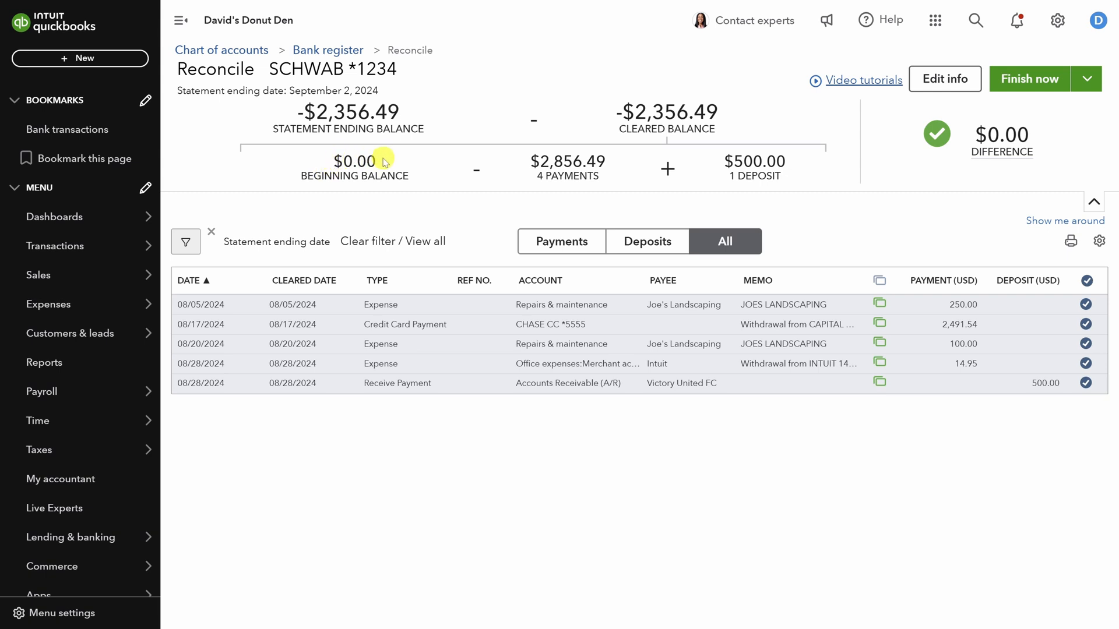